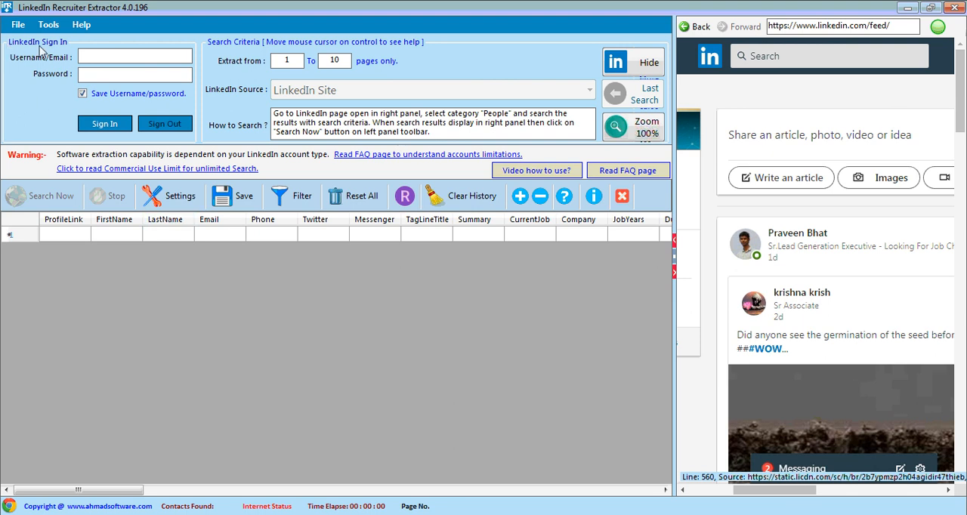
mouse_move(43, 95)
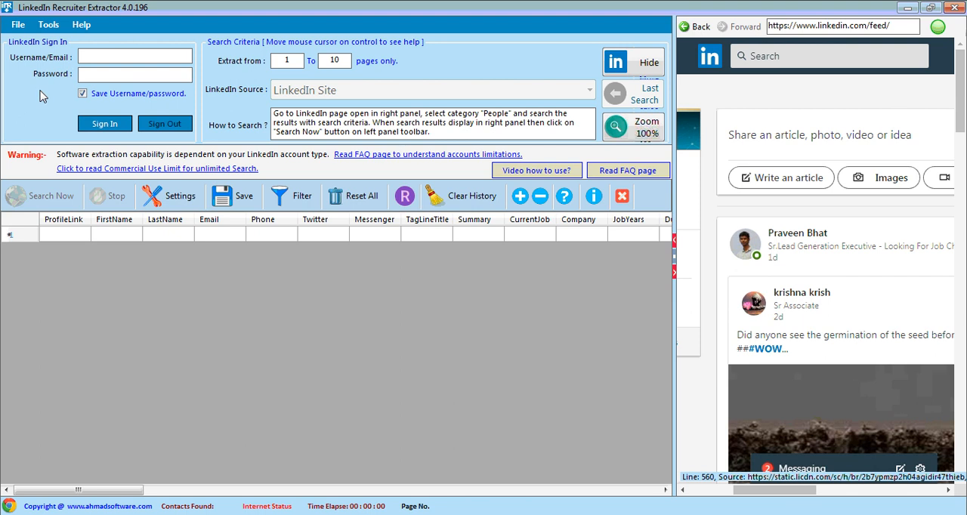
- Enter the sign-in username 'tewdf' in the Username/Email box
click(134, 56)
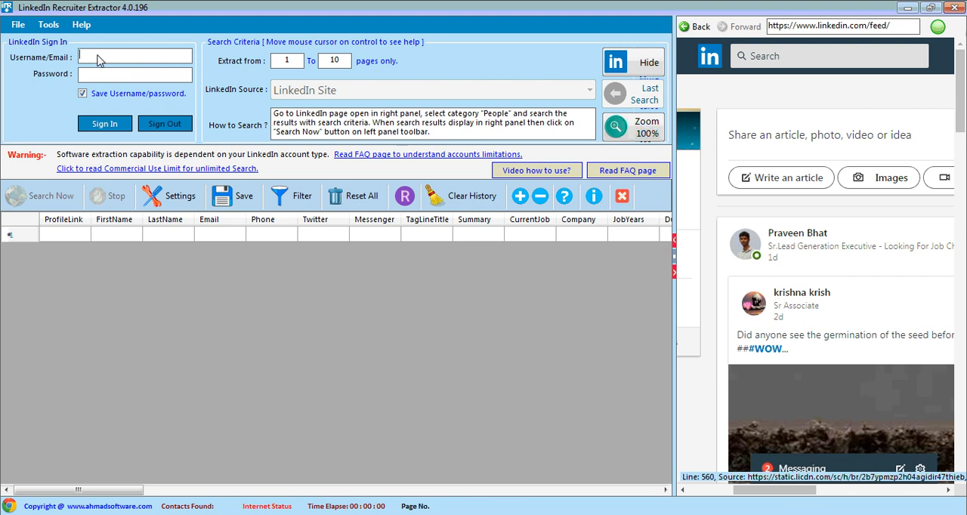
mouse_move(68, 68)
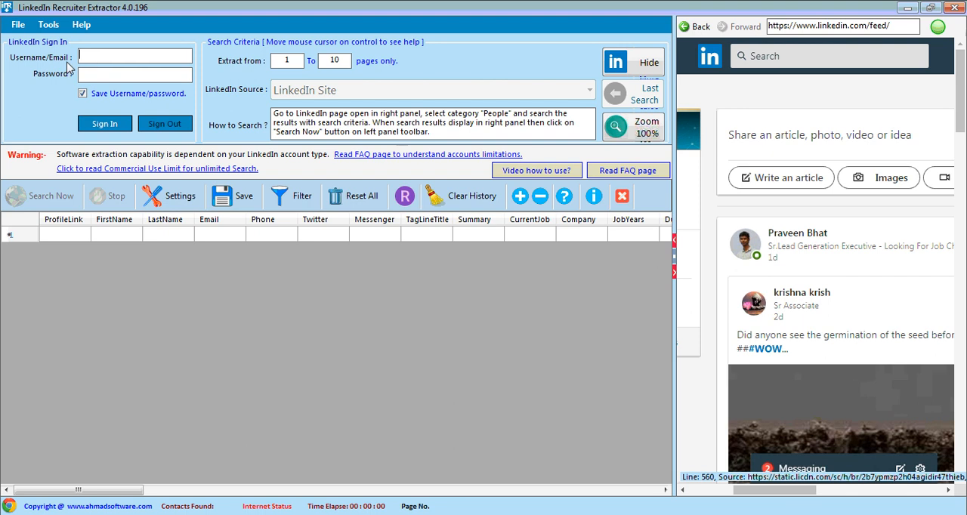
text(tewdf@sdfasd.com)
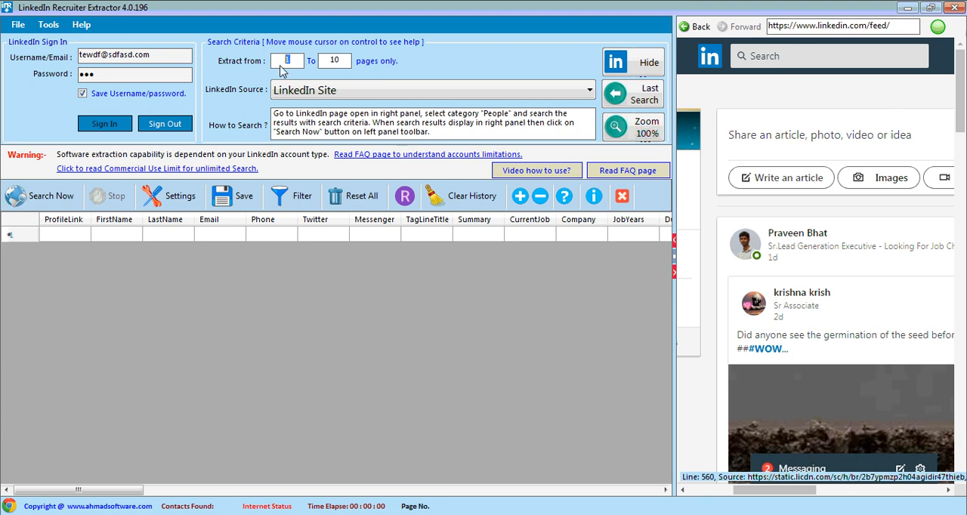
click(334, 61)
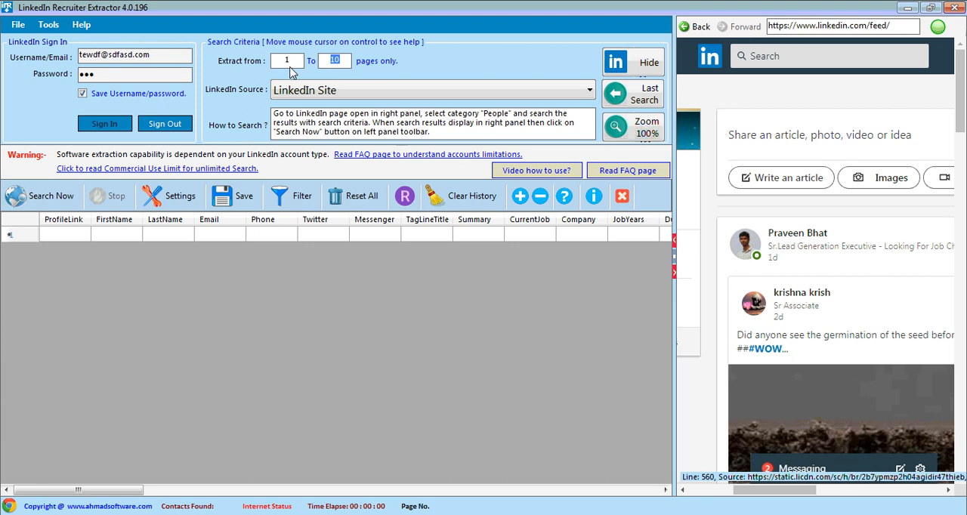
mouse_move(525, 146)
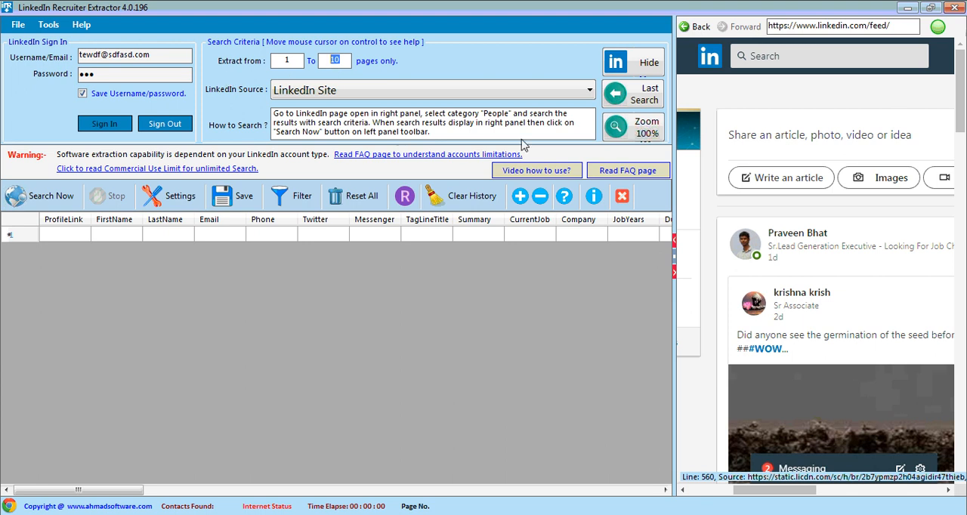
mouse_move(255, 100)
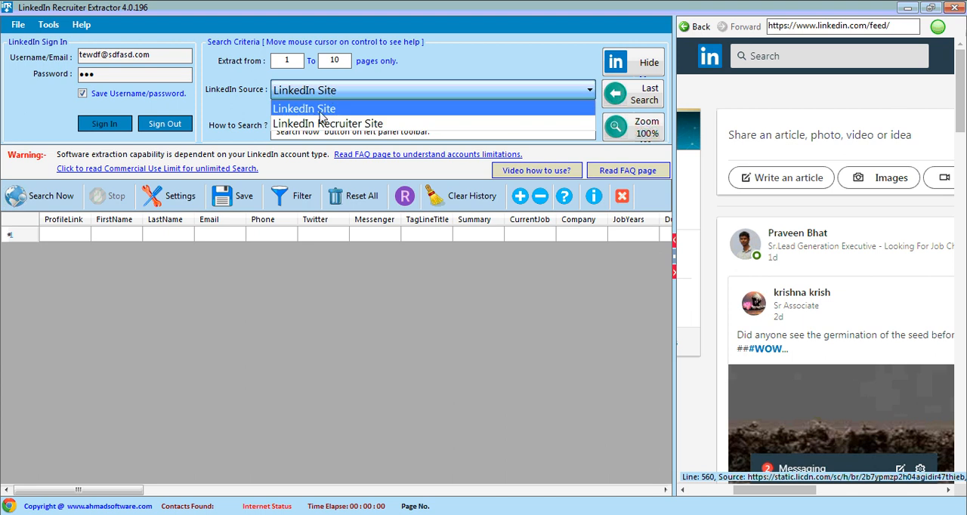
click(304, 108)
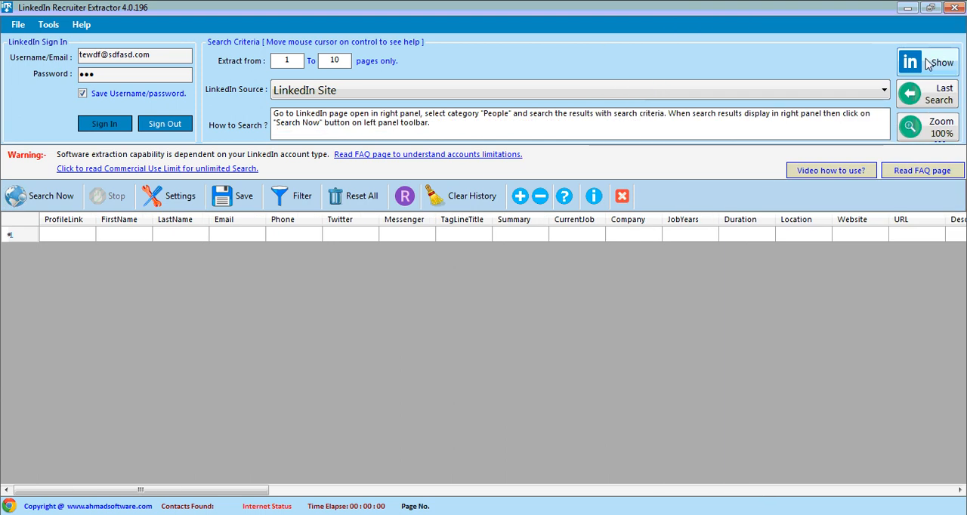
click(940, 62)
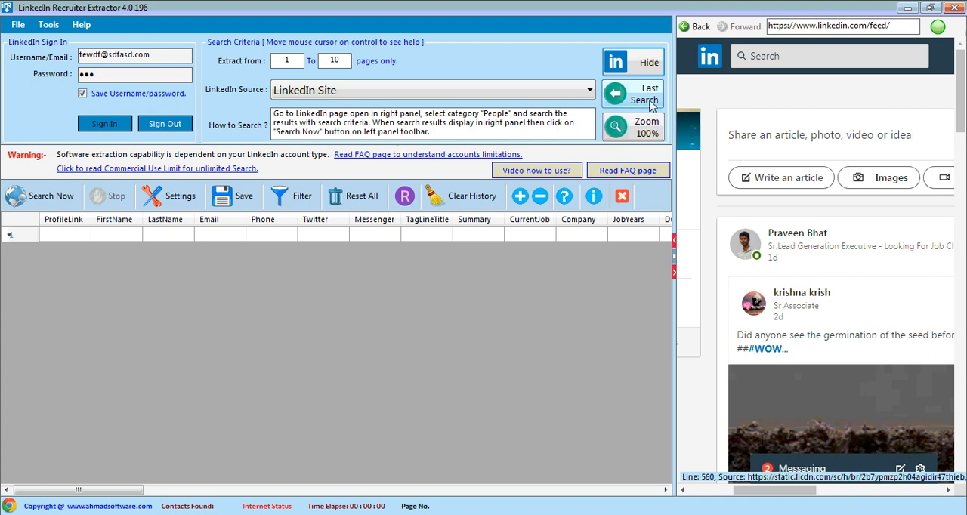
mouse_move(634, 106)
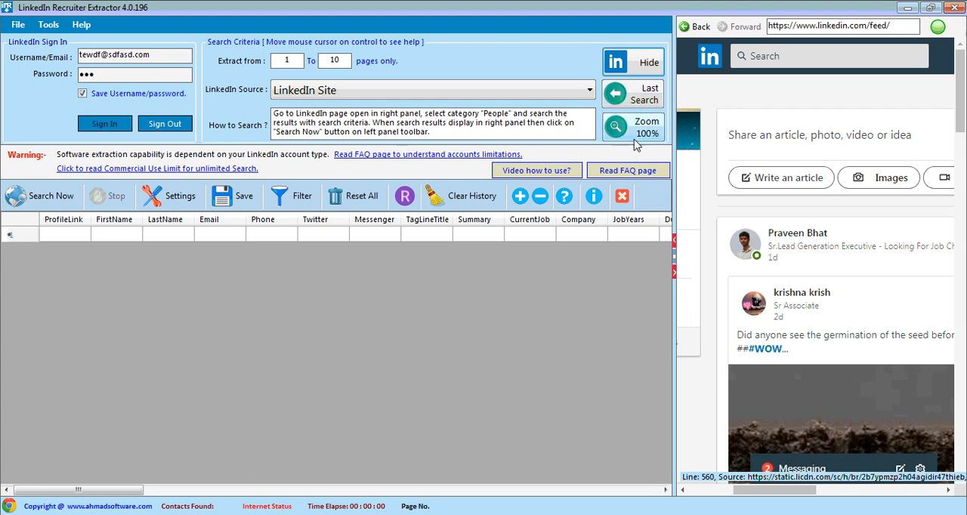
mouse_move(609, 145)
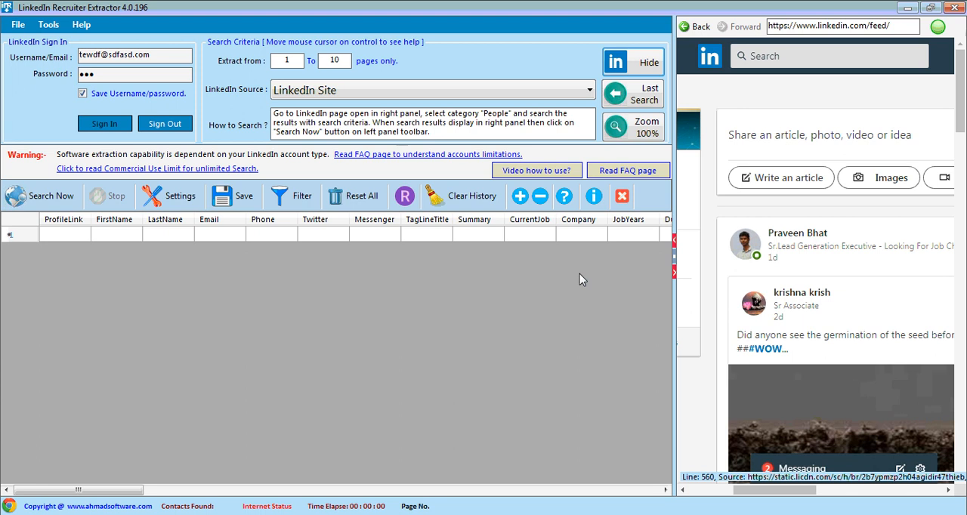
- Search LinkedIn people for 'marketing' and filter to 1st-degree connections
click(815, 55)
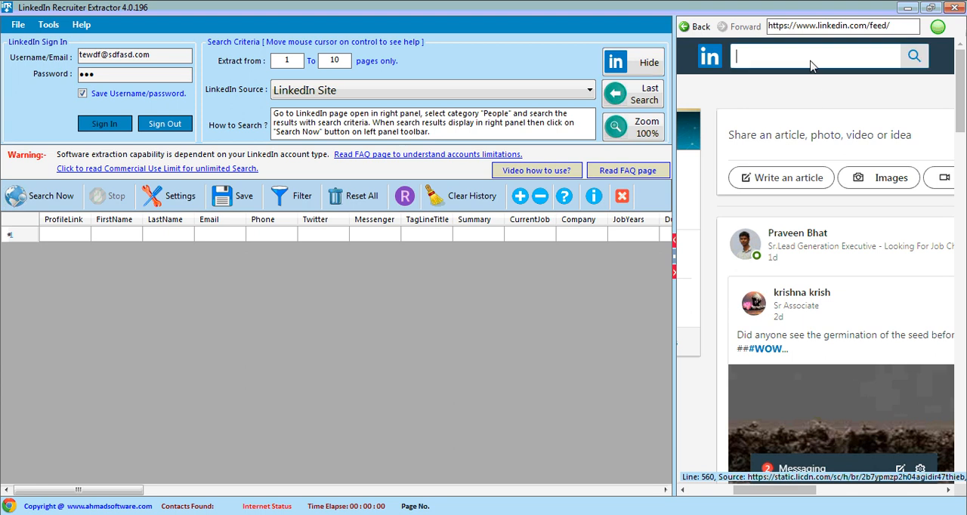
text(marketing)
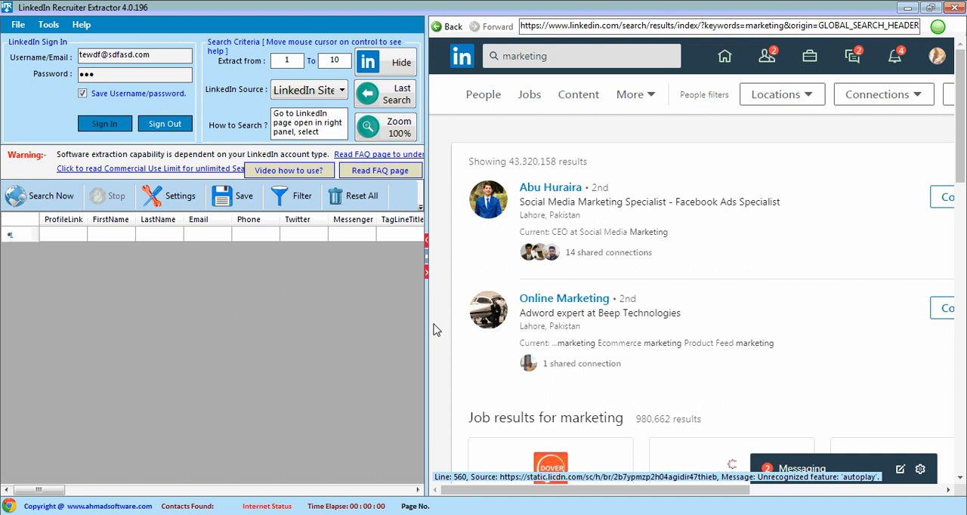
mouse_move(446, 219)
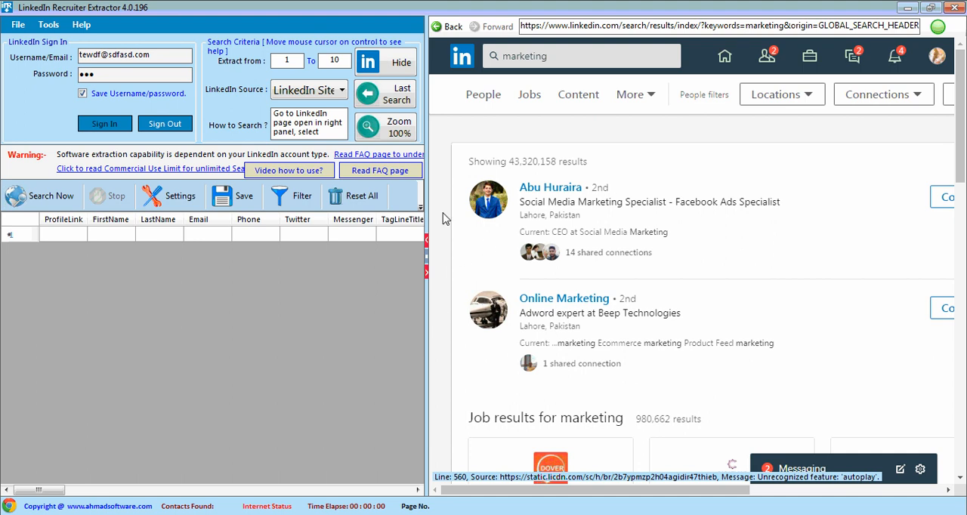
mouse_move(682, 155)
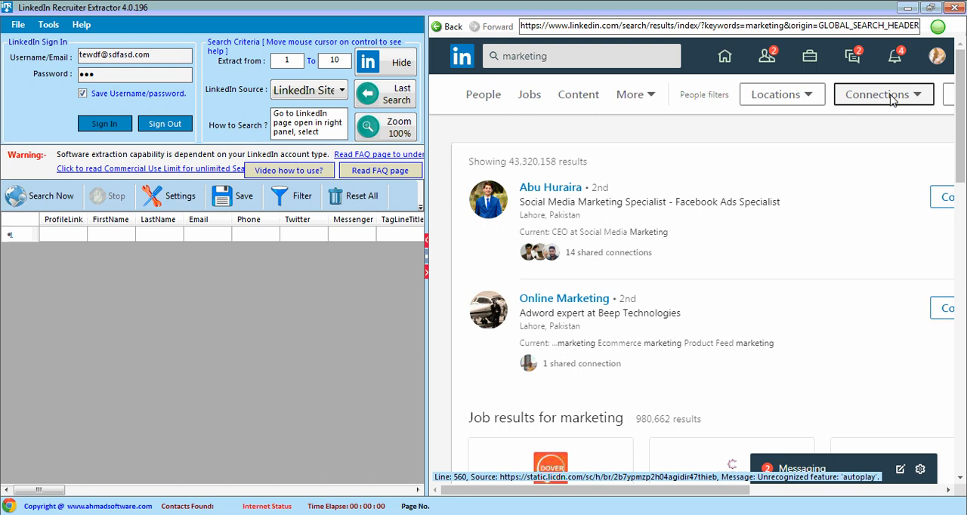
click(879, 93)
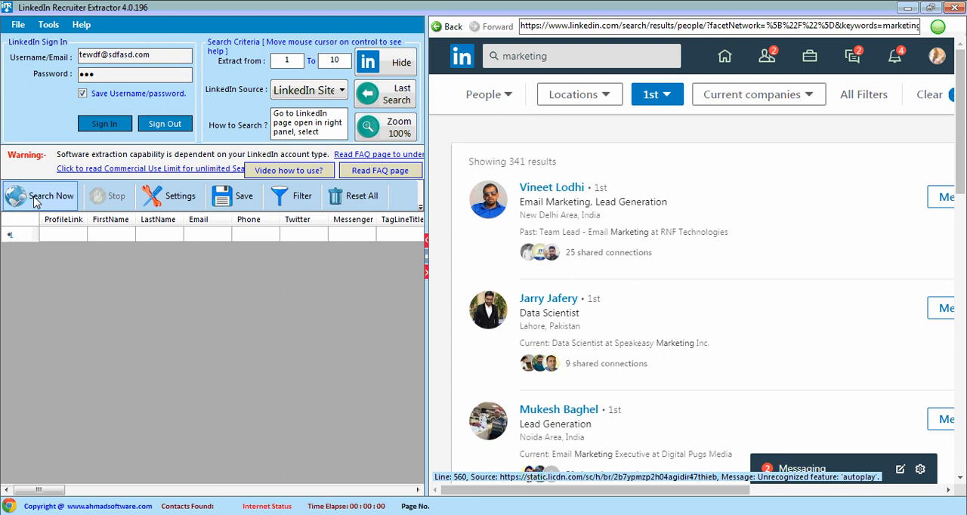
click(50, 196)
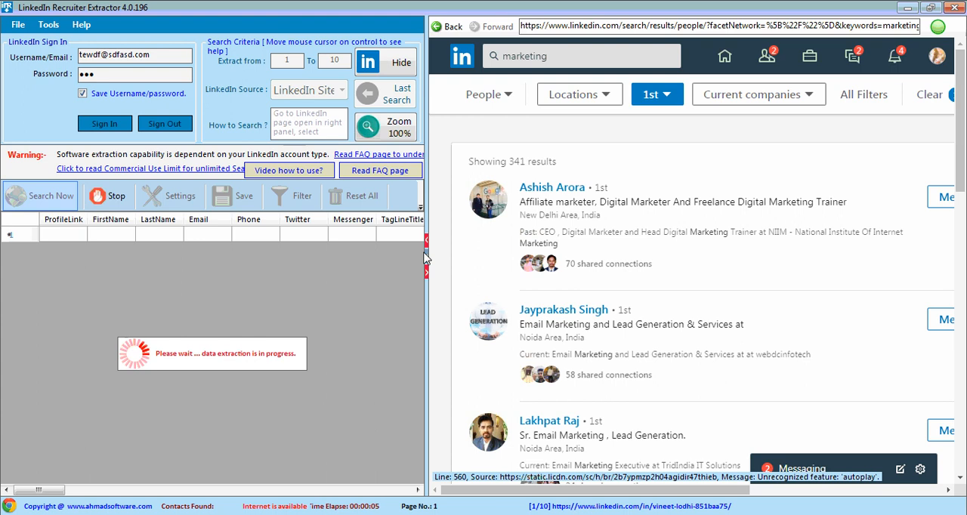
mouse_move(287, 333)
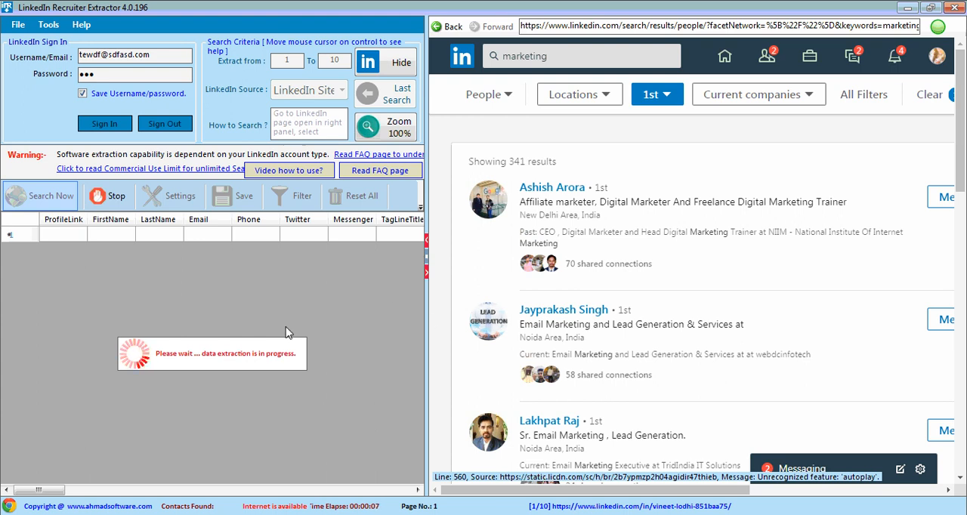
mouse_move(674, 278)
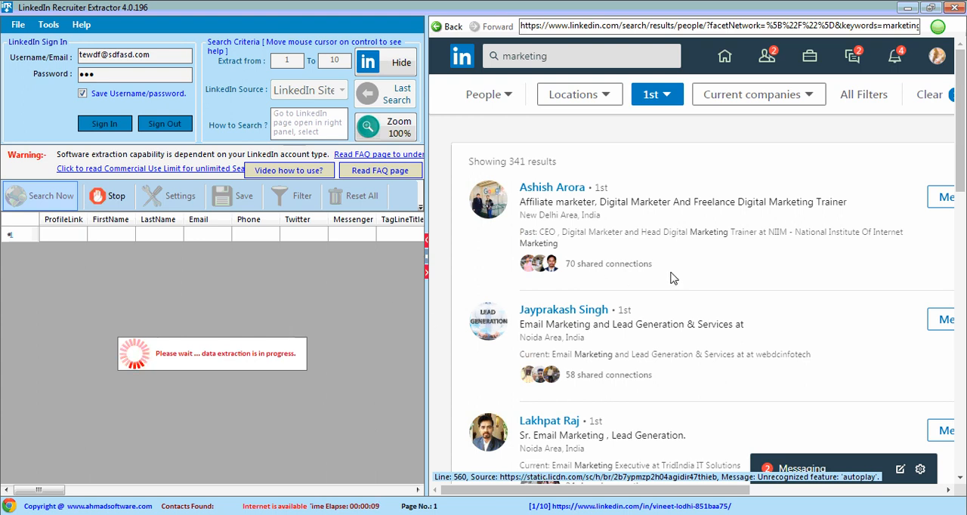
scroll(down, 3)
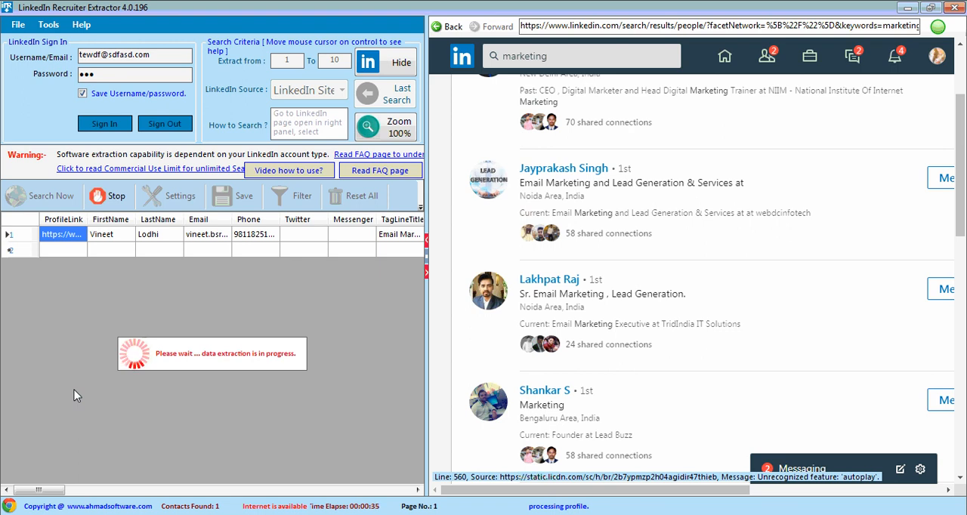
mouse_move(125, 310)
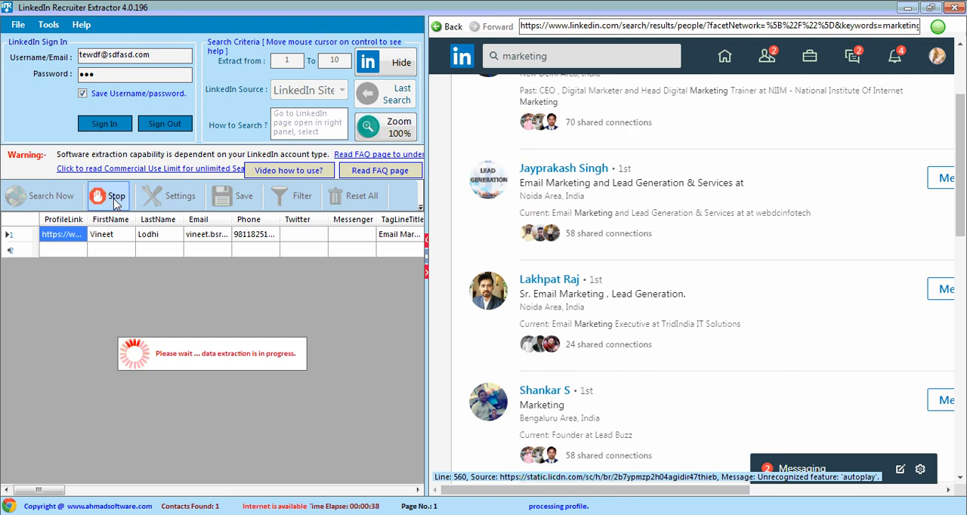
mouse_move(60, 424)
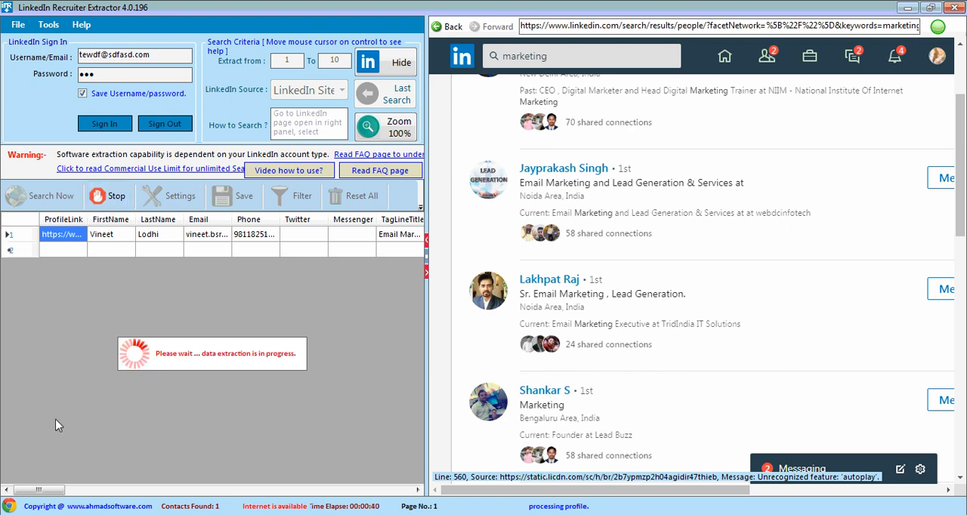
mouse_move(53, 382)
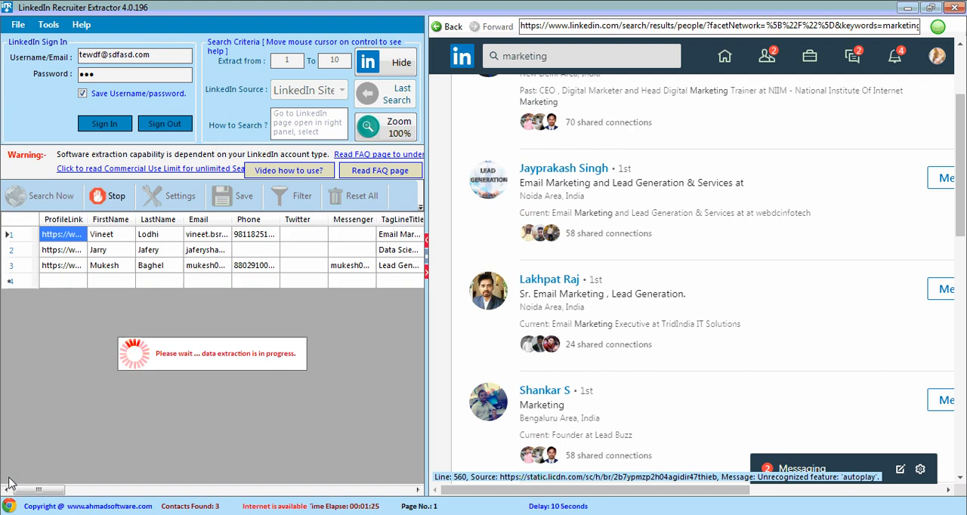
click(116, 196)
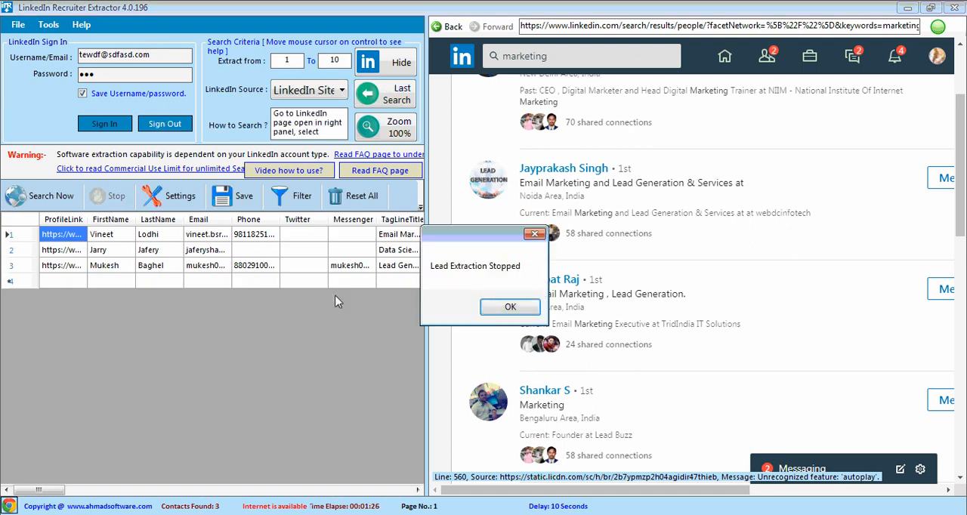
- Dismiss the stopped message and run a new Recruiter candidate search for 'marketing'
click(510, 306)
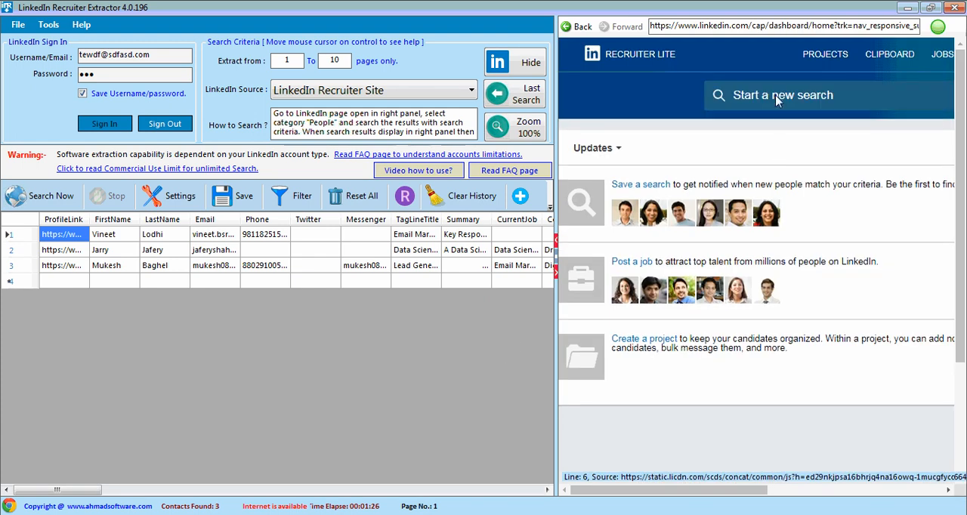
click(782, 94)
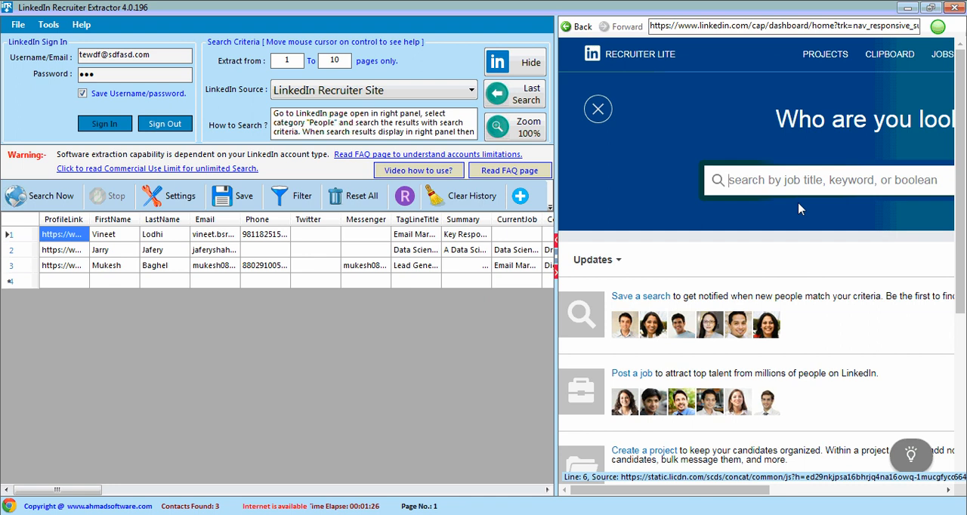
text(marketing)
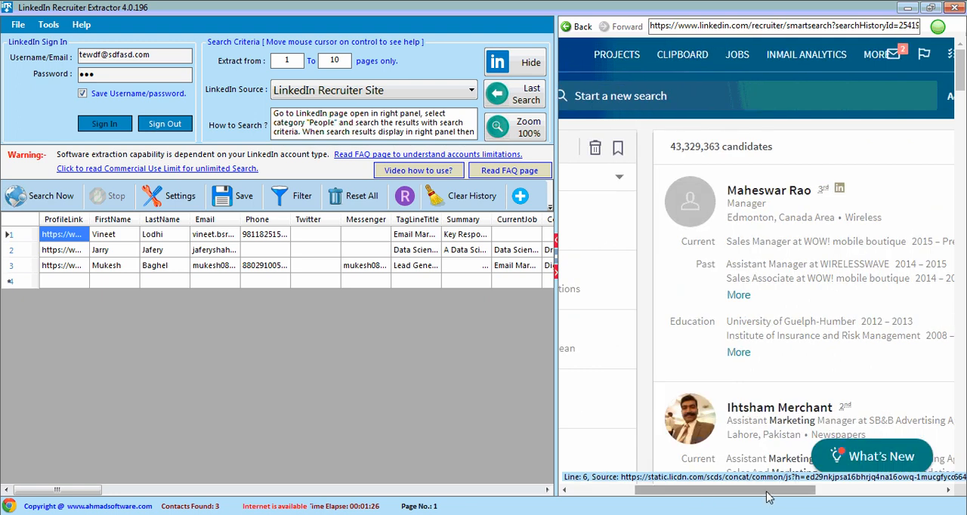
scroll(down, 3)
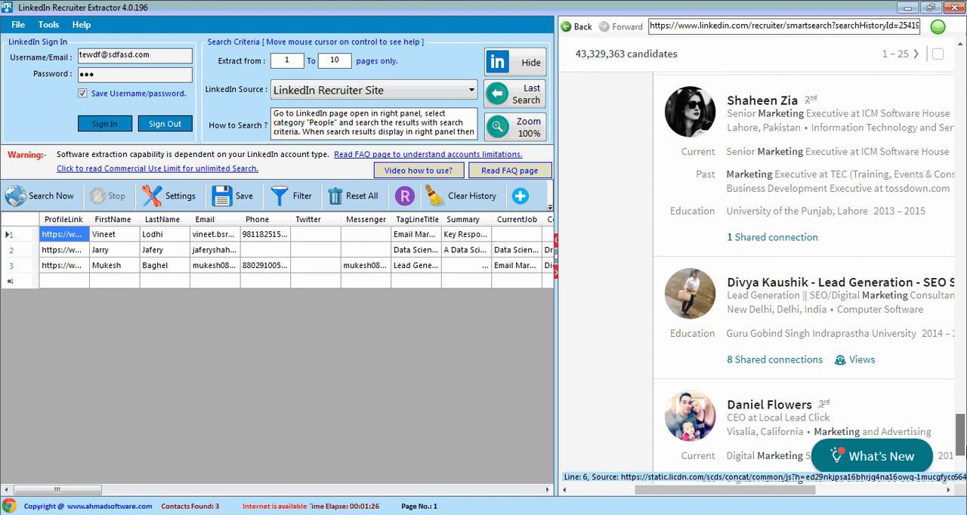
scroll(down, 3)
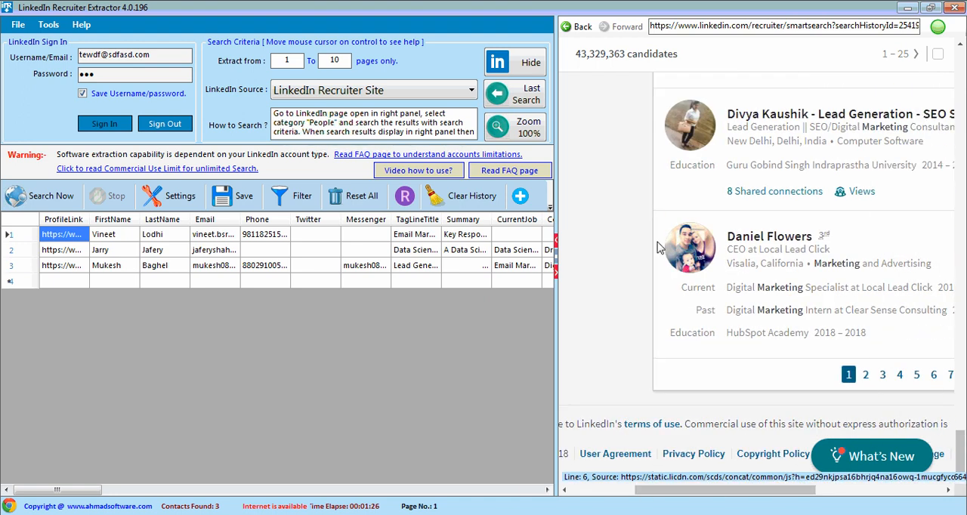
scroll(down, 3)
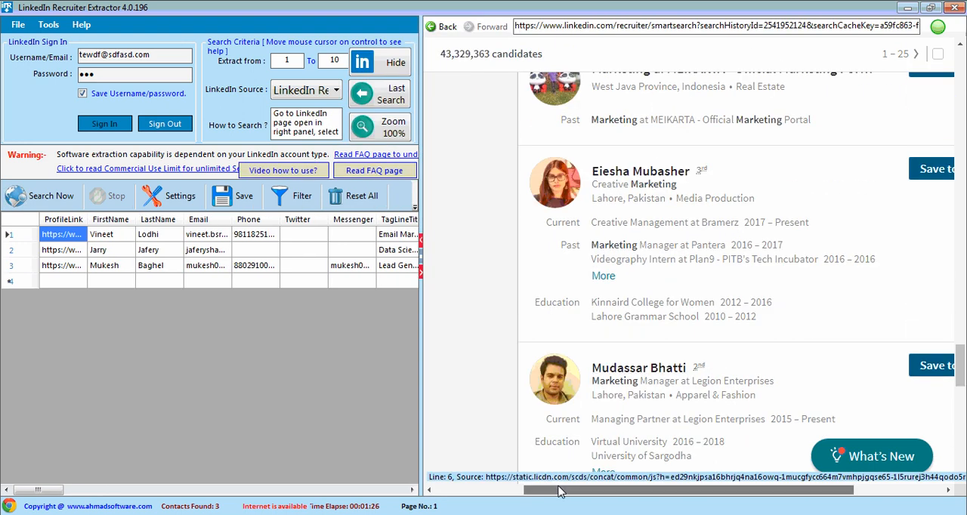
- Narrow the Recruiter 'marketing' search to 1st connections, leaving 341 candidates
scroll(down, 3)
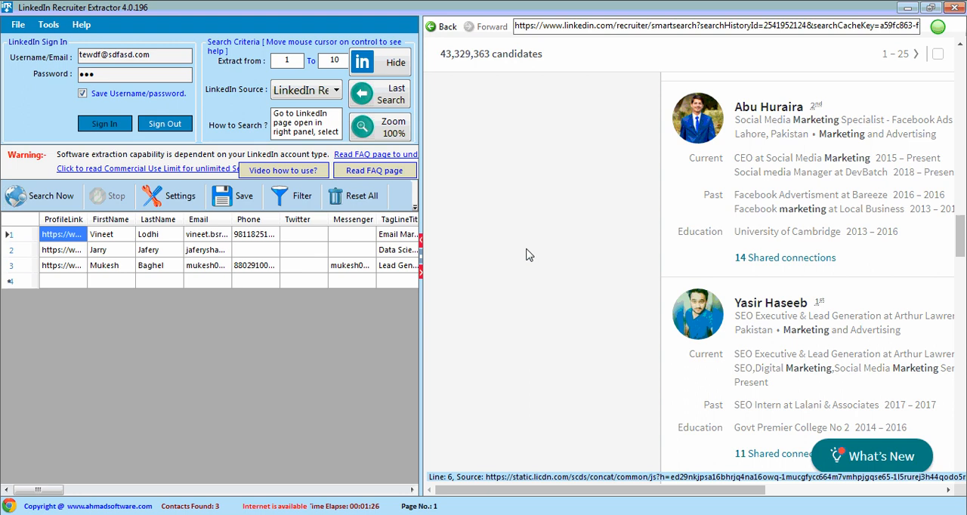
scroll(down, 3)
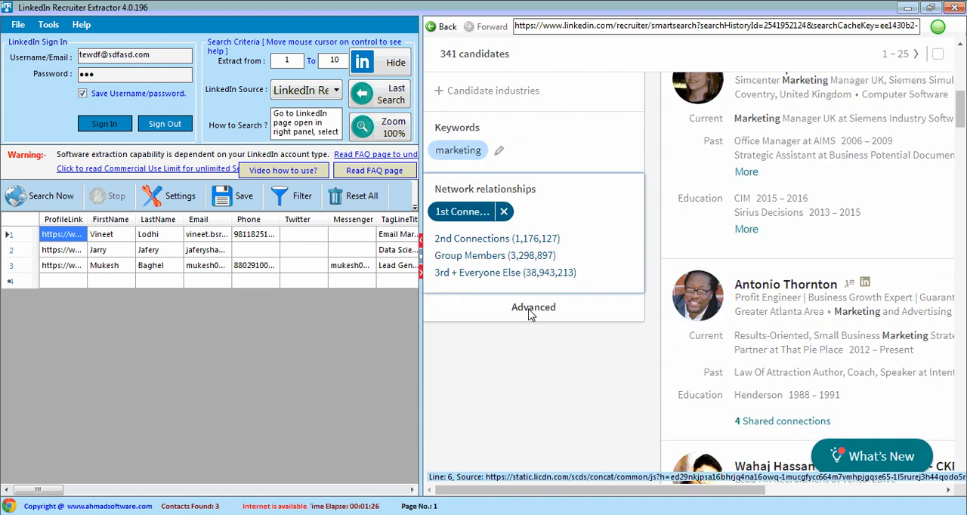
click(534, 307)
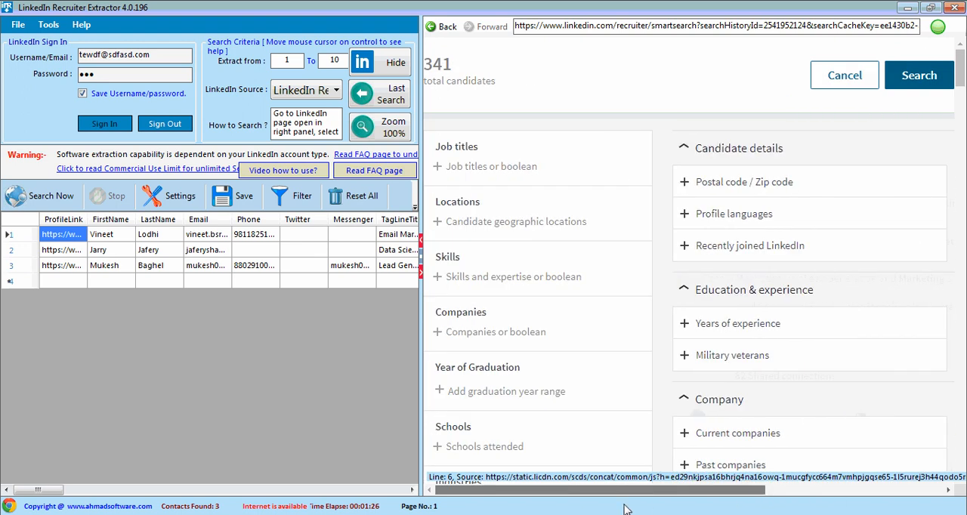
mouse_move(844, 75)
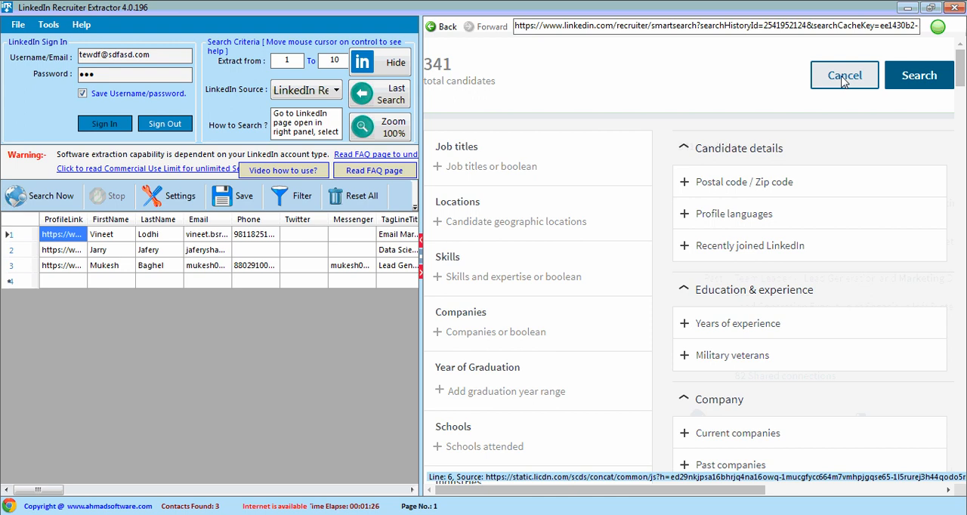
click(844, 75)
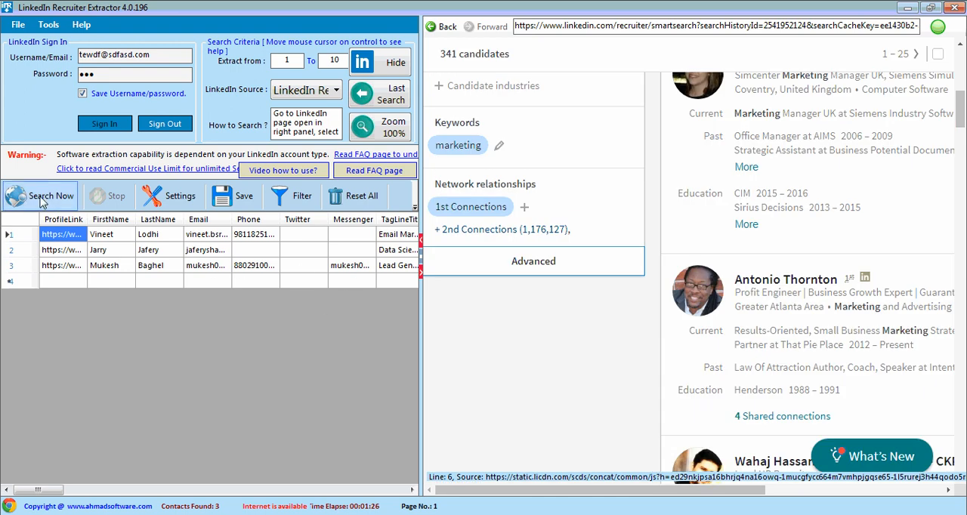
click(51, 196)
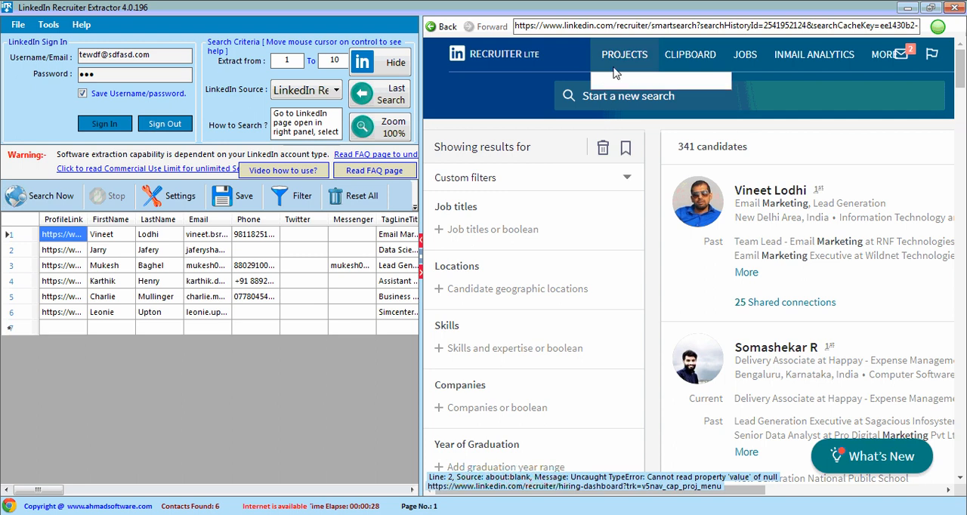
click(624, 54)
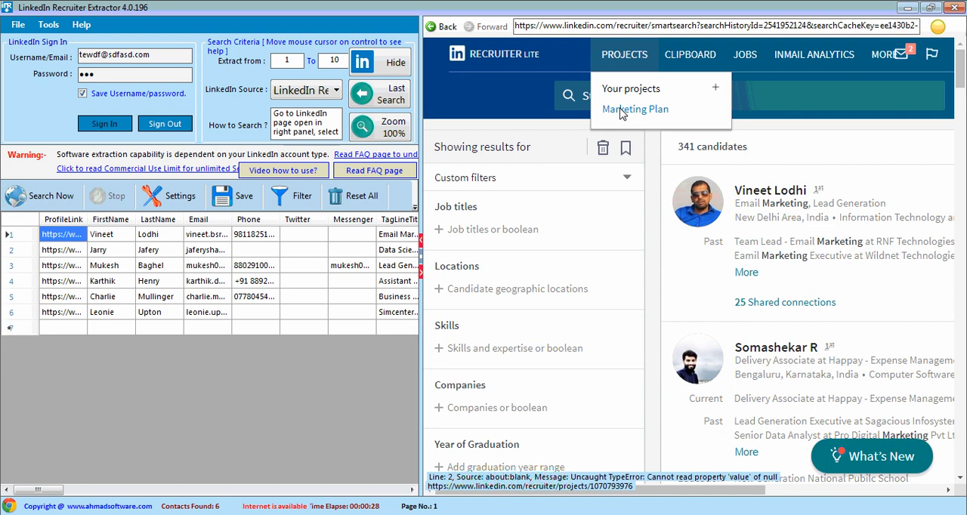
- Open the Marketing Plan project and browse its 30 saved candidates
click(634, 109)
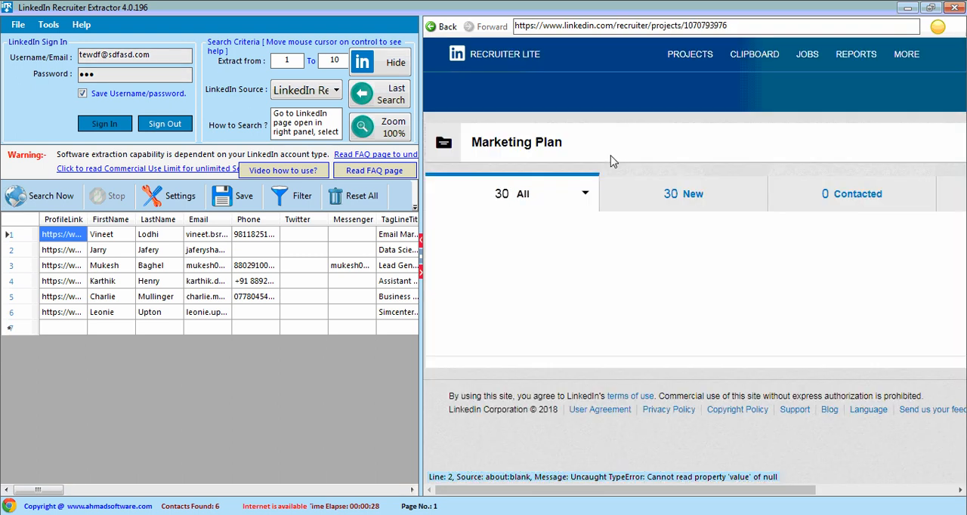
click(585, 194)
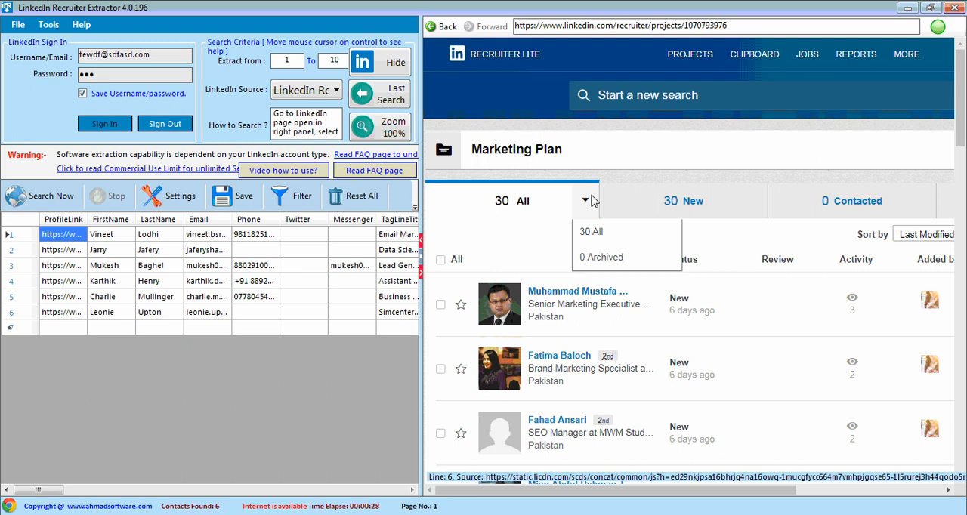
scroll(down, 3)
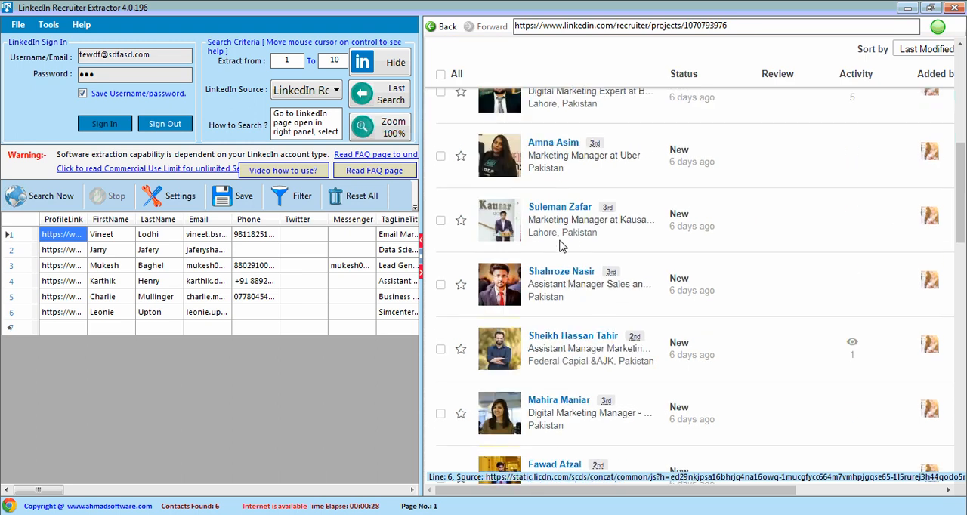
scroll(down, 3)
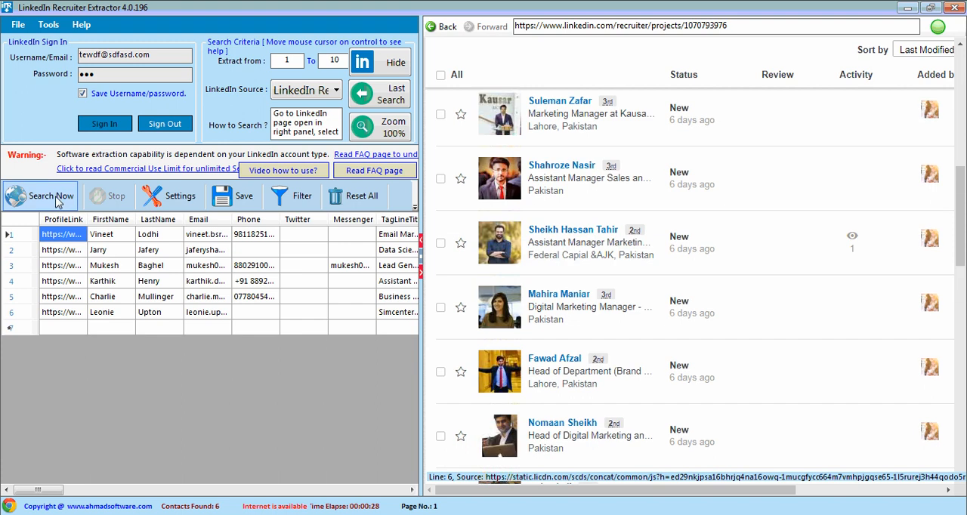
click(39, 196)
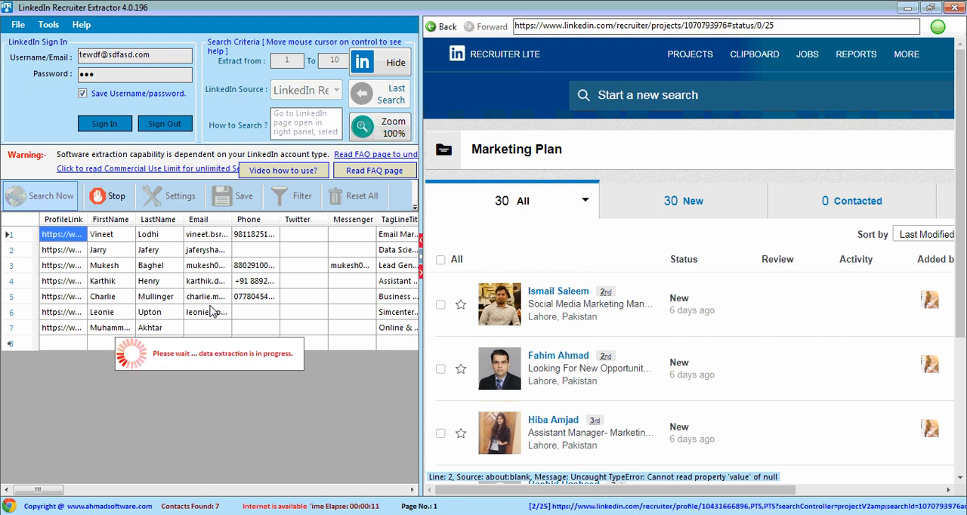
scroll(down, 3)
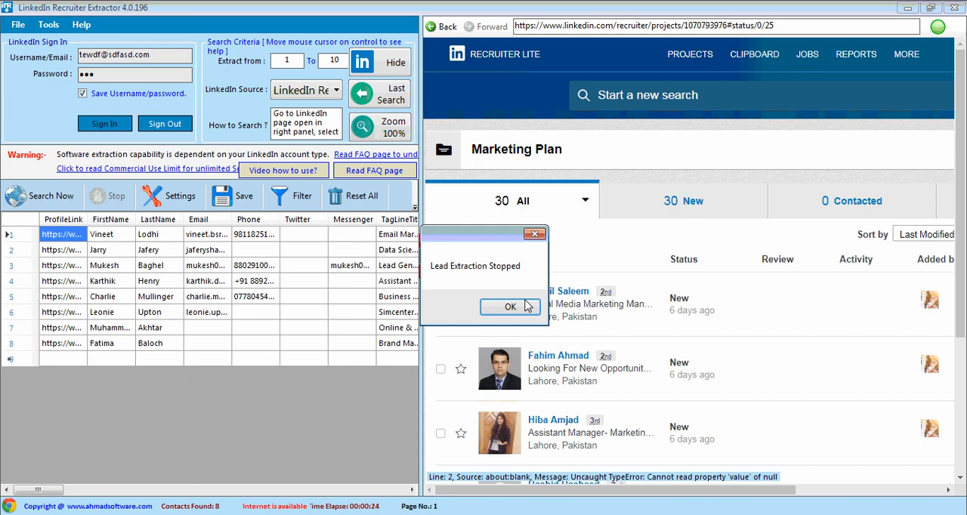
click(510, 306)
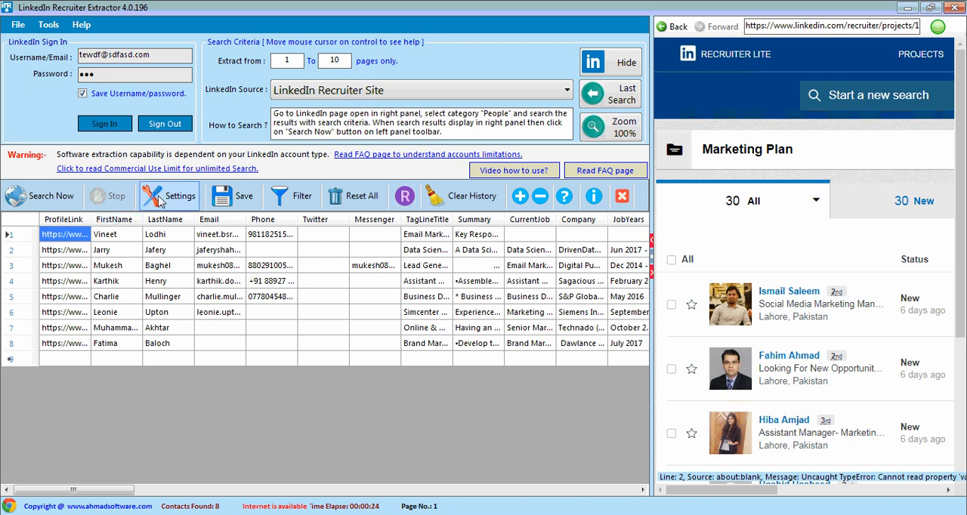
- Review and save the LinkedIn Settings, then view the Grid Columns Settings
click(180, 196)
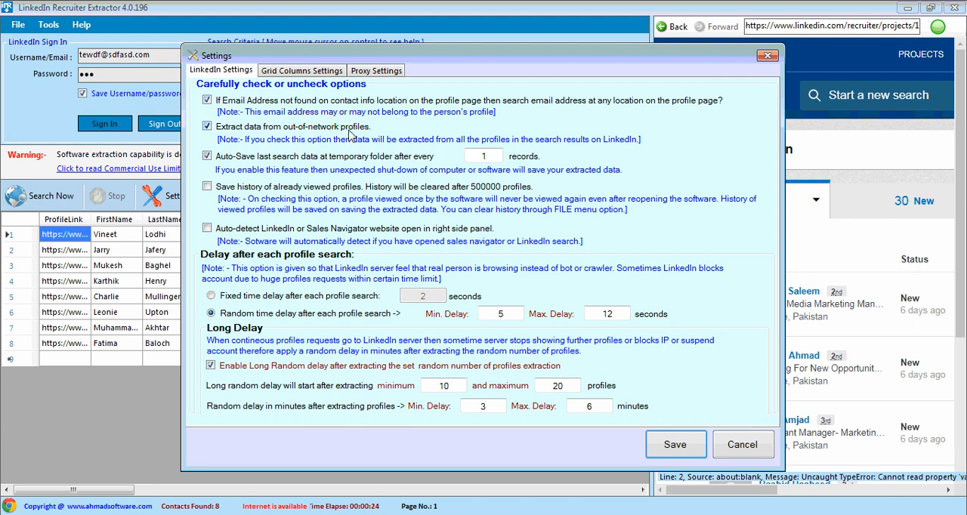
click(207, 228)
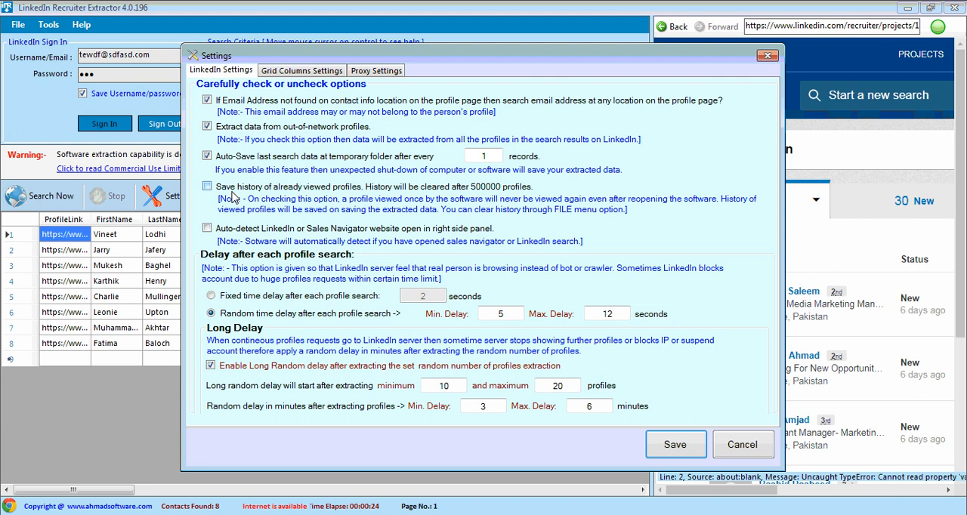
mouse_move(251, 198)
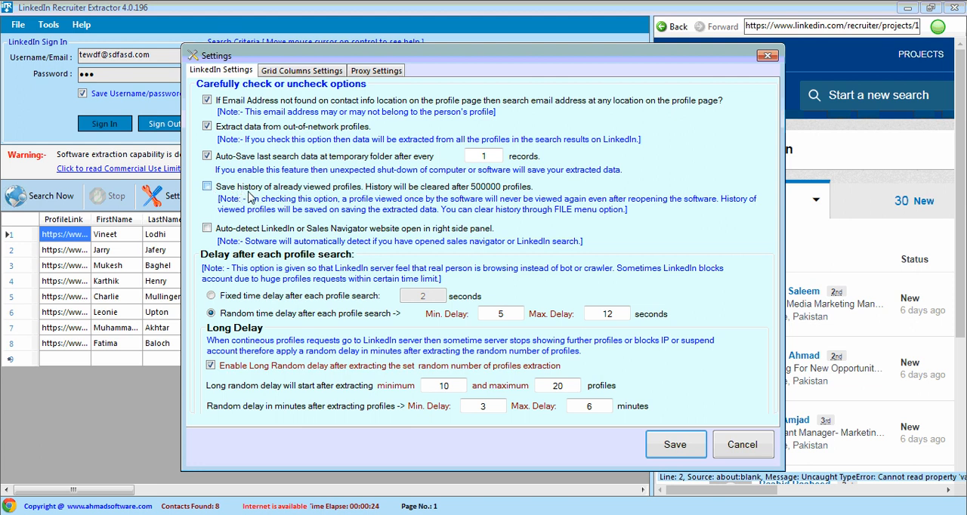
click(206, 186)
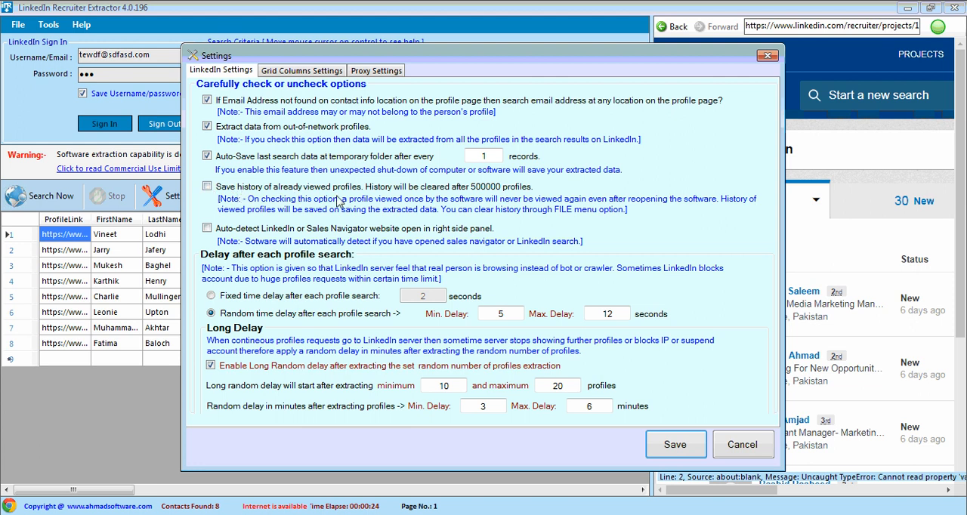
mouse_move(219, 249)
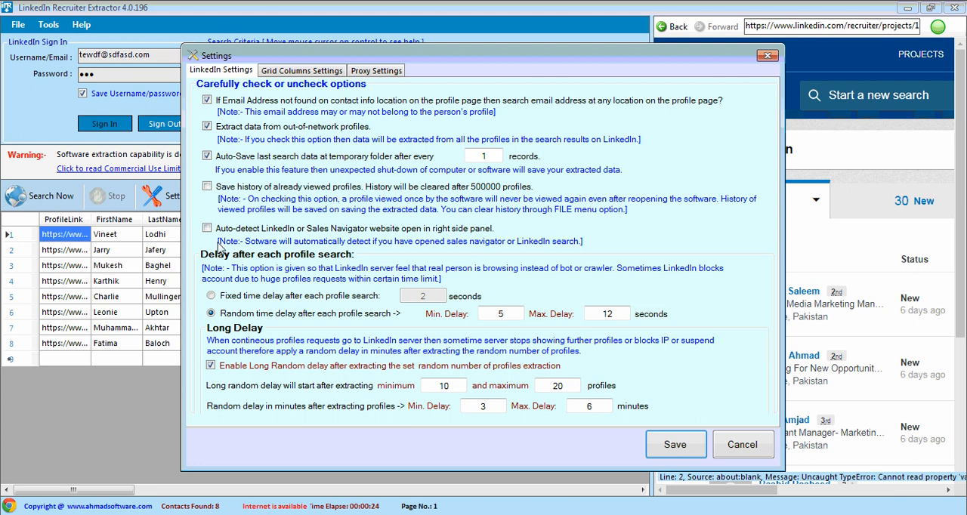
mouse_move(265, 241)
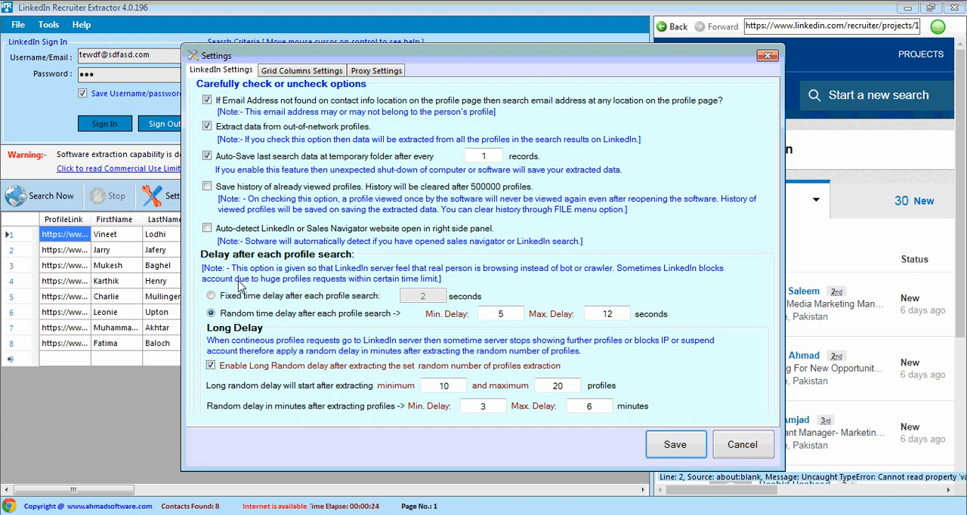
mouse_move(227, 312)
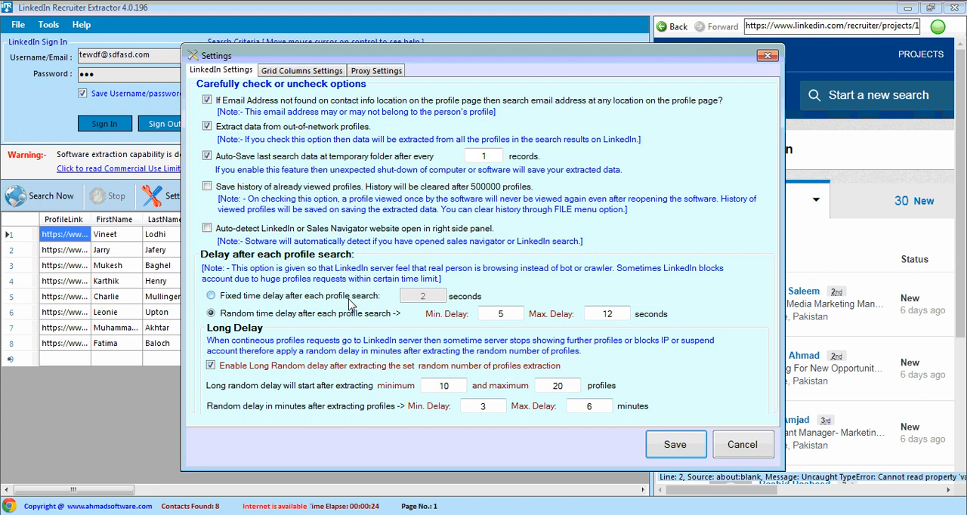
mouse_move(346, 306)
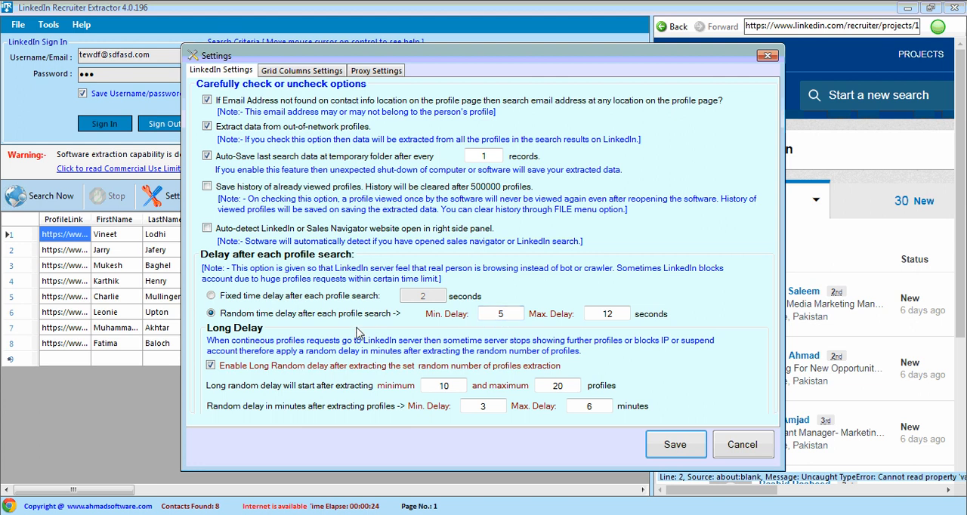
mouse_move(252, 332)
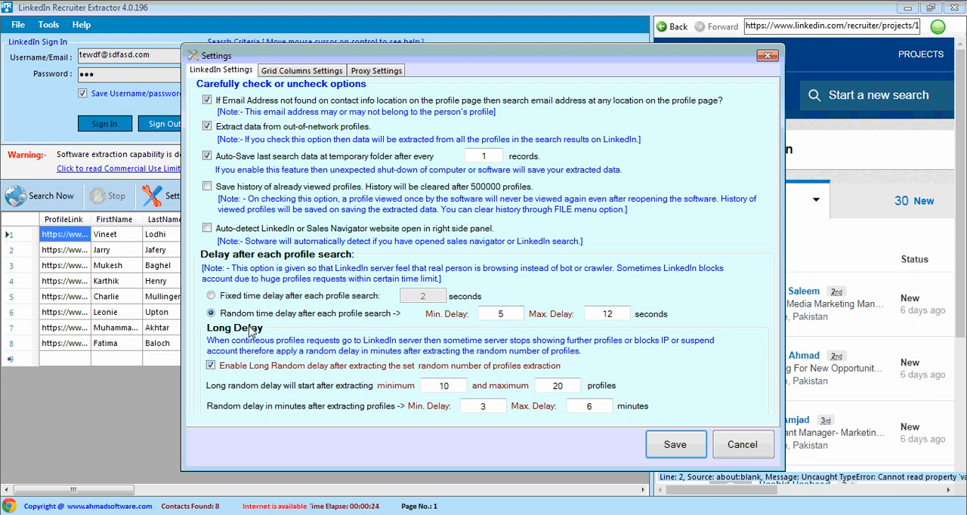
mouse_move(317, 343)
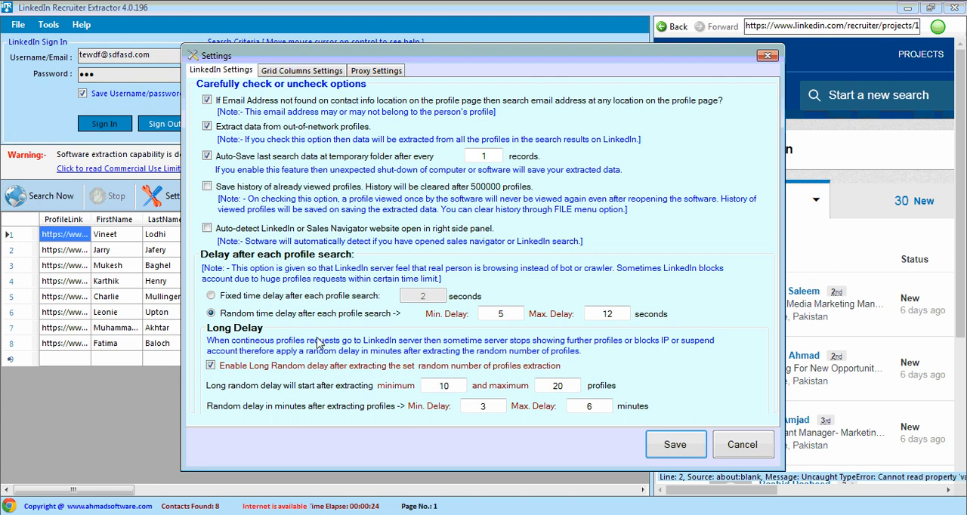
mouse_move(302, 340)
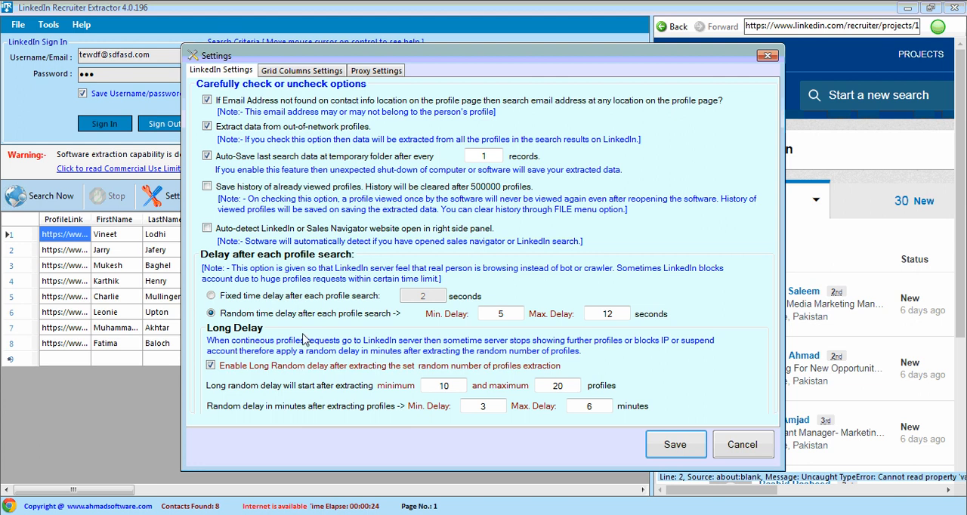
mouse_move(321, 348)
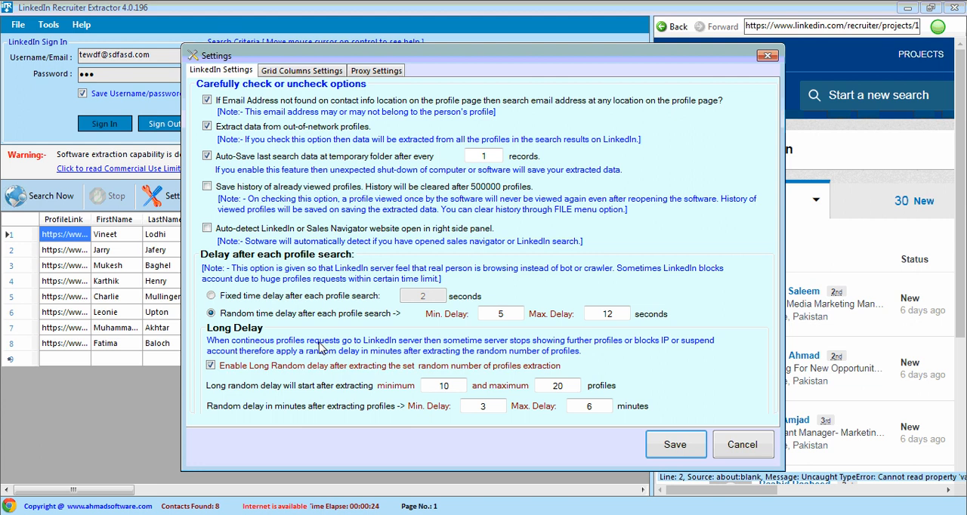
mouse_move(339, 345)
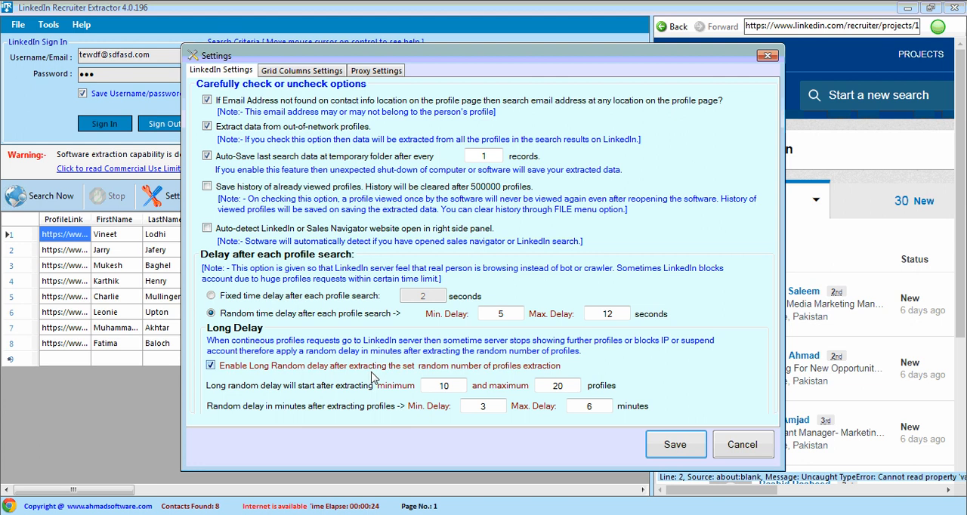
mouse_move(454, 400)
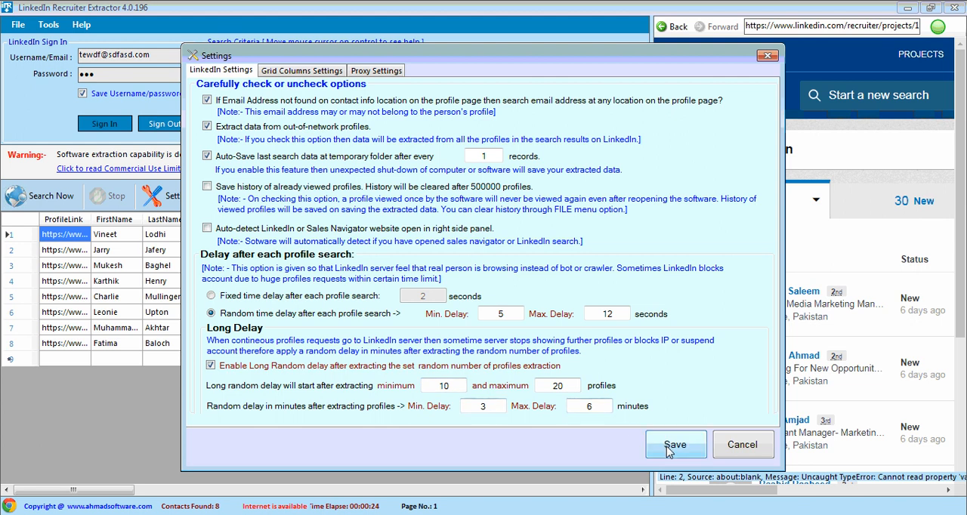
click(301, 70)
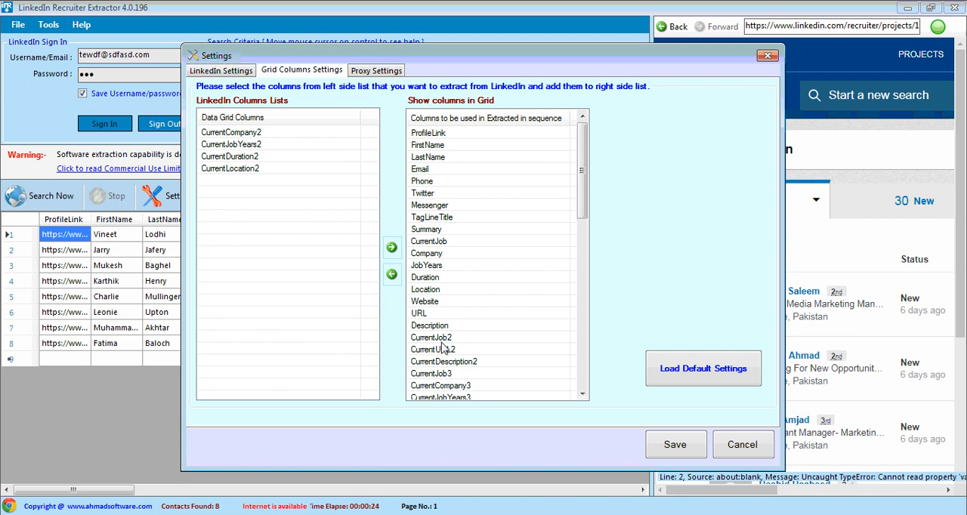
- Move CurrentURL2 and CurrentJob3 through CurrentLocation3 out of the displayed columns
click(432, 349)
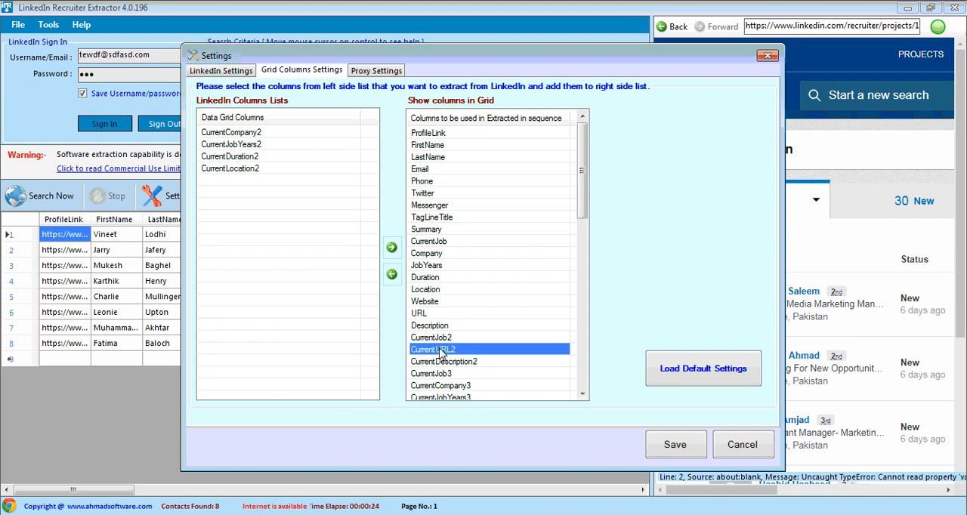
scroll(down, 3)
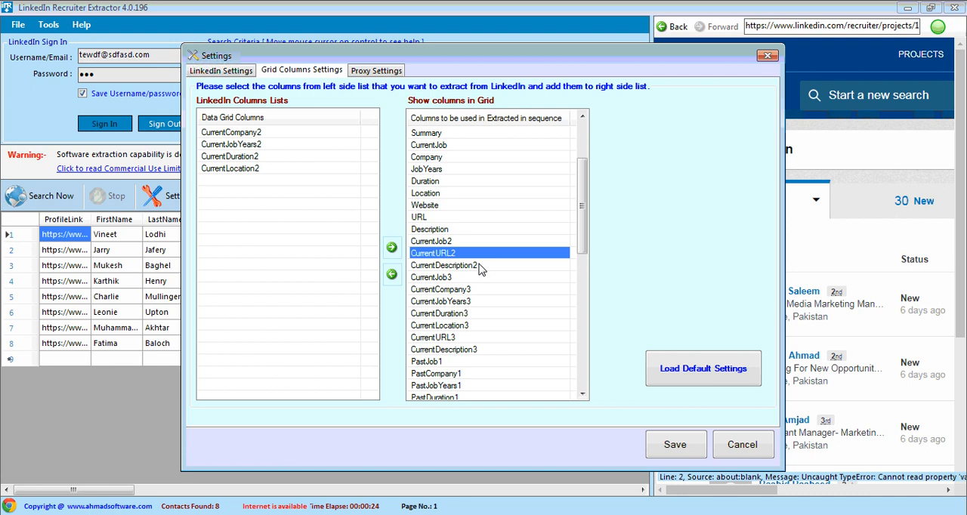
mouse_move(498, 274)
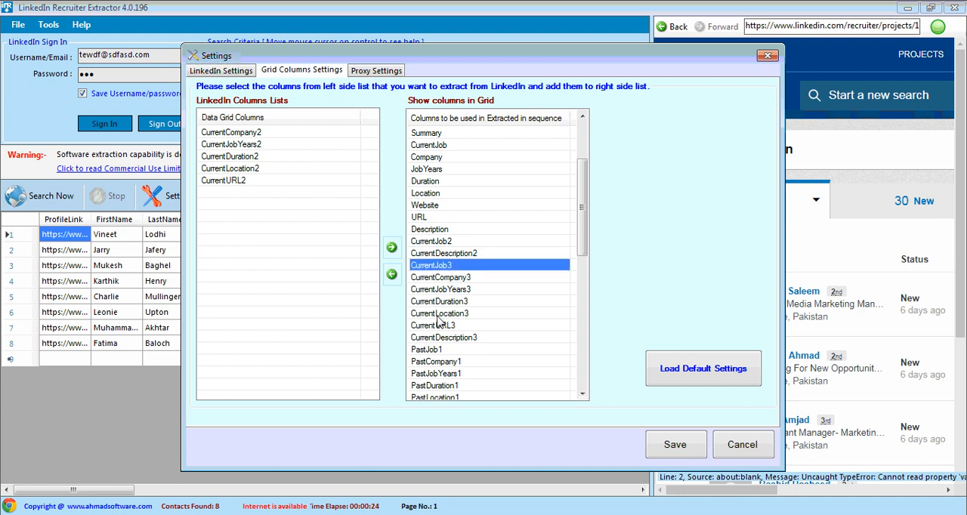
click(439, 313)
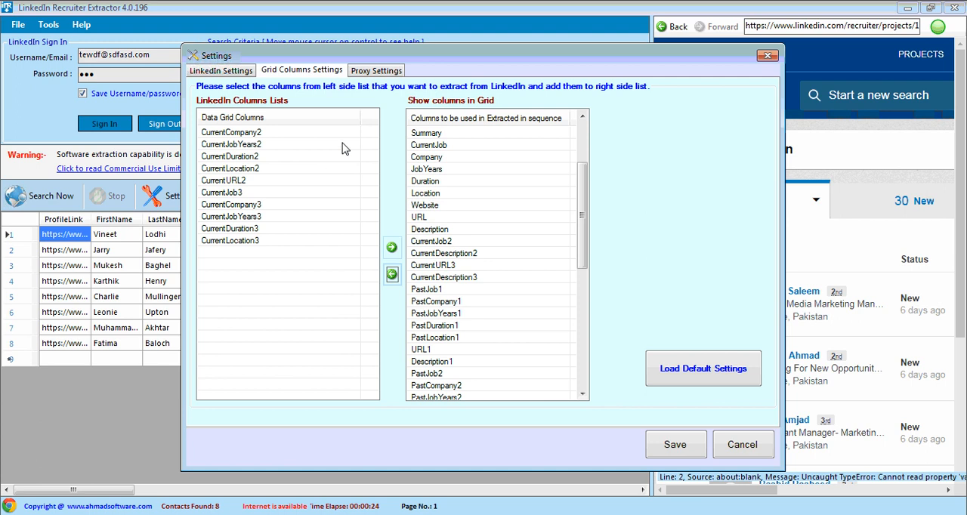
click(377, 69)
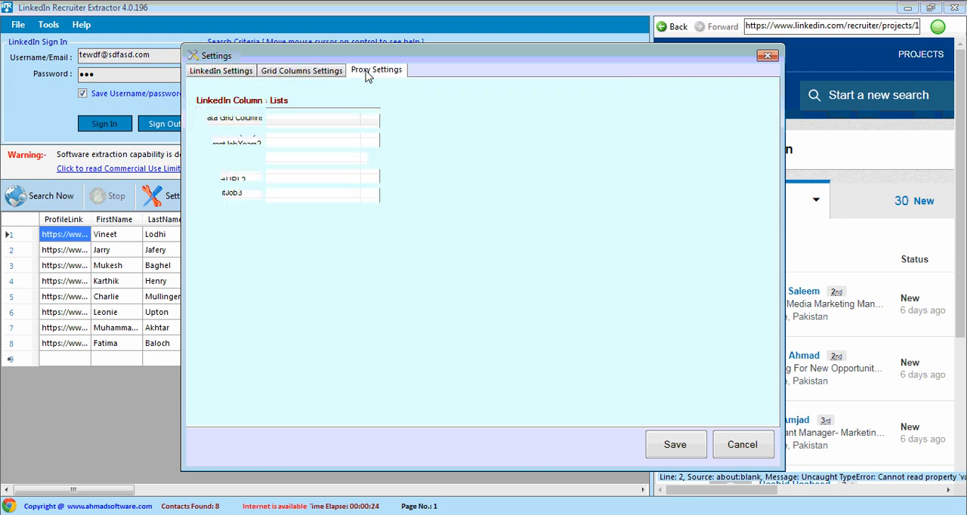
- Review the Proxy Settings, then save the trimmed Grid Columns settings
click(376, 69)
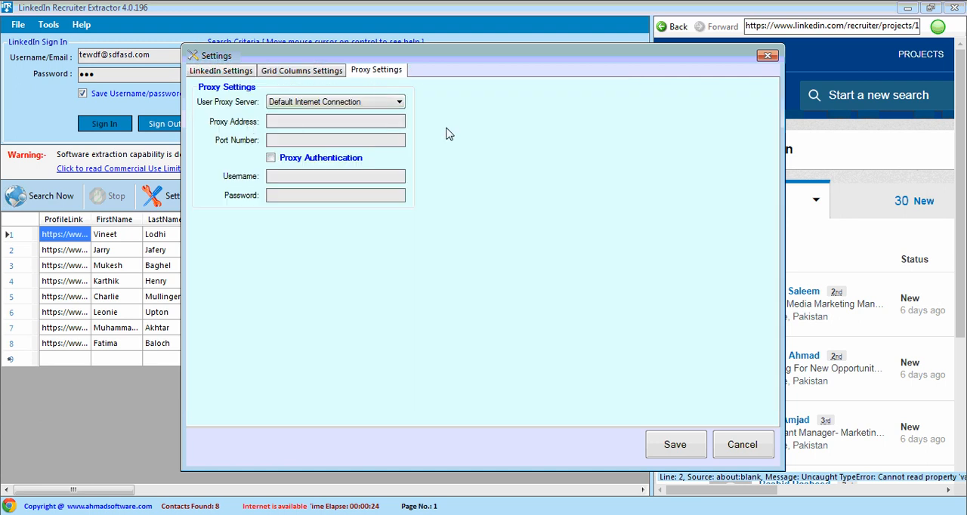
mouse_move(415, 127)
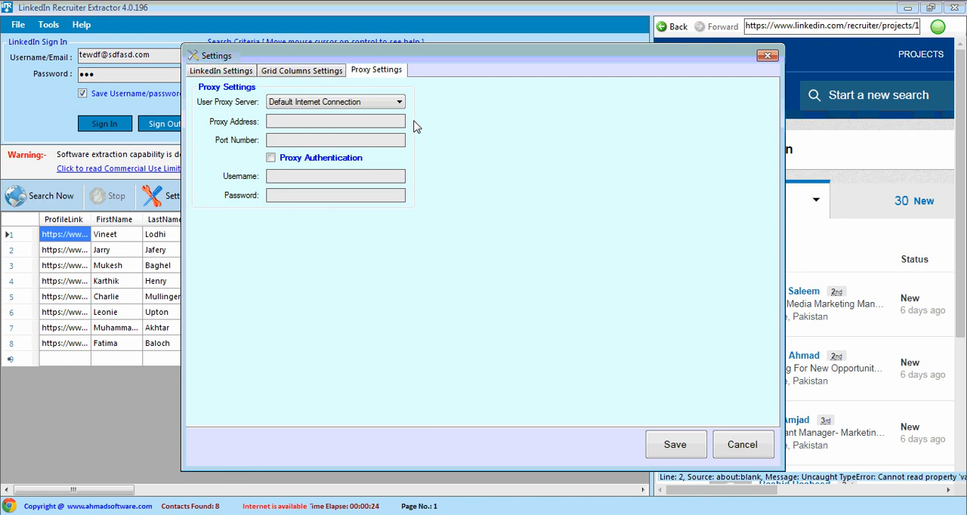
click(302, 70)
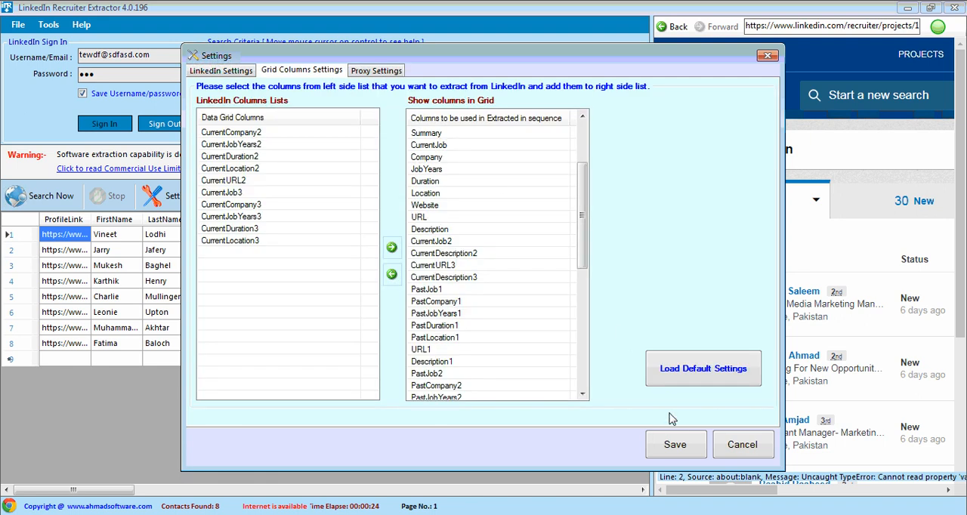
mouse_move(631, 389)
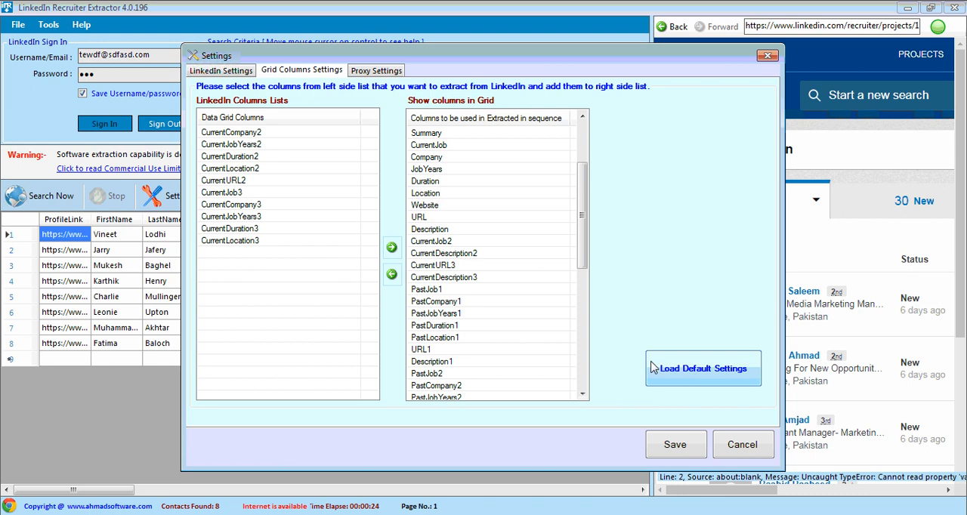
click(675, 444)
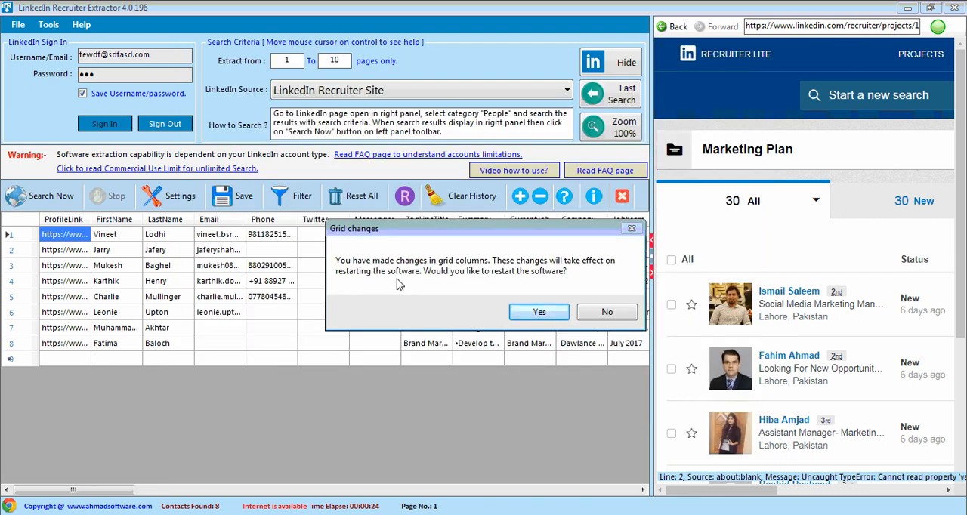
mouse_move(445, 283)
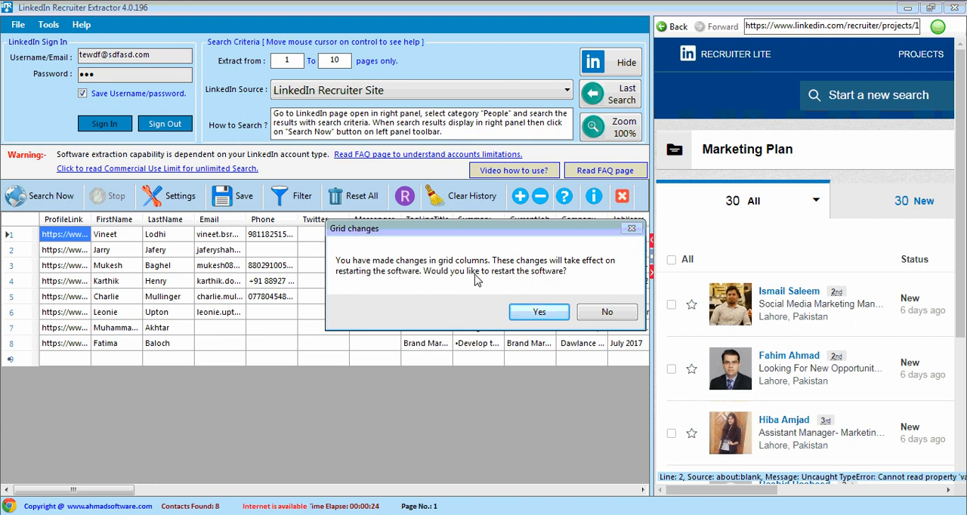
- Answer No to the grid-changes restart prompt, keeping the eight contacts
click(606, 312)
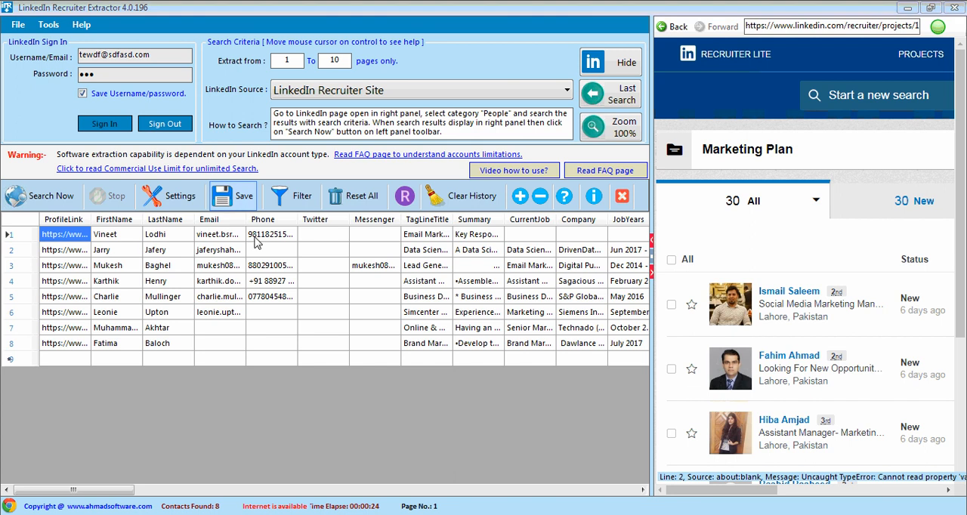
- Export the eight extracted profiles as test2.xlsx in the licenses folder
click(243, 195)
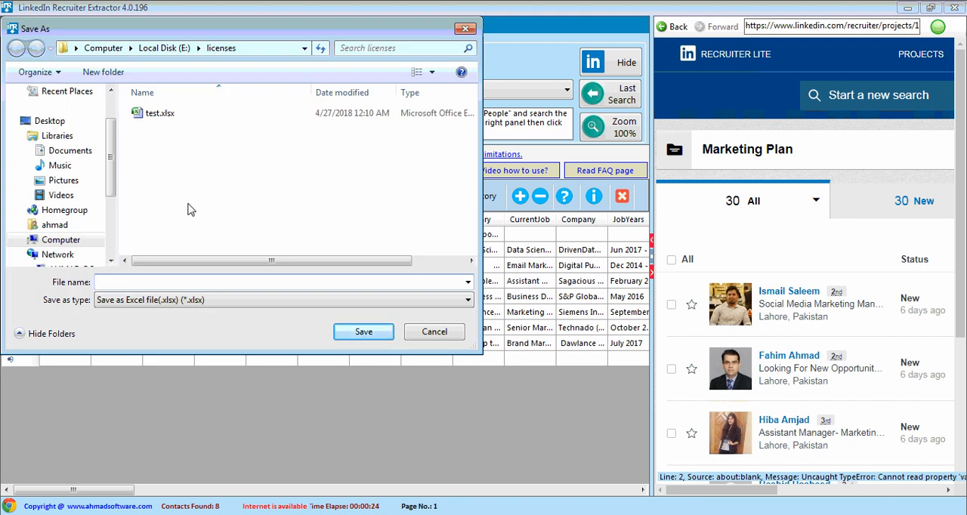
text(test2)
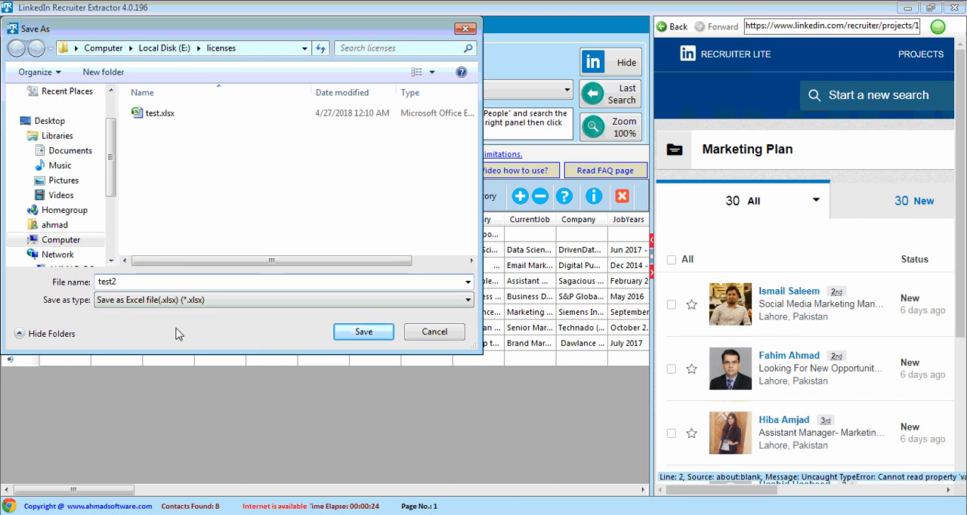
click(363, 332)
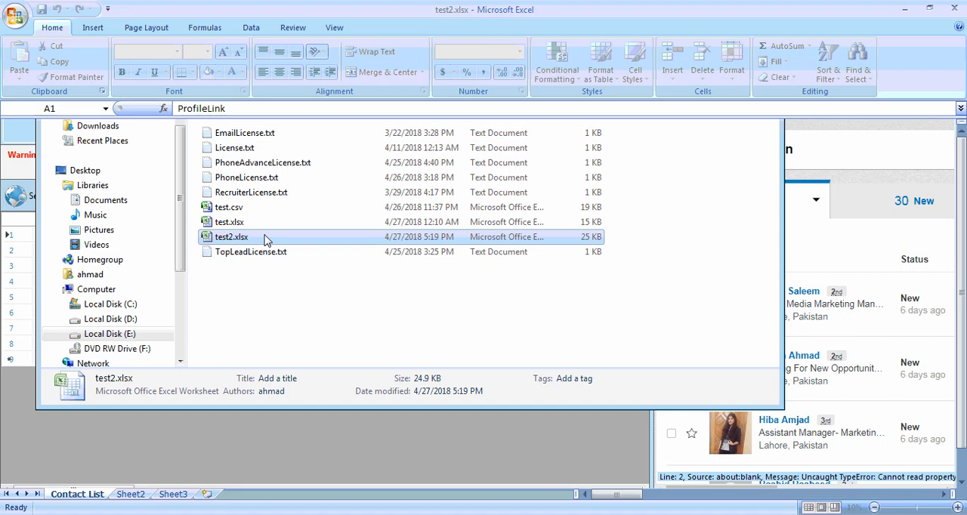
- Open test2.xlsx in Excel and look over the saved rows
double_click(231, 236)
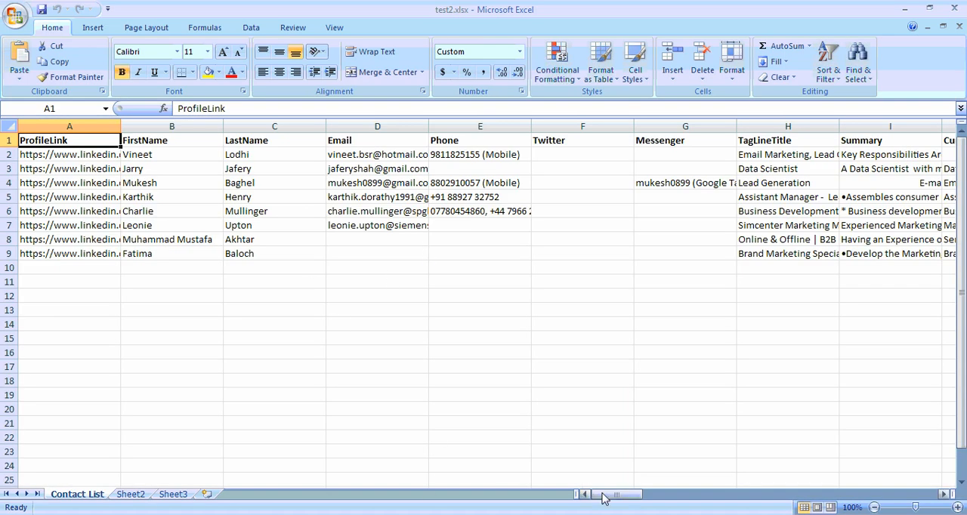
drag(605, 495, 793, 494)
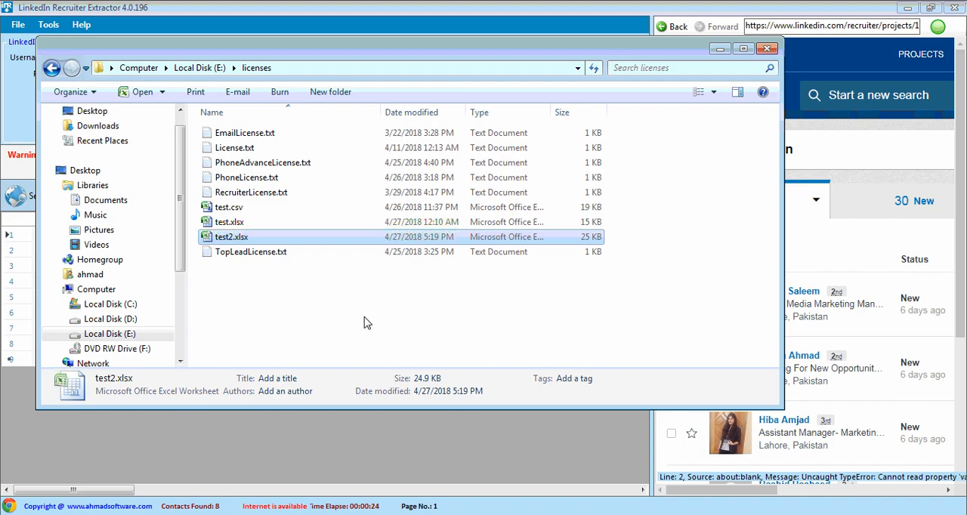
text(ahmad)
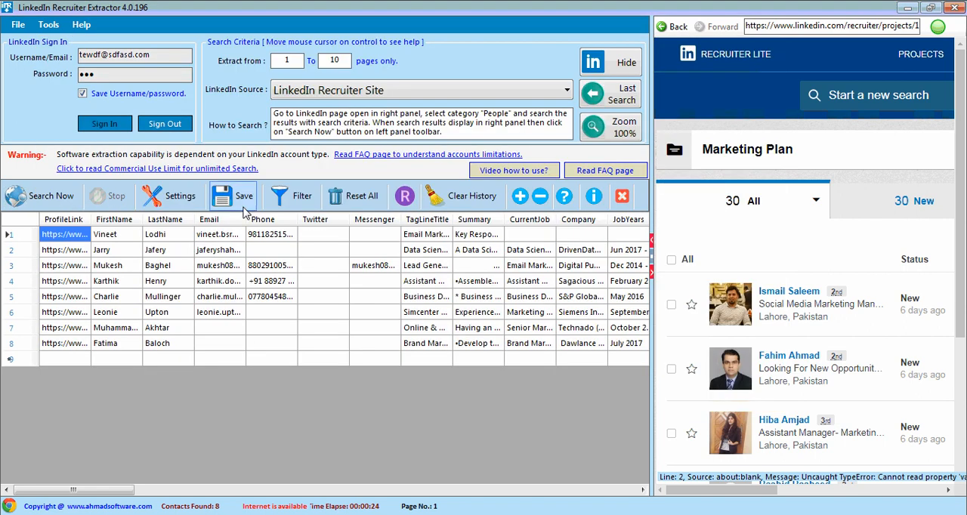
- Export the profiles again as test2 in CSV (*.csv) format
click(234, 196)
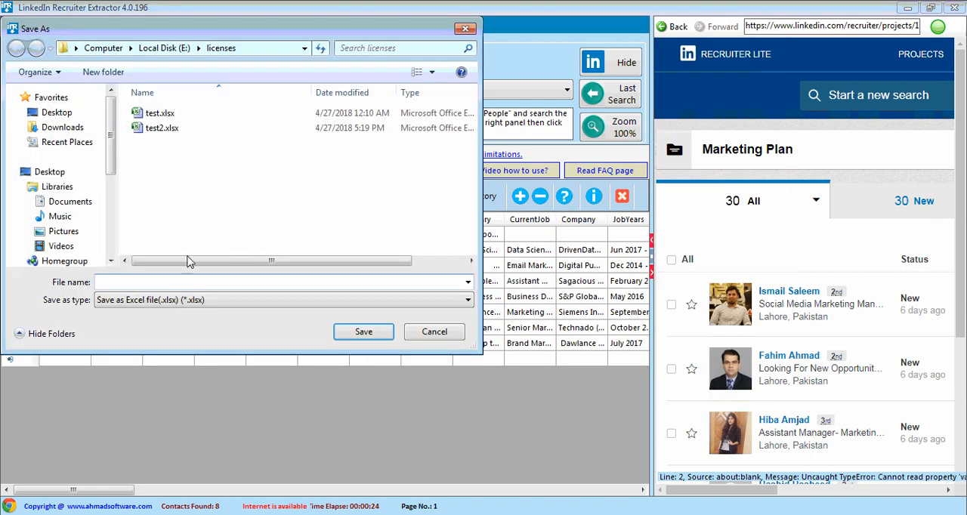
click(283, 300)
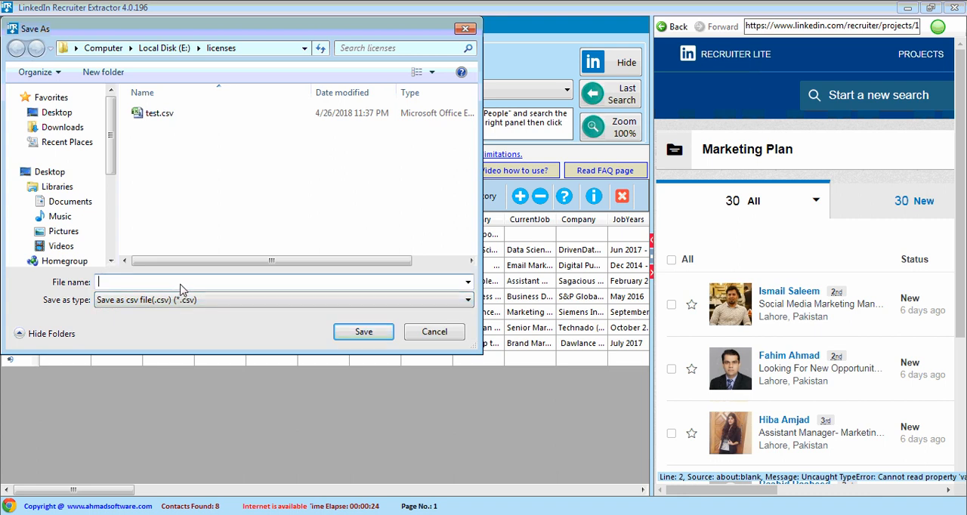
text(test2)
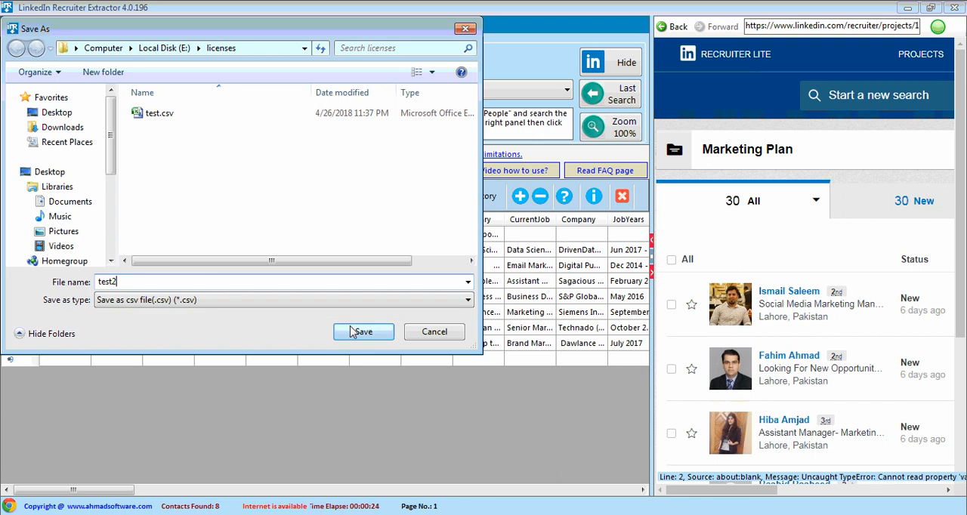
click(364, 331)
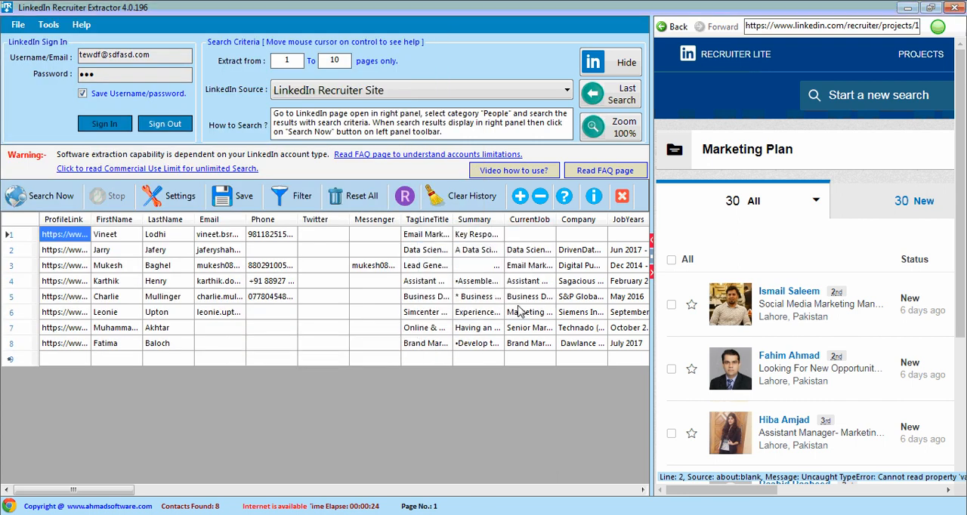
click(291, 195)
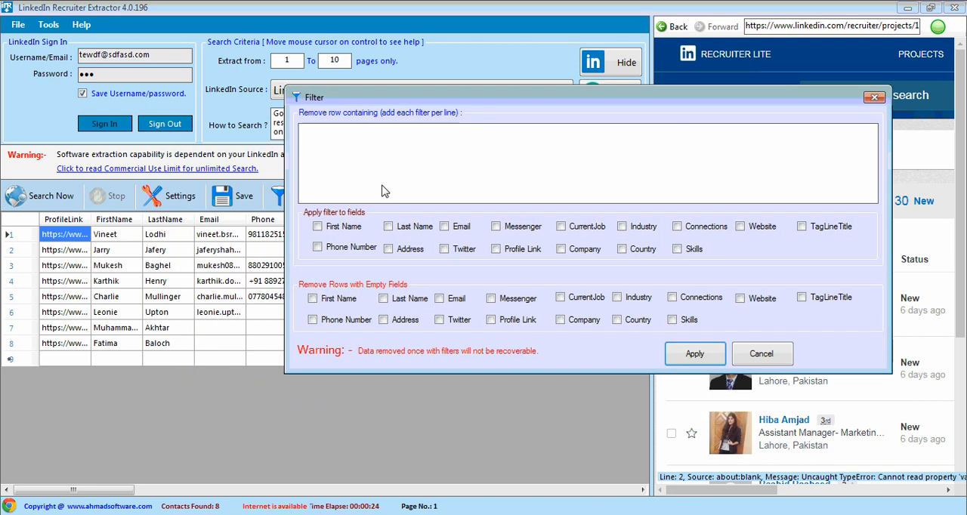
mouse_move(386, 176)
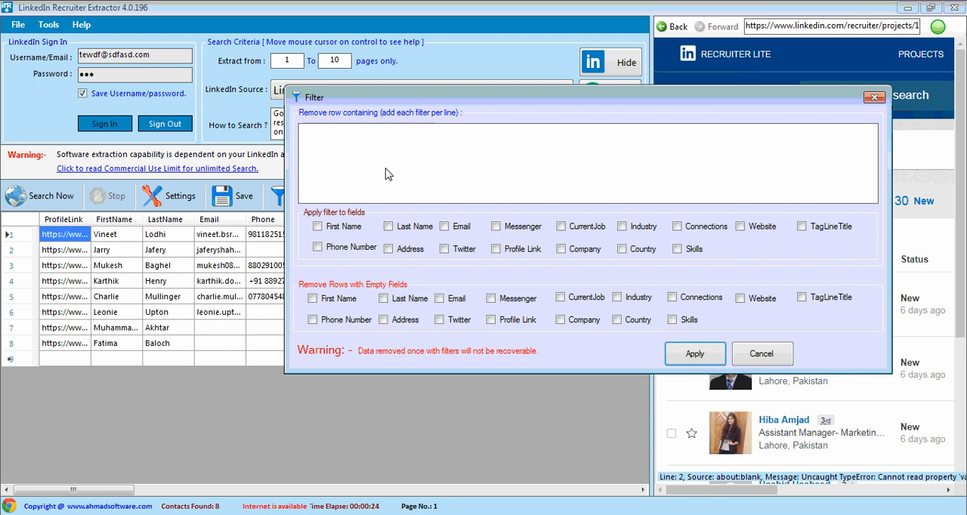
mouse_move(312, 253)
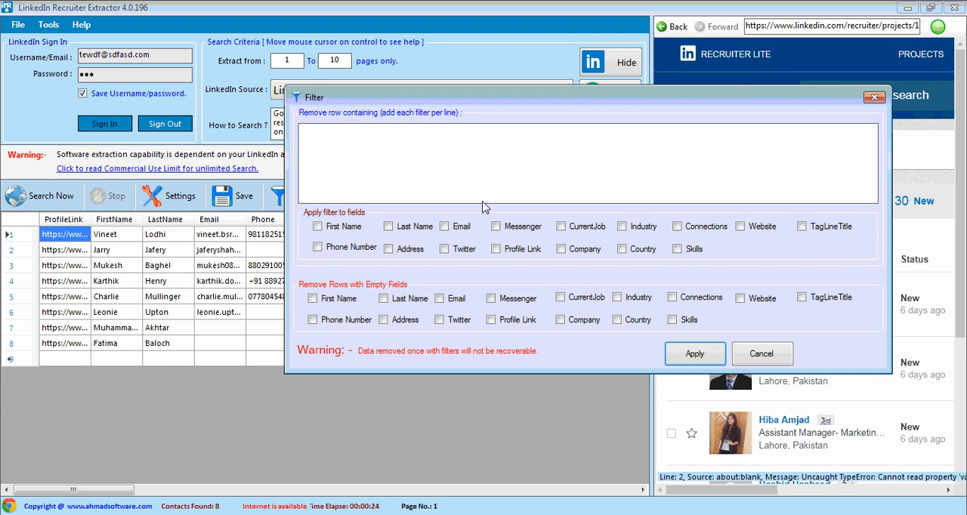
mouse_move(525, 270)
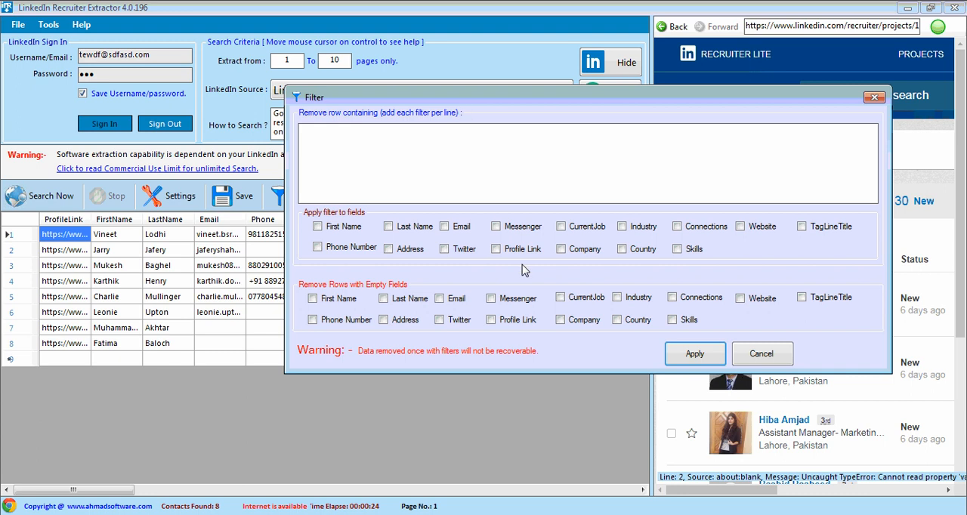
mouse_move(502, 274)
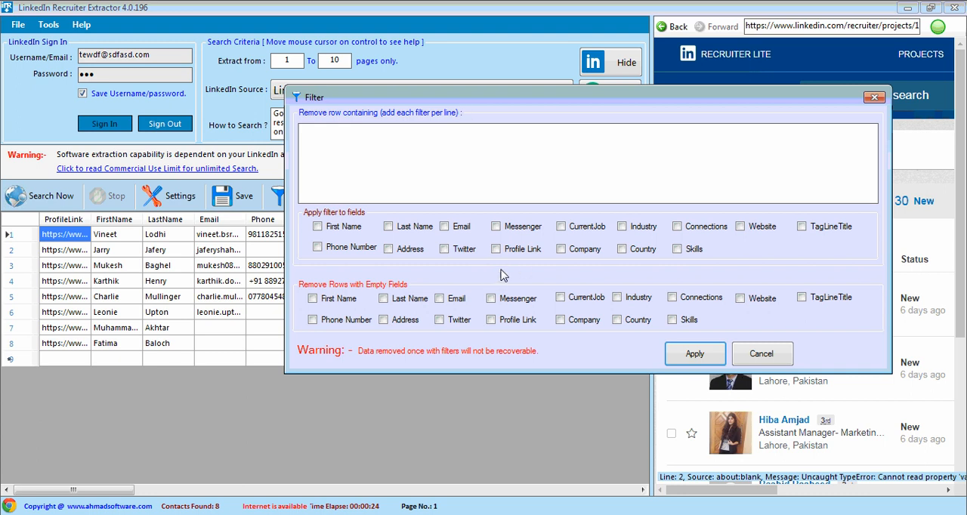
mouse_move(550, 327)
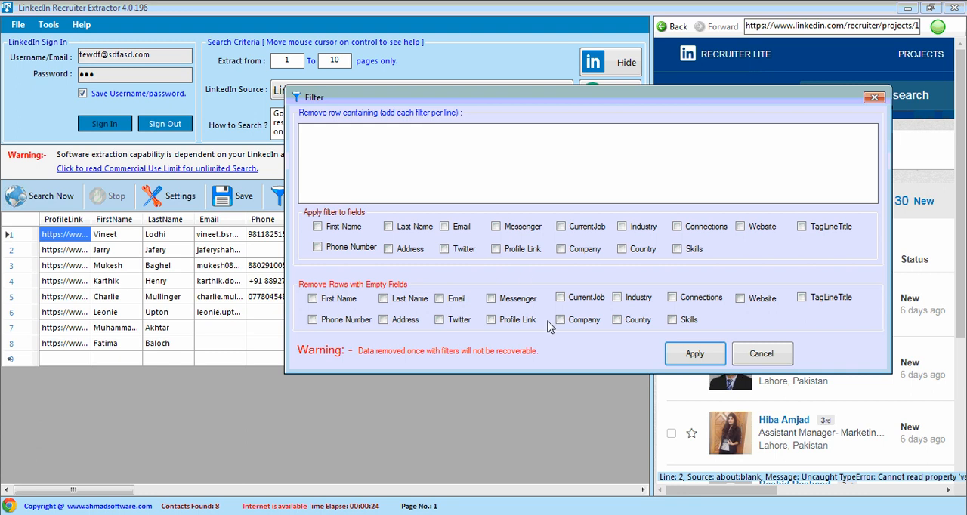
mouse_move(463, 316)
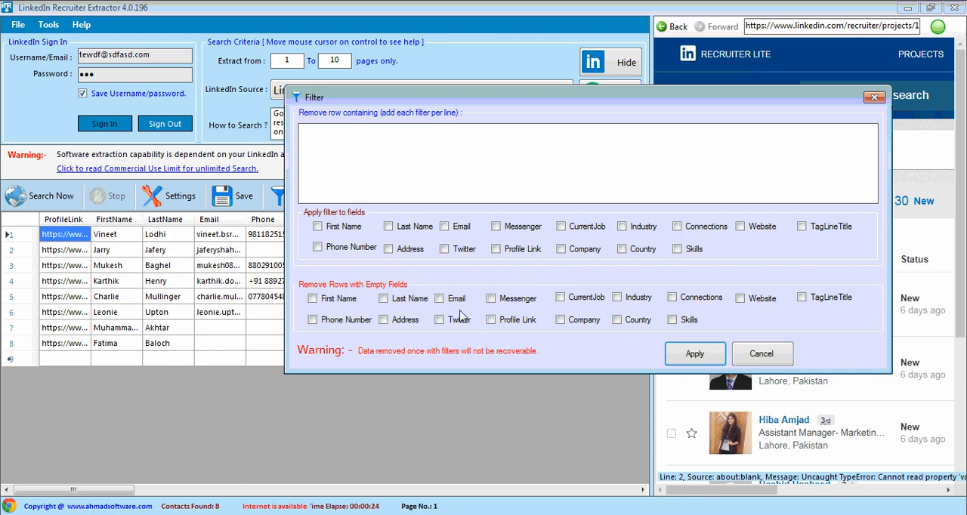
mouse_move(386, 339)
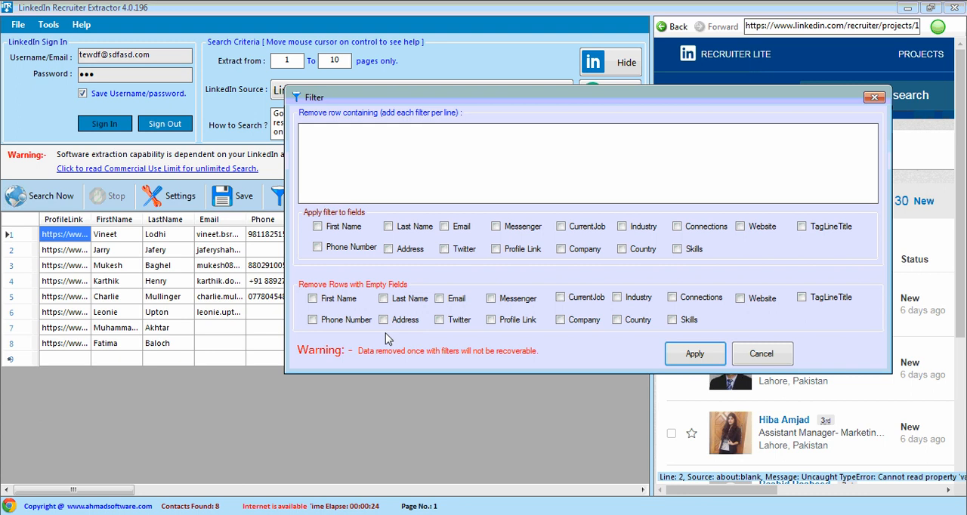
- Apply a filter dropping rows with empty Phone Number, leaving four contacts
click(312, 320)
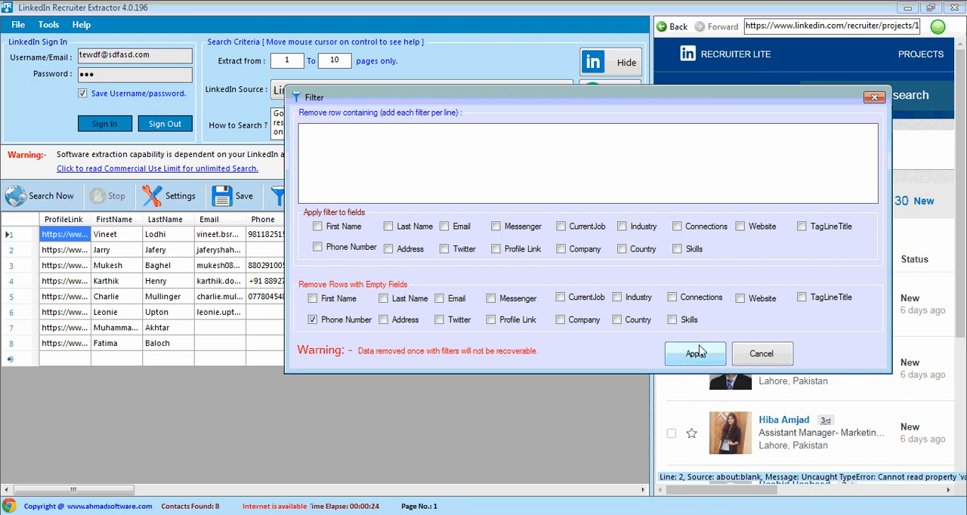
click(693, 354)
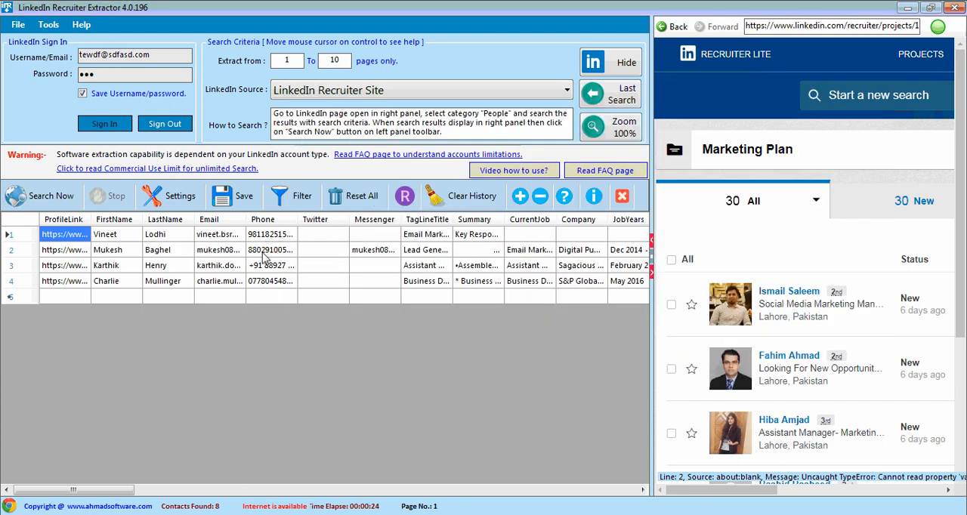
mouse_move(266, 297)
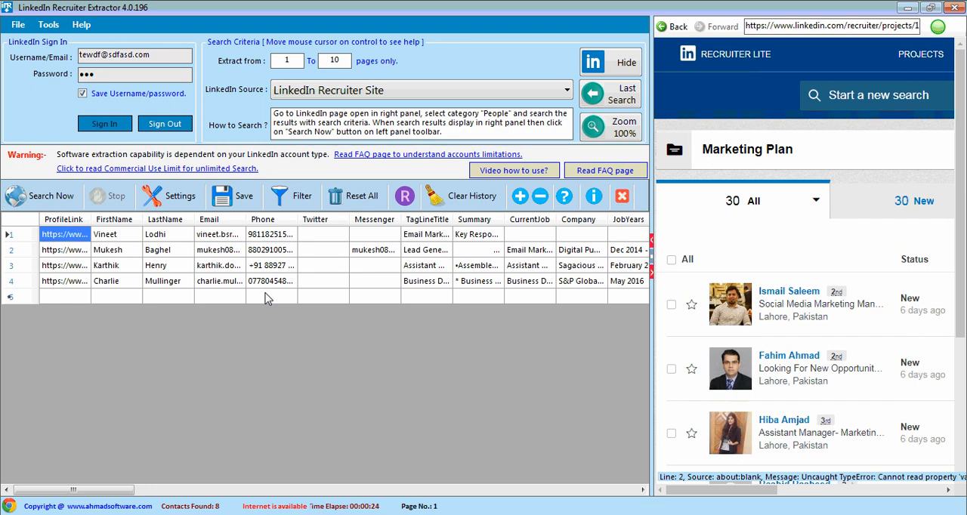
mouse_move(265, 287)
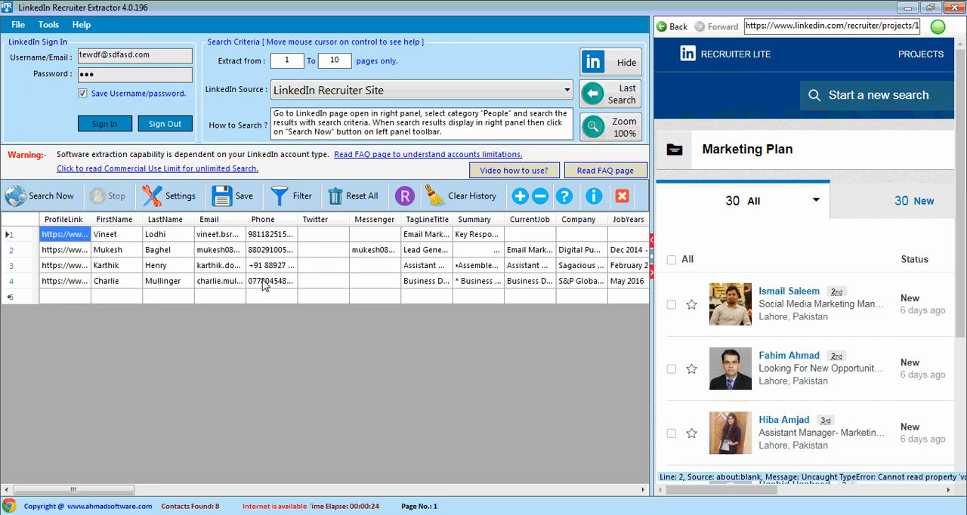
mouse_move(363, 233)
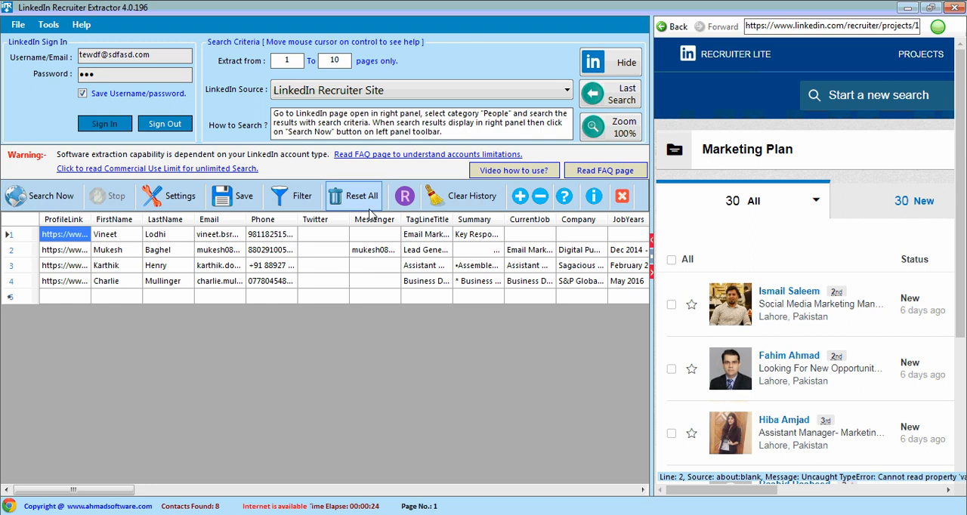
- Reset All and confirm clearing every searched record from the grid
click(362, 196)
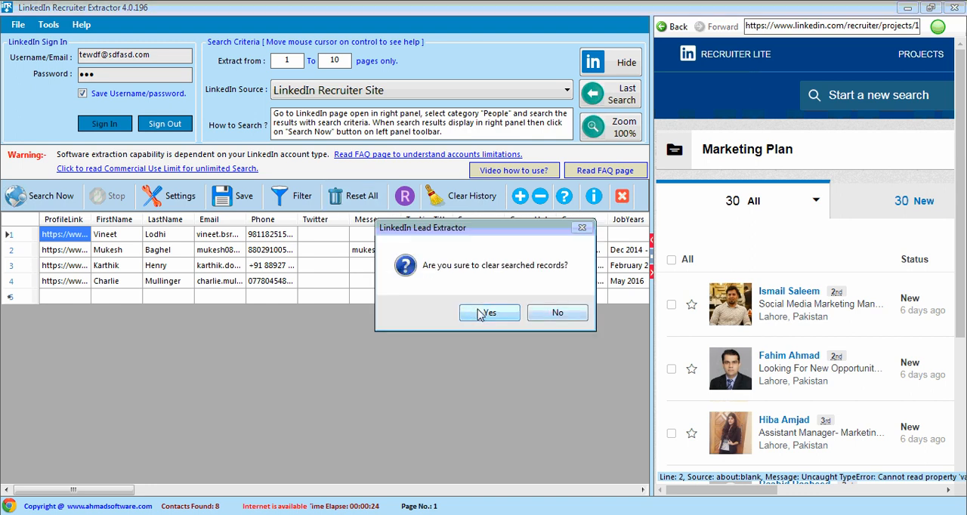
click(489, 312)
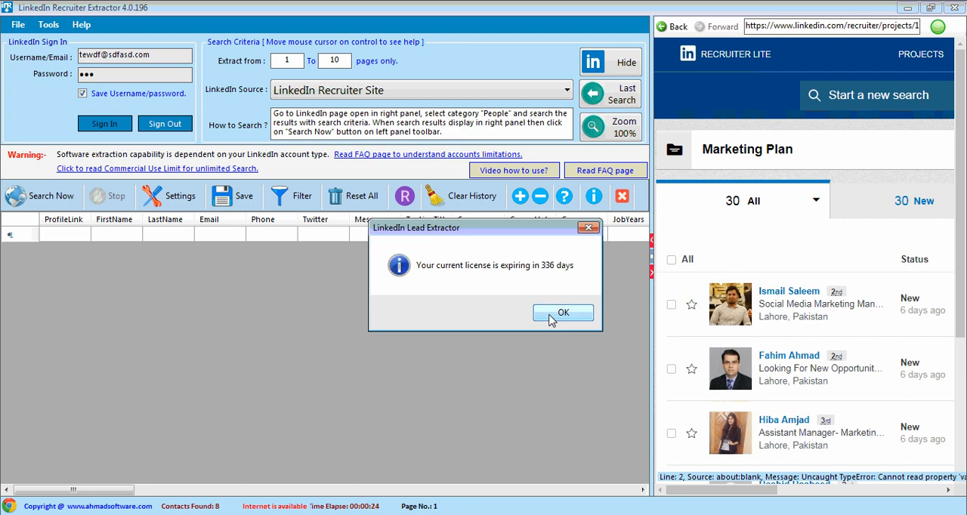
- Dismiss the license notice and register using RecruiterLicense.txt, confirming success
click(563, 313)
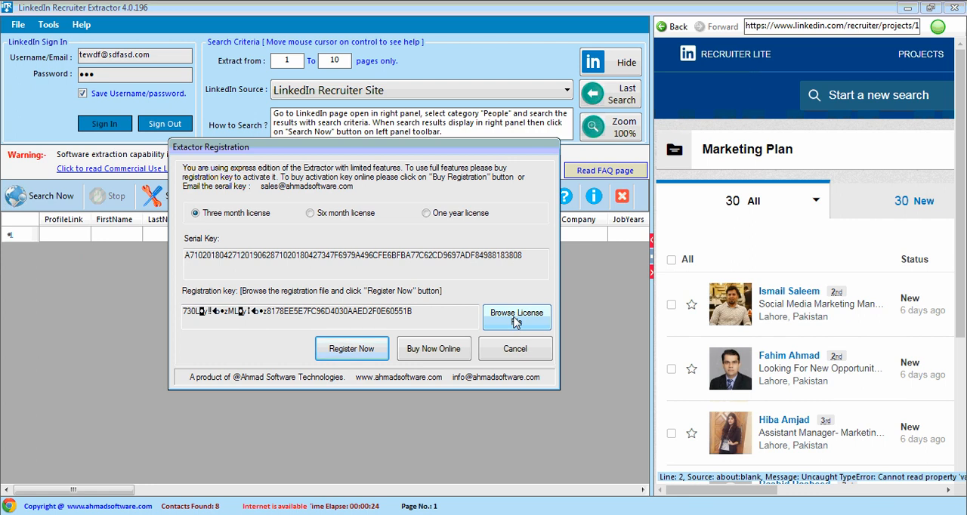
click(516, 316)
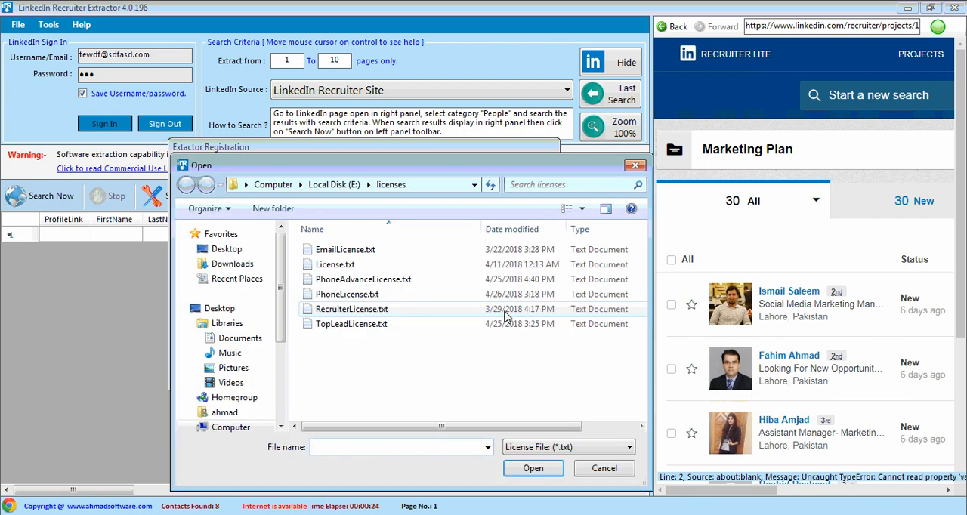
click(351, 309)
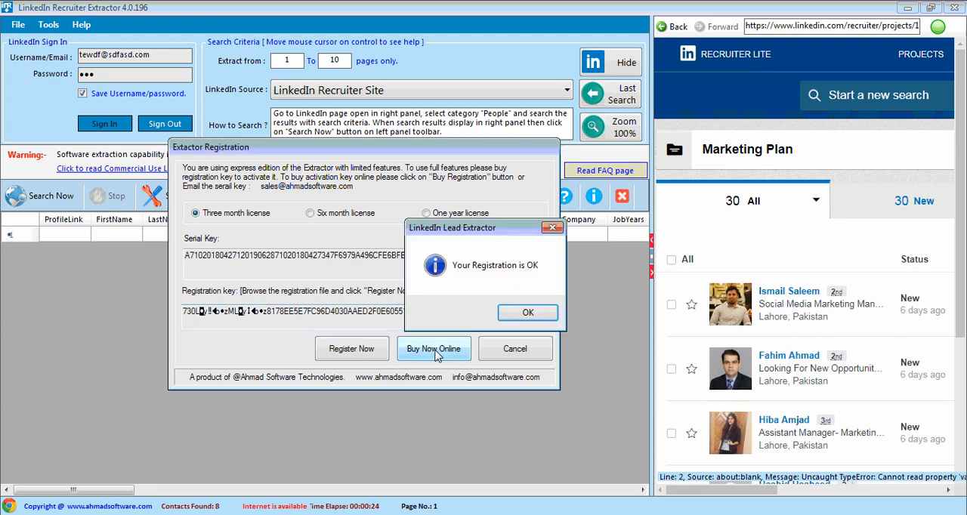
click(527, 312)
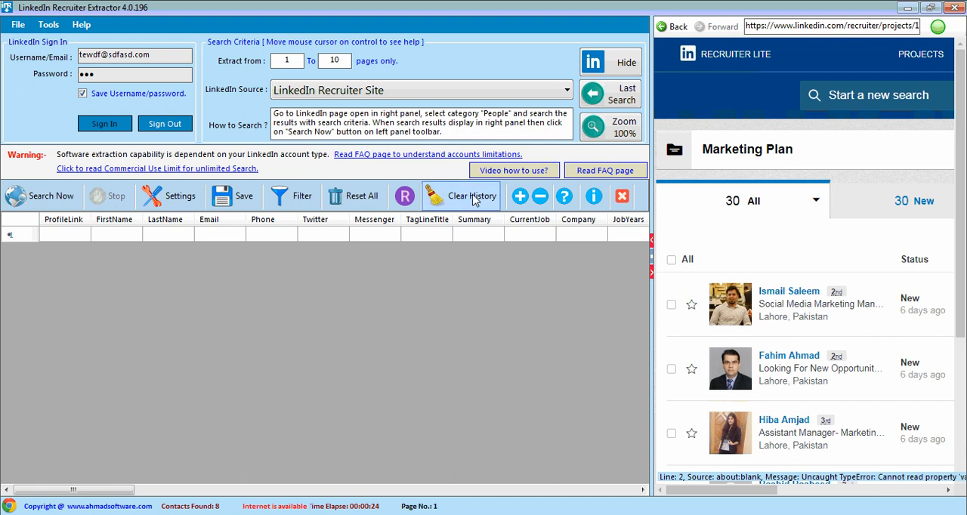
- Decline clearing browser history, then adjust grid column widths with + and −
click(472, 196)
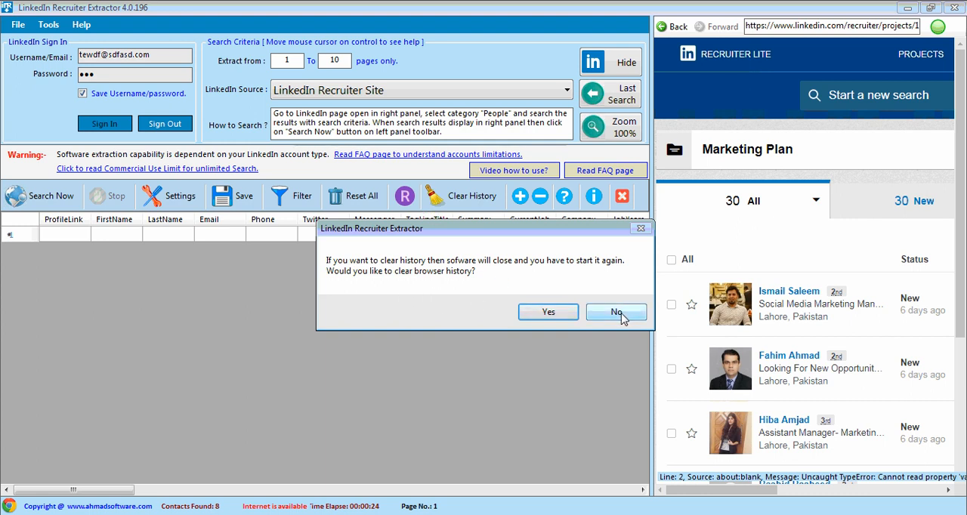
click(616, 313)
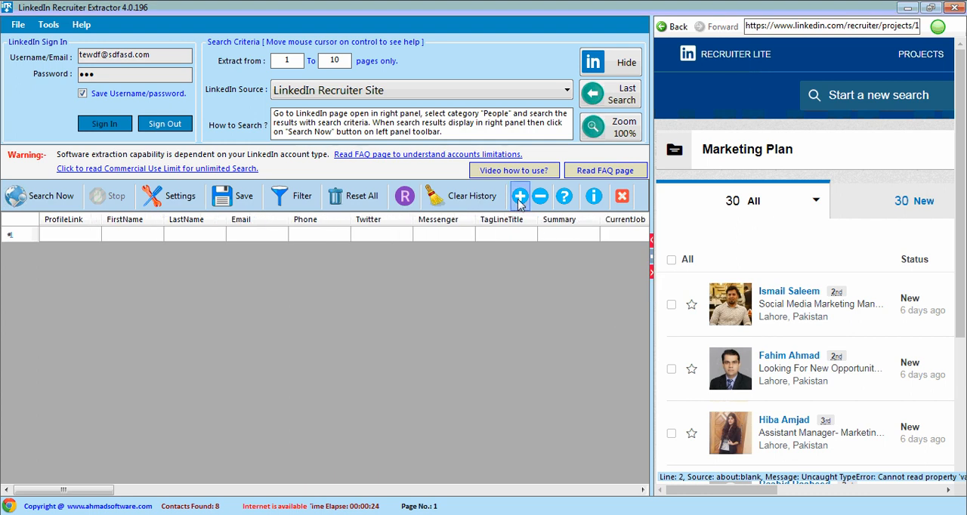
click(520, 196)
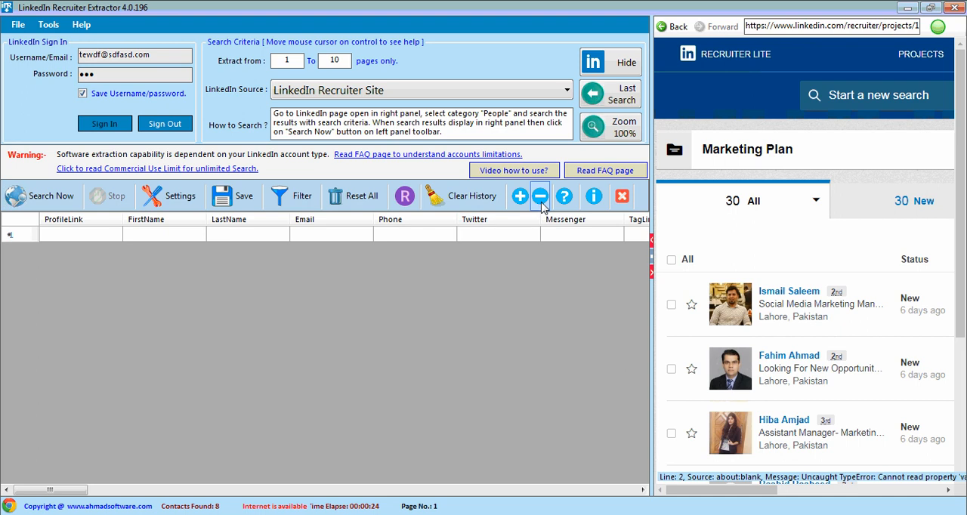
click(539, 196)
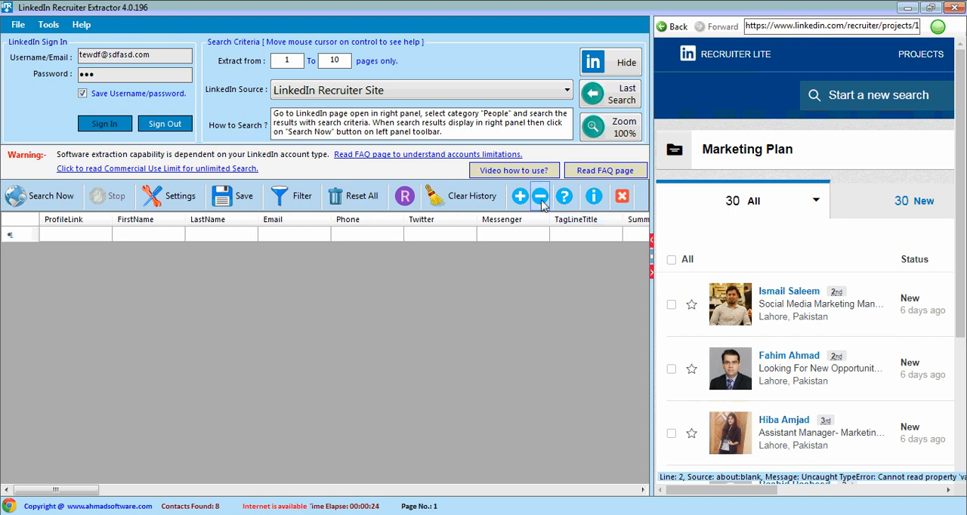
click(540, 195)
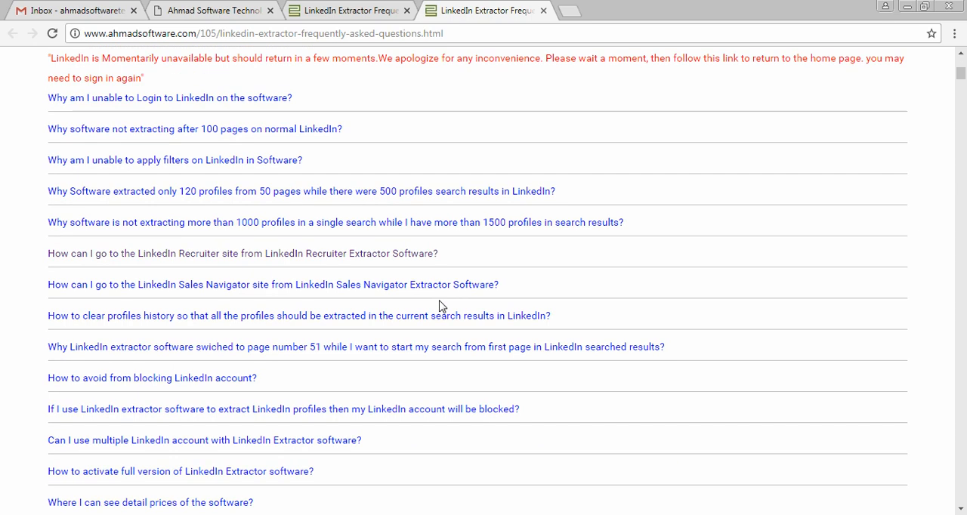
scroll(down, 3)
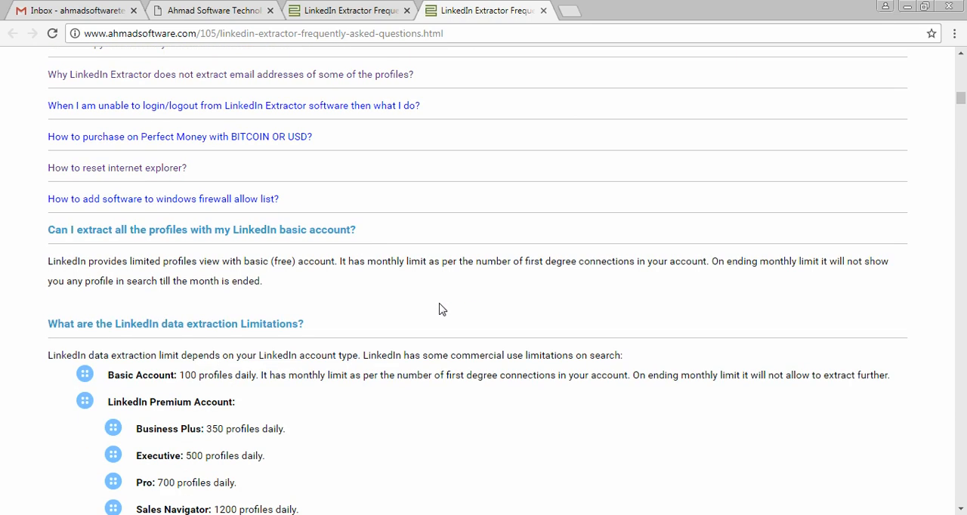
scroll(down, 3)
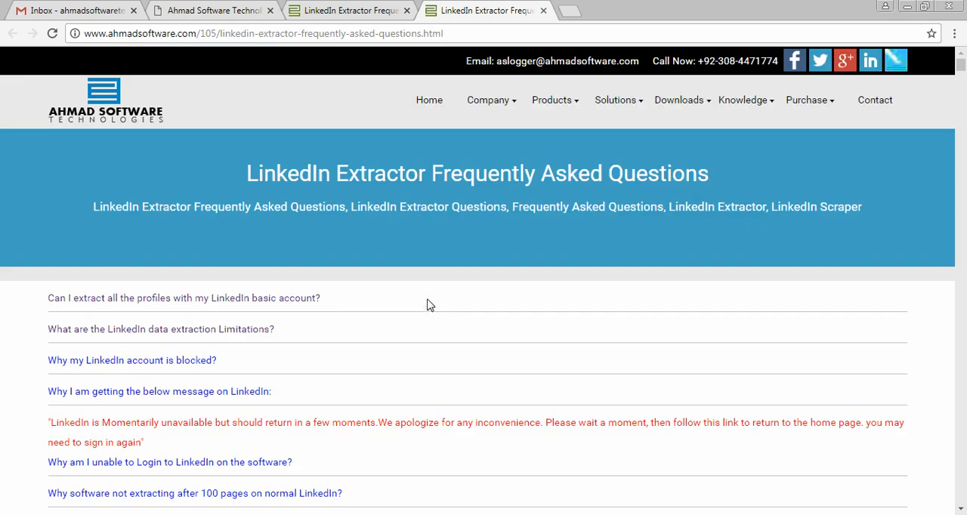
mouse_move(427, 295)
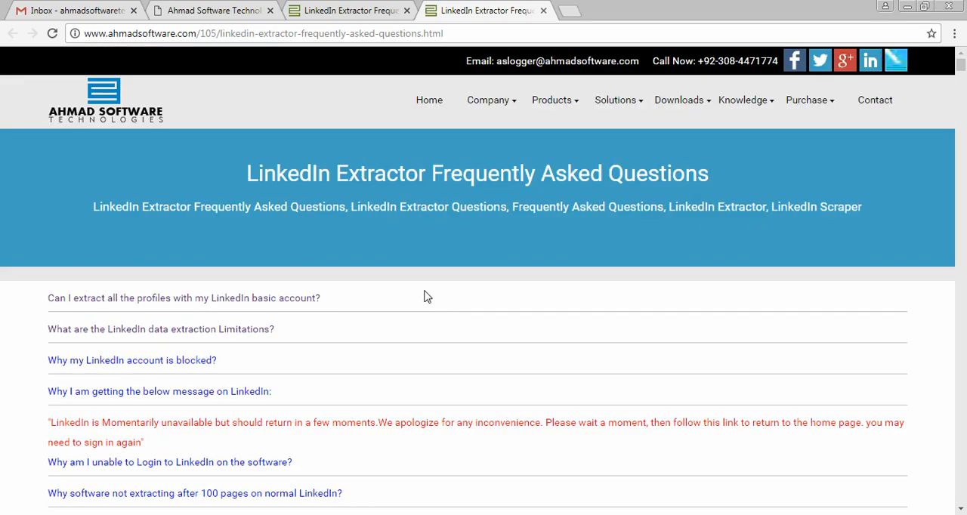
scroll(down, 3)
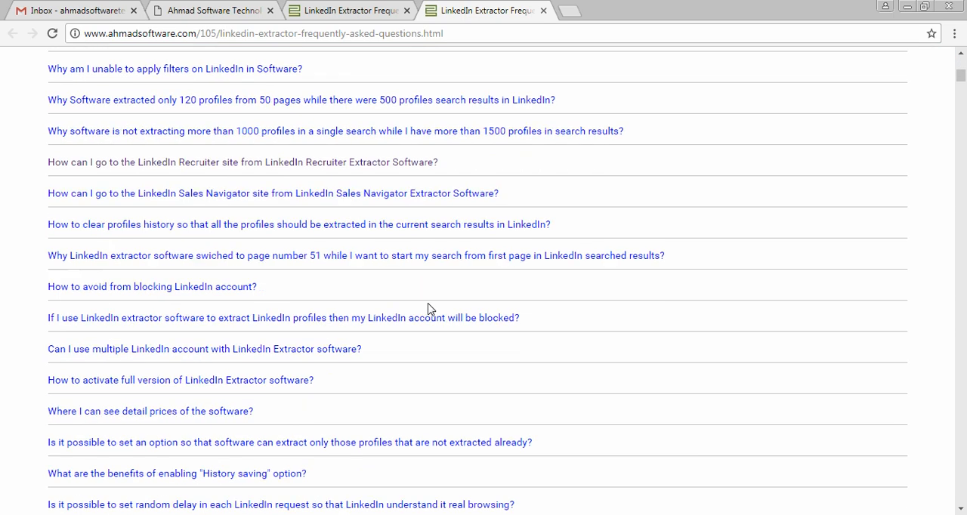
scroll(down, 3)
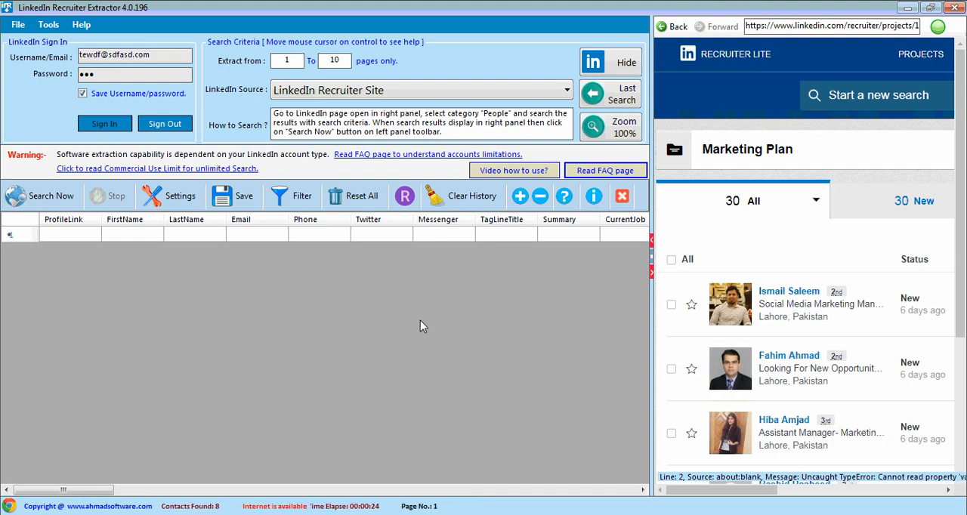
mouse_move(378, 171)
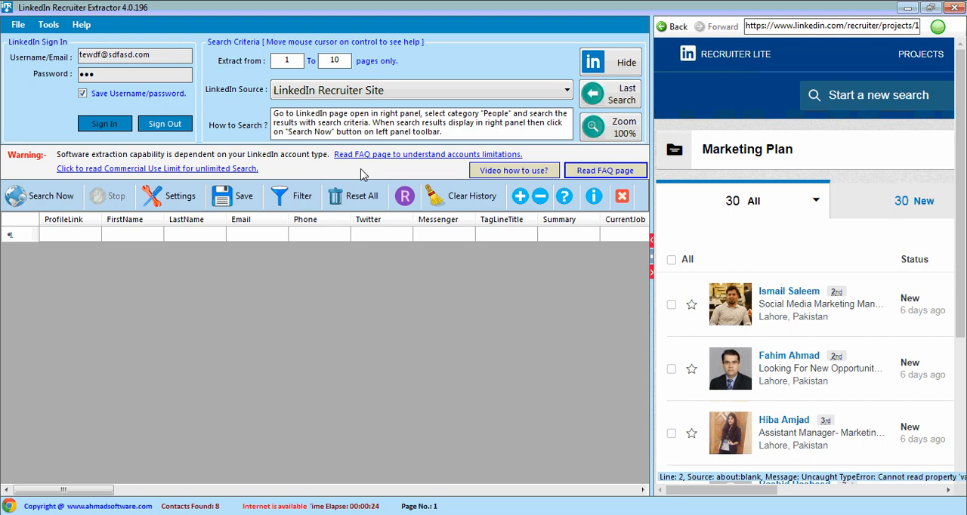
mouse_move(104, 157)
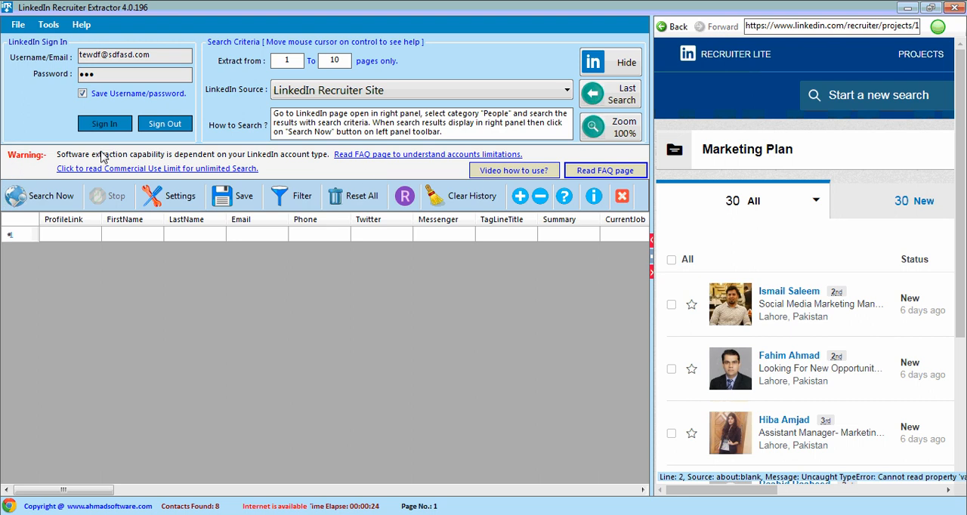
mouse_move(279, 168)
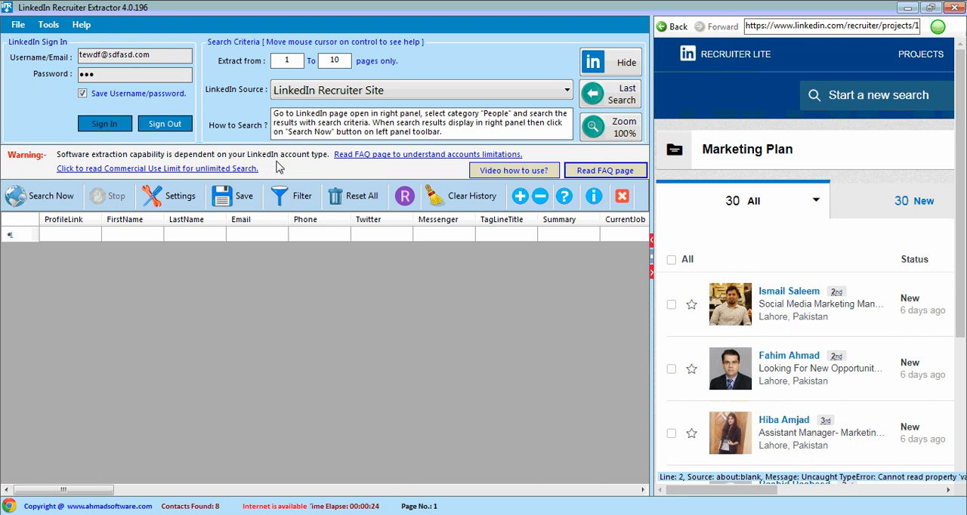
mouse_move(306, 172)
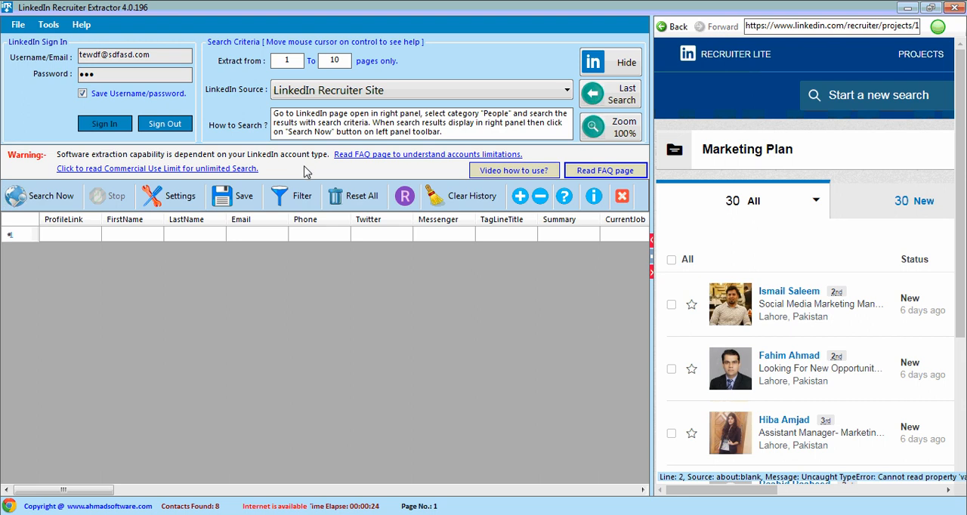
mouse_move(359, 174)
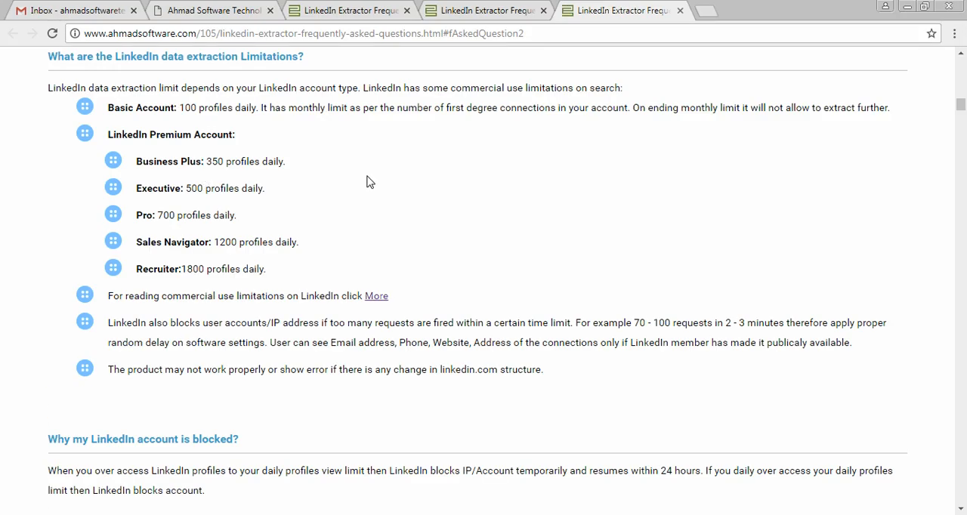
mouse_move(123, 154)
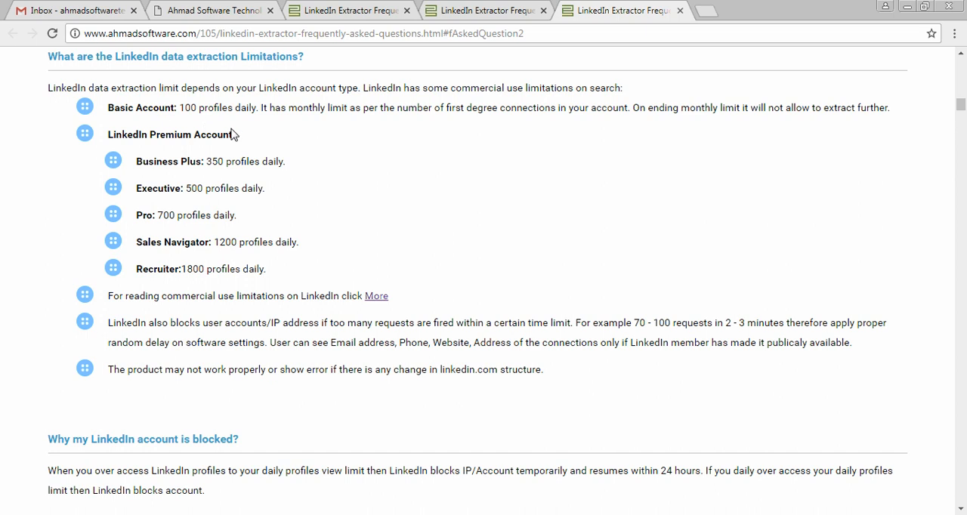
mouse_move(255, 126)
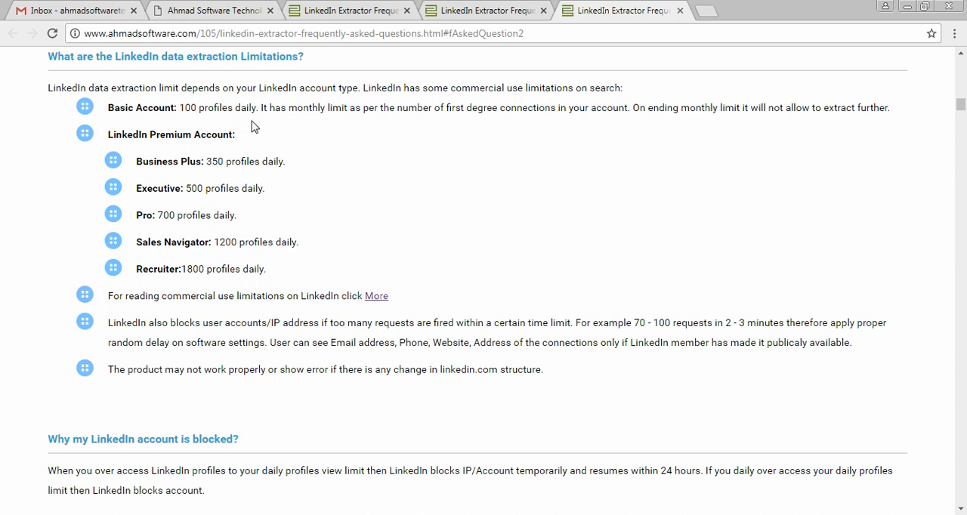
mouse_move(290, 130)
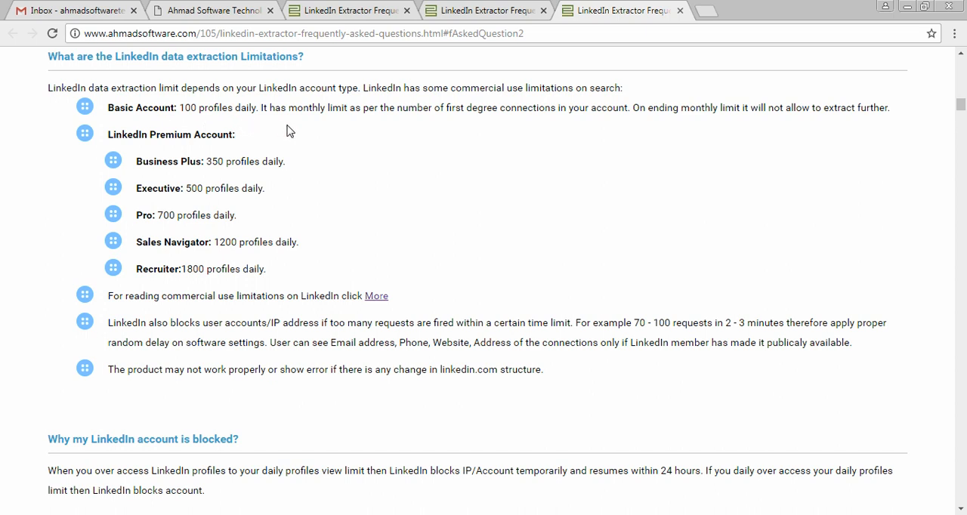
mouse_move(330, 125)
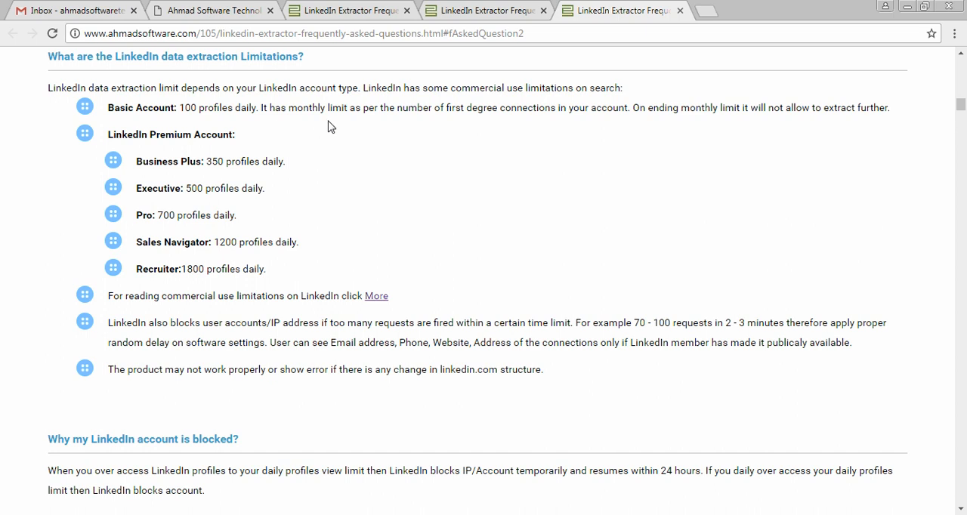
mouse_move(455, 121)
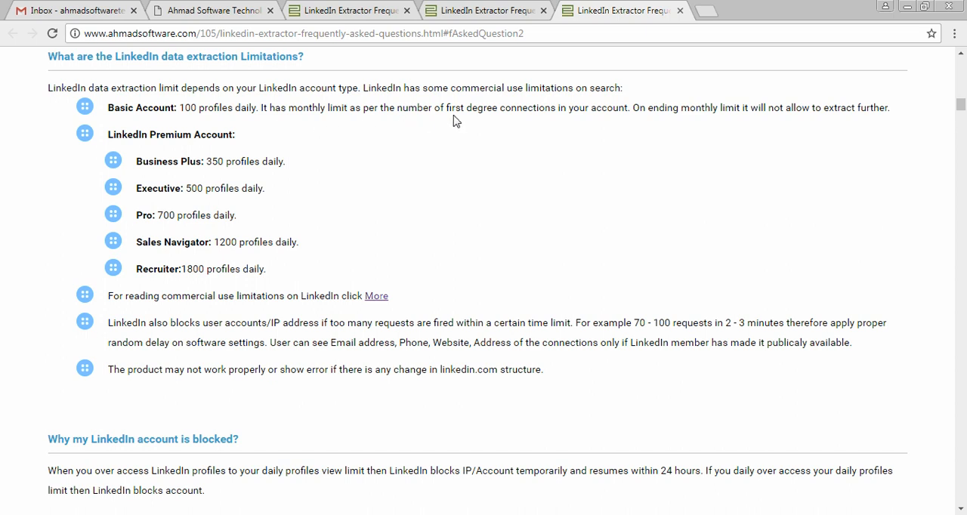
mouse_move(401, 131)
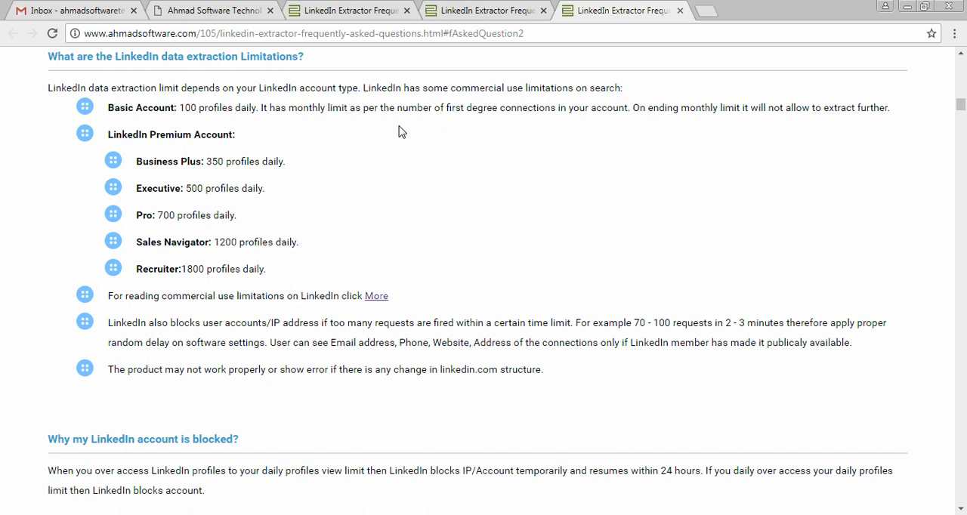
mouse_move(213, 169)
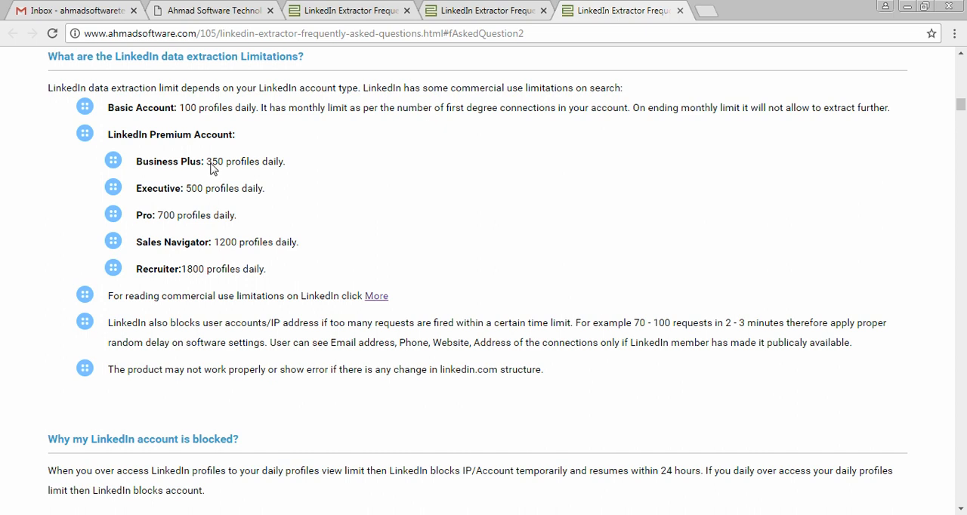
mouse_move(222, 173)
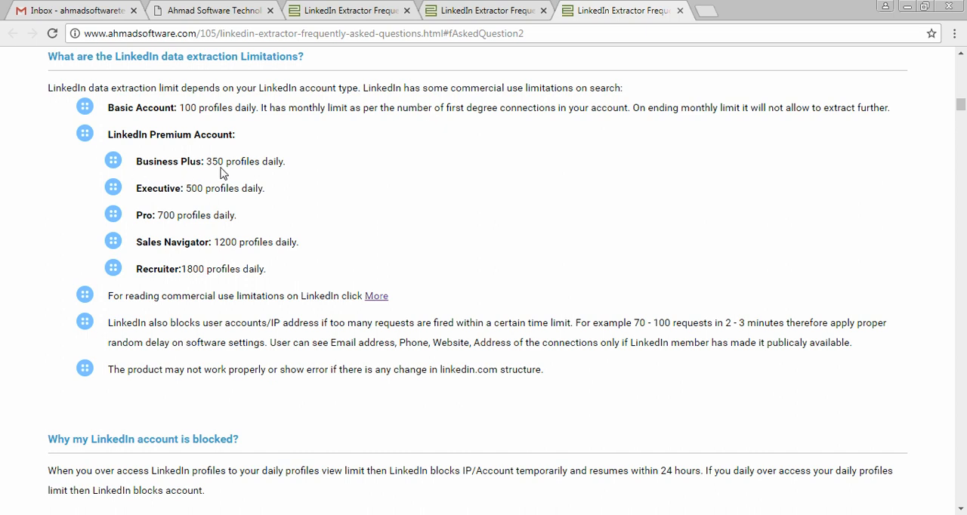
mouse_move(229, 174)
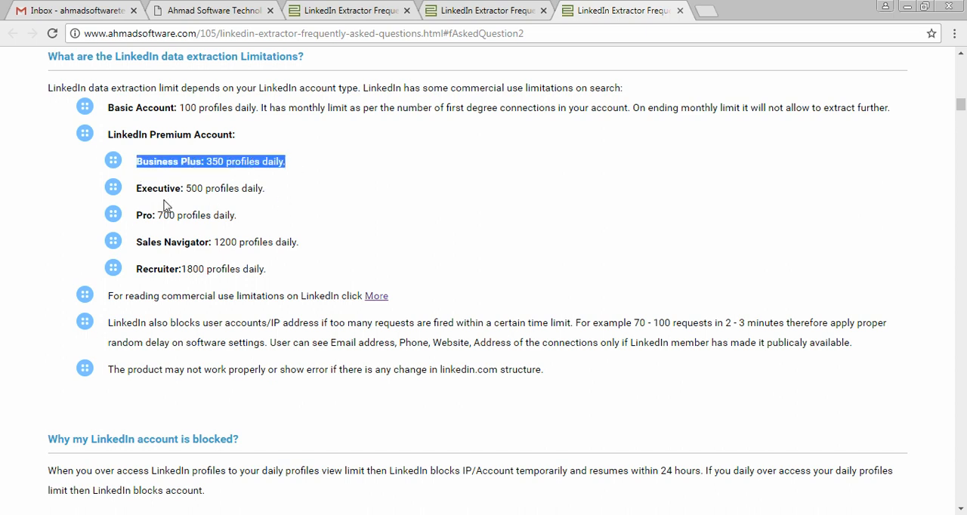
mouse_move(252, 224)
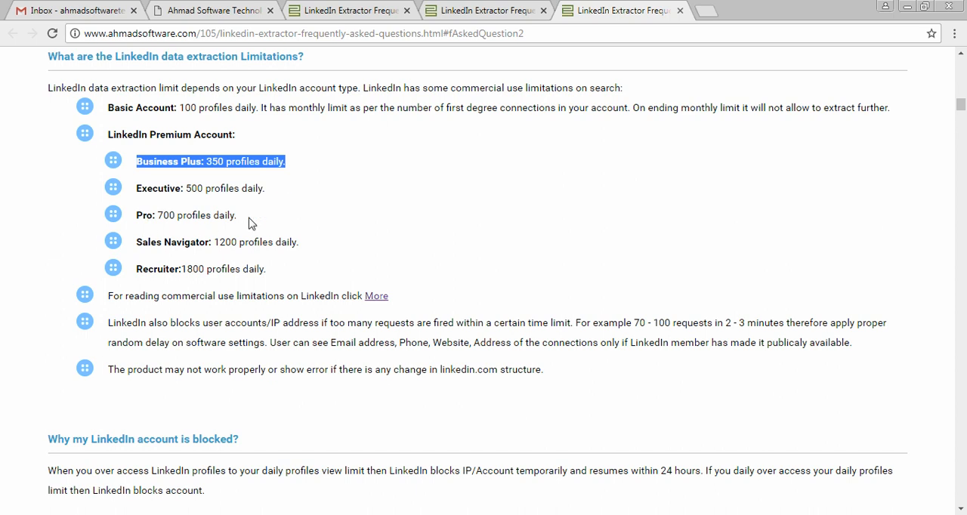
mouse_move(314, 255)
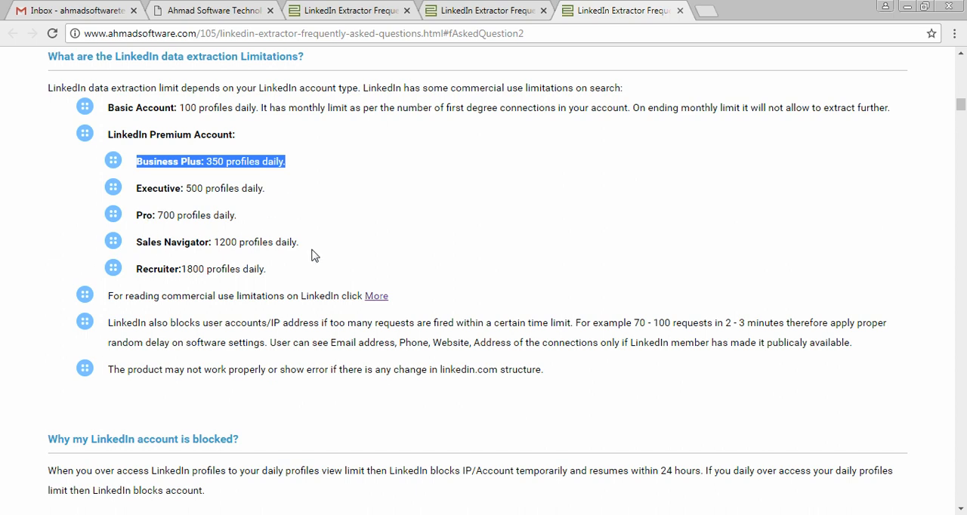
mouse_move(188, 272)
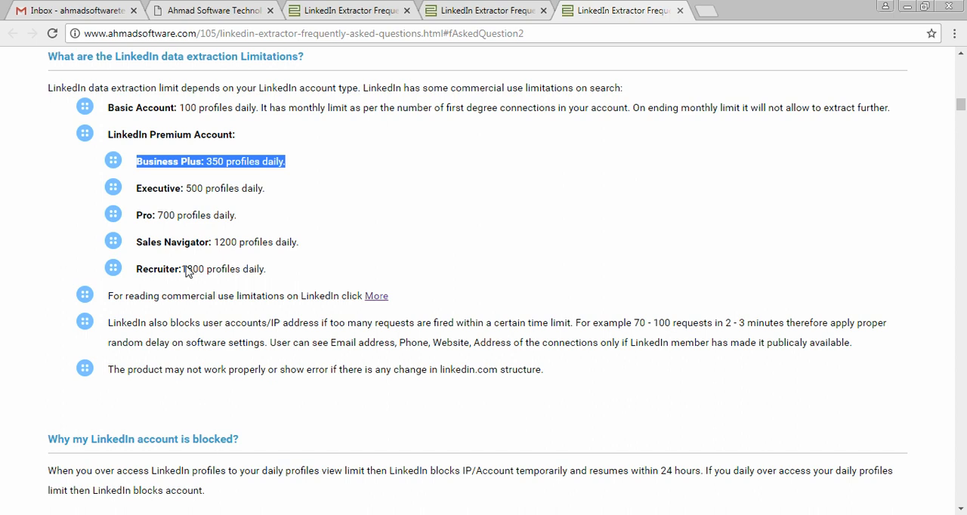
mouse_move(291, 276)
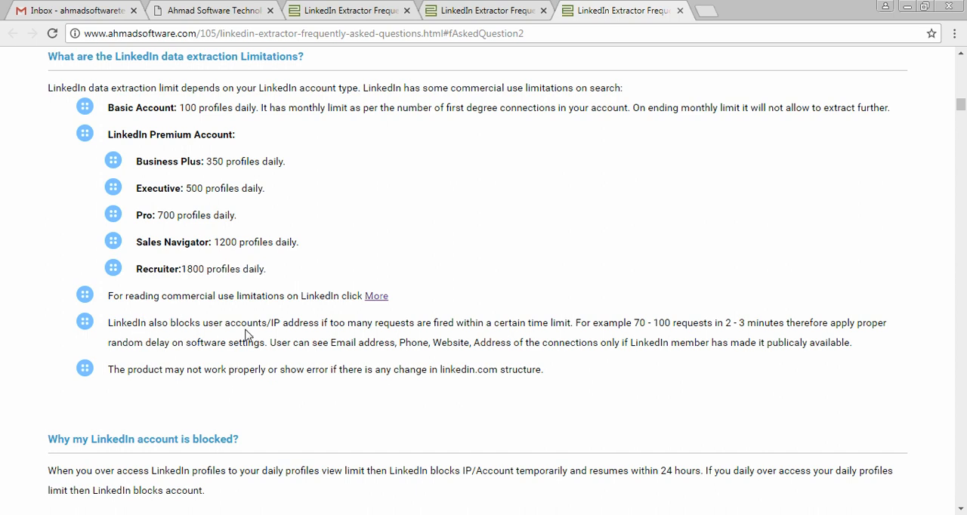
mouse_move(282, 344)
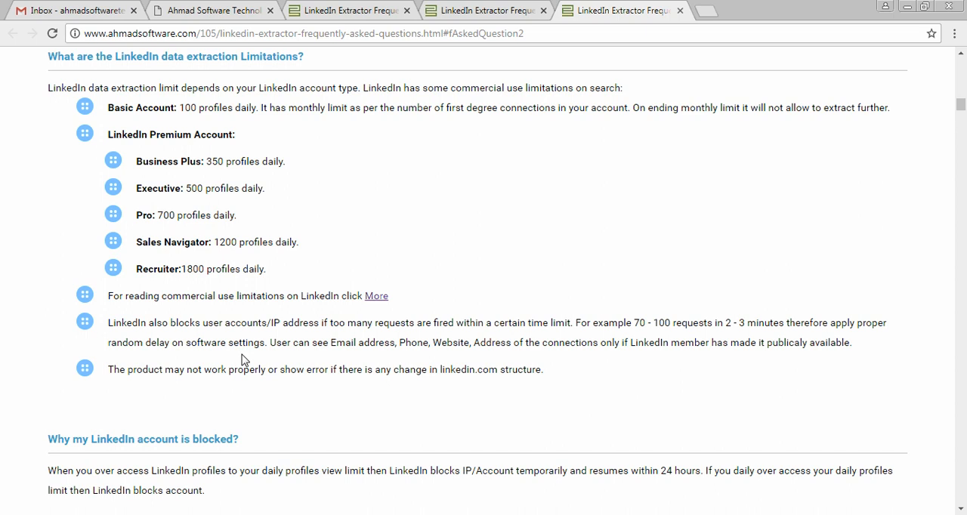
mouse_move(307, 355)
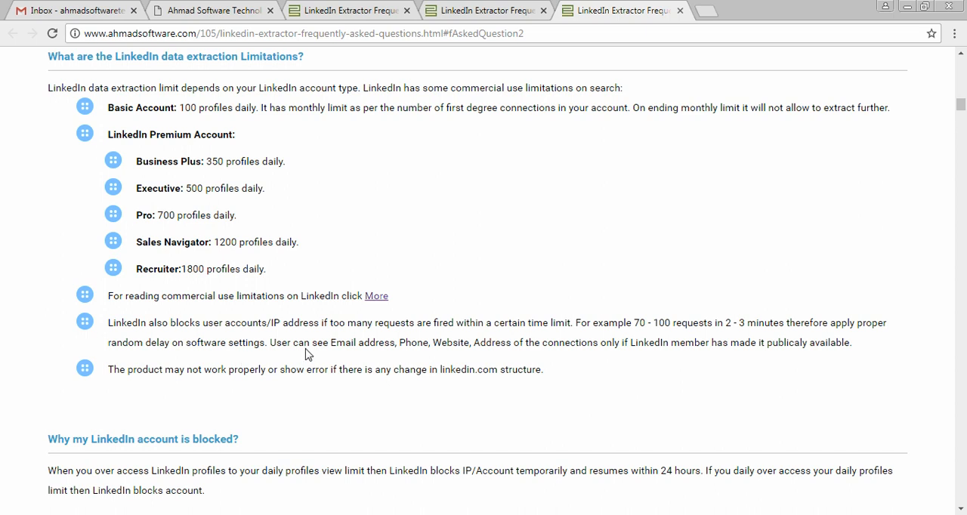
drag(270, 342, 346, 342)
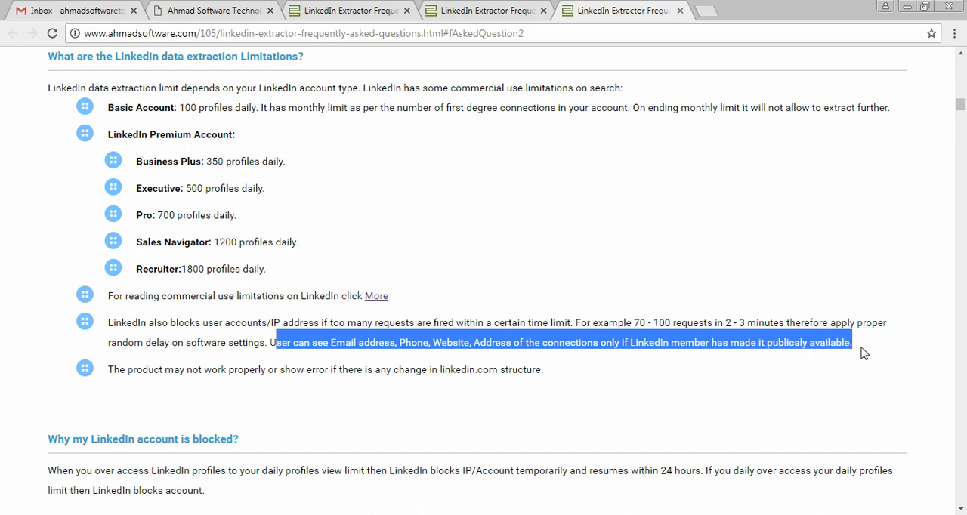
click(476, 342)
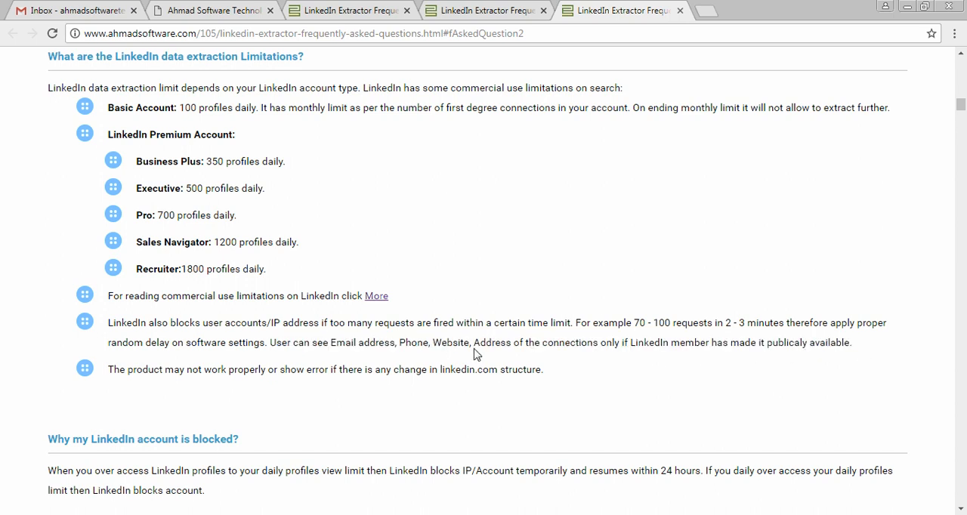
drag(393, 342, 542, 369)
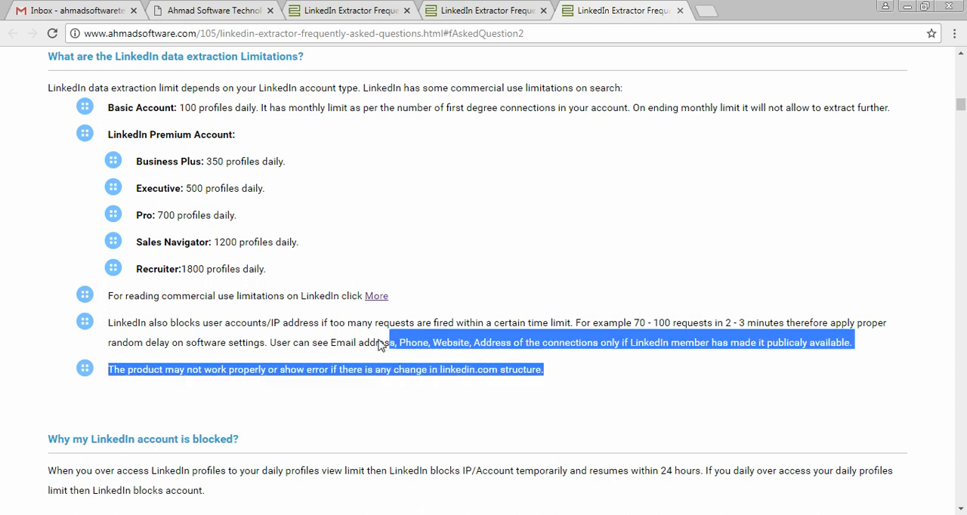
drag(382, 342, 108, 323)
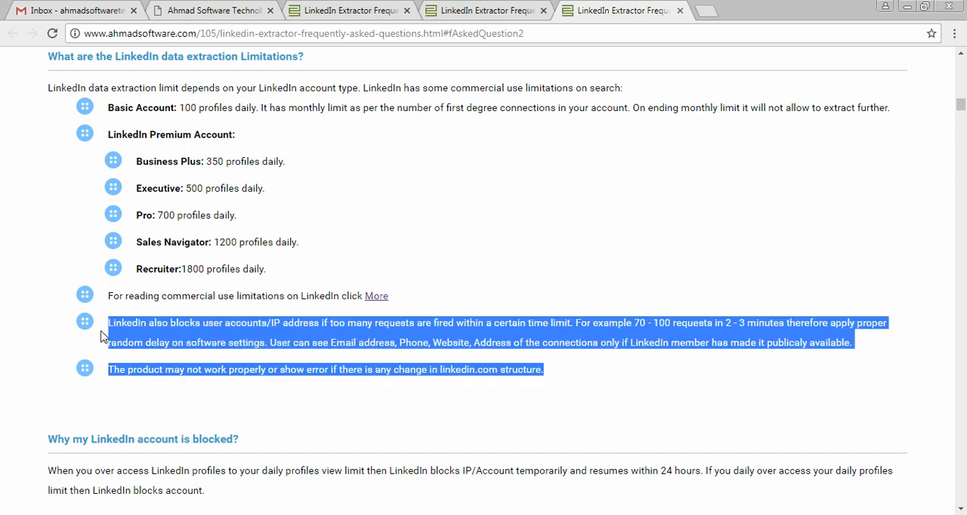
click(251, 387)
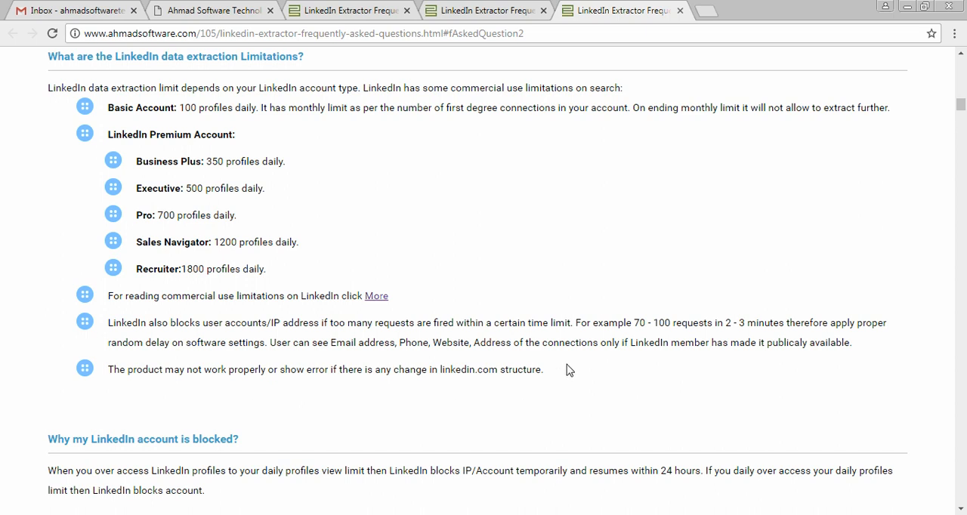
drag(108, 107, 542, 370)
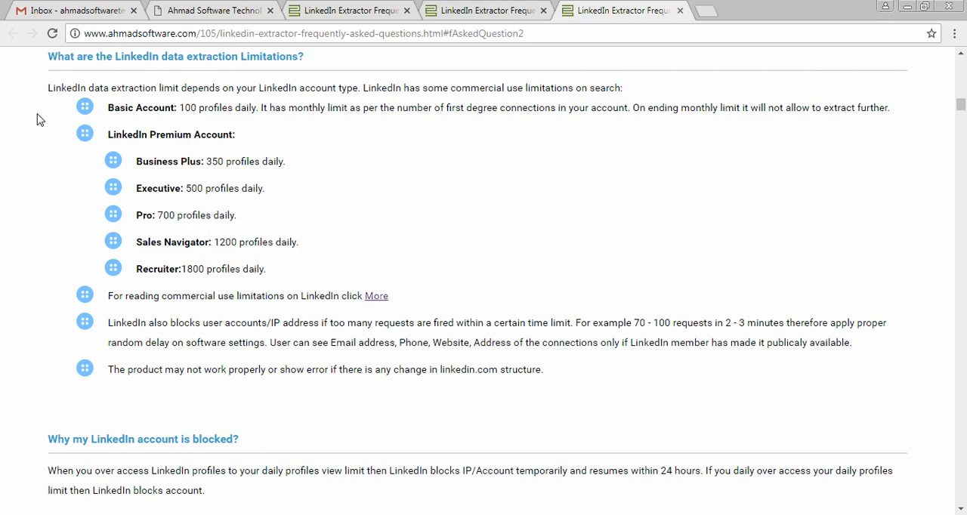
drag(48, 56, 542, 369)
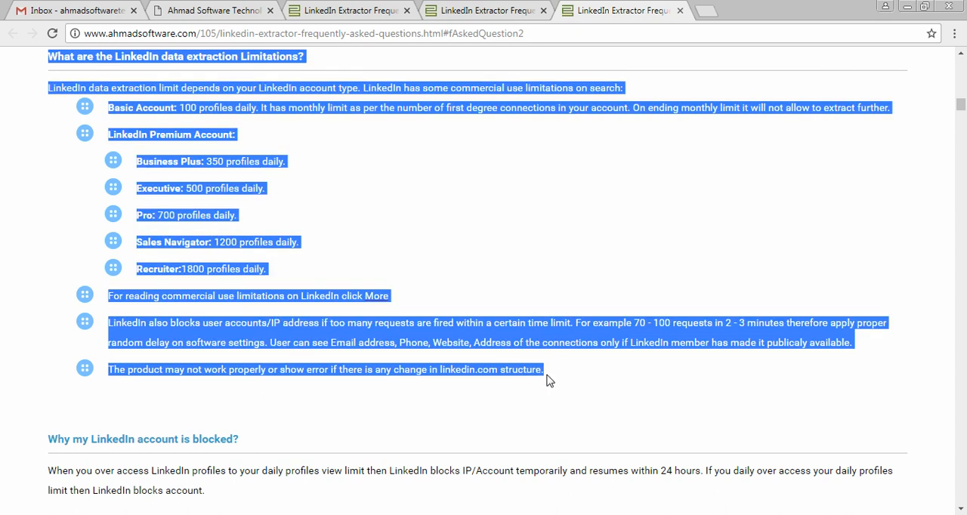
click(550, 380)
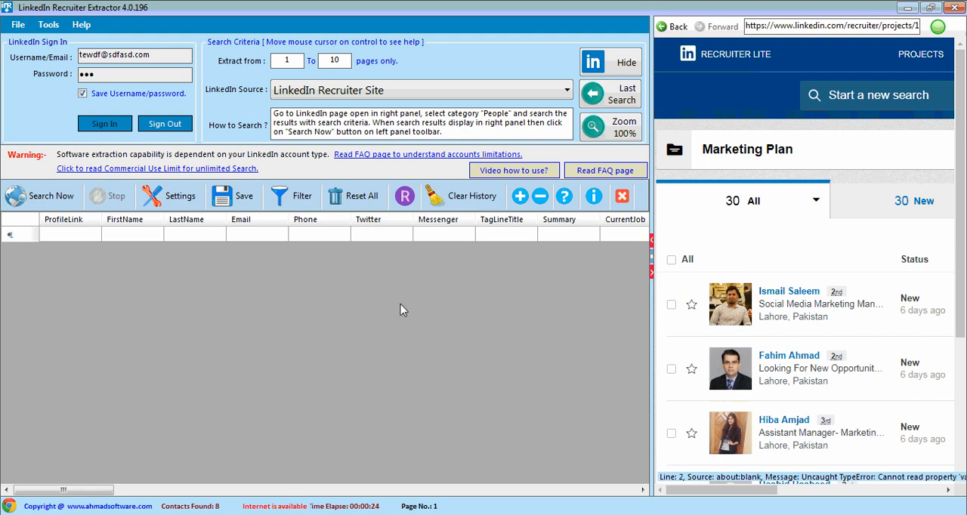
- Choose File > Open Auto-save Directory to show the results folder
click(18, 24)
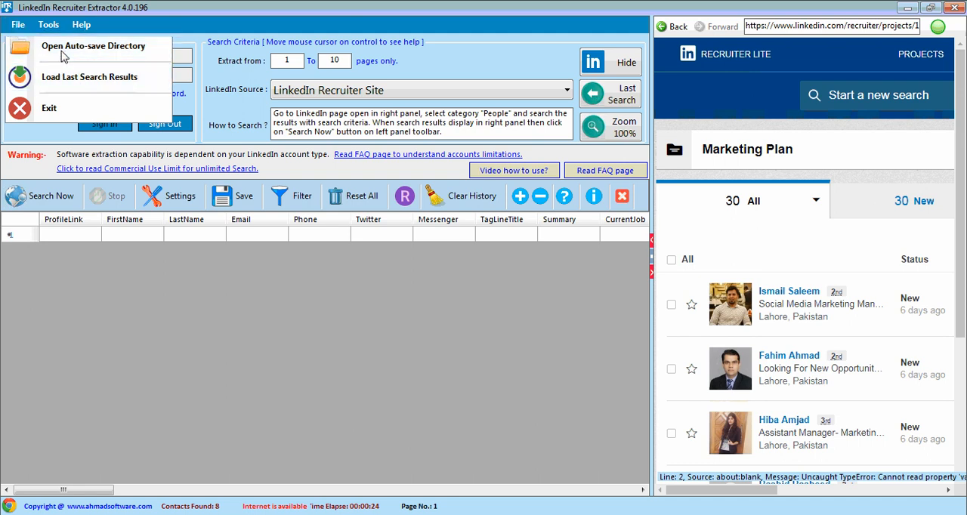
click(93, 45)
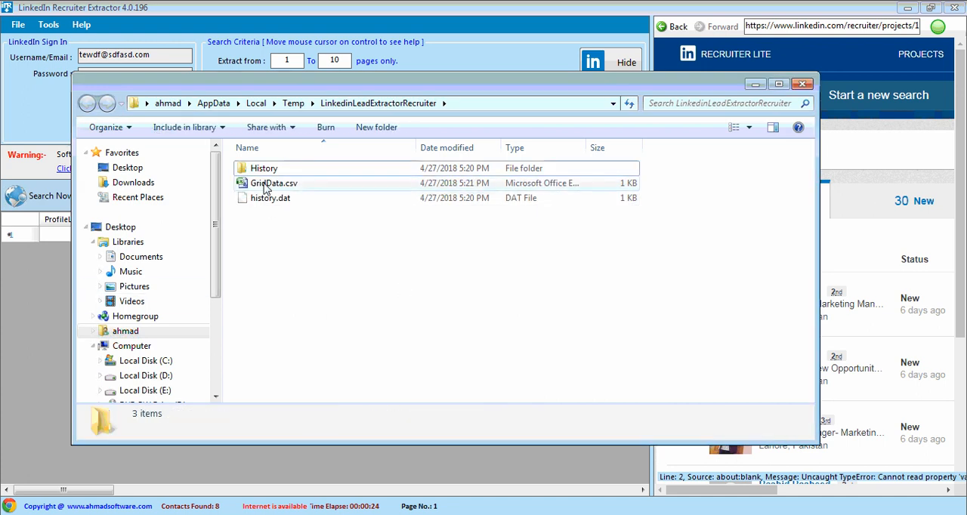
- Select GridData.csv in the auto-save folder to view its details
click(273, 183)
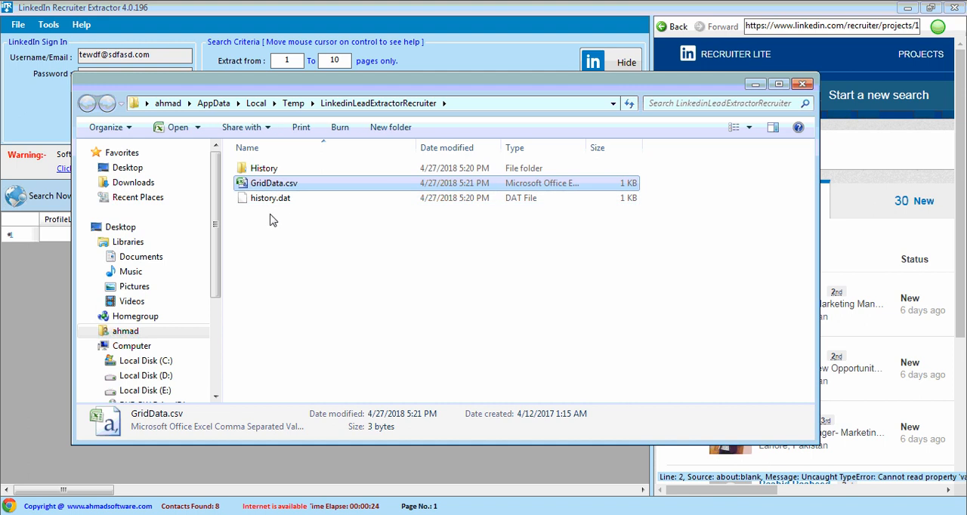
mouse_move(271, 240)
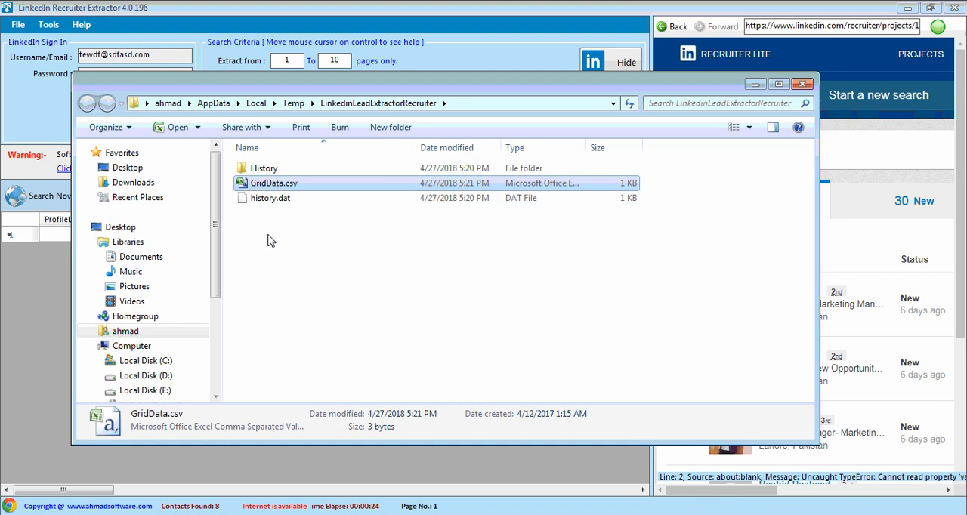
click(270, 198)
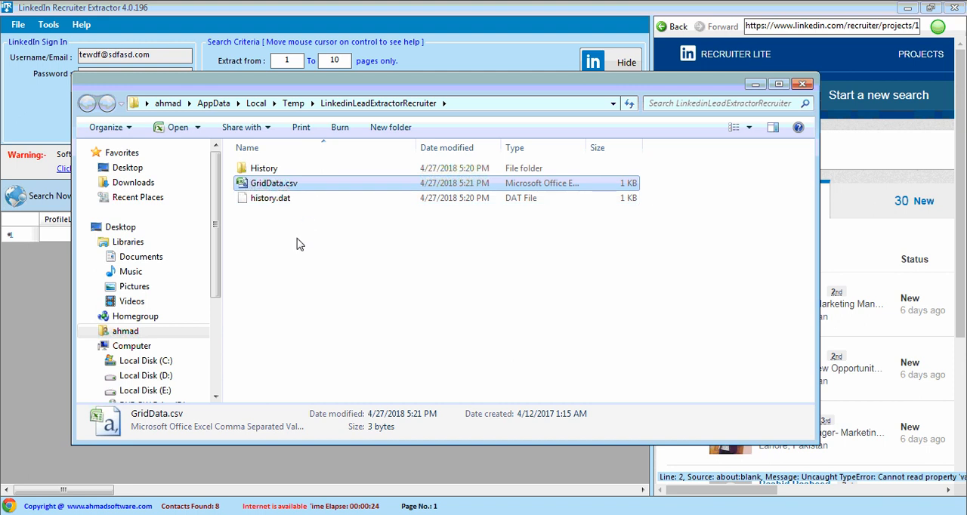
mouse_move(289, 236)
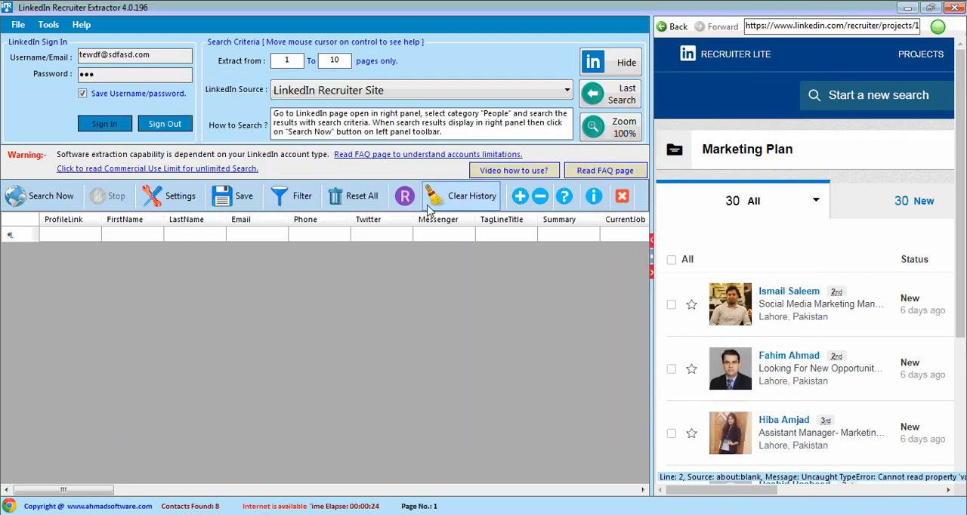
- Open the File menu again to reveal the Load Last Search Results option
click(17, 25)
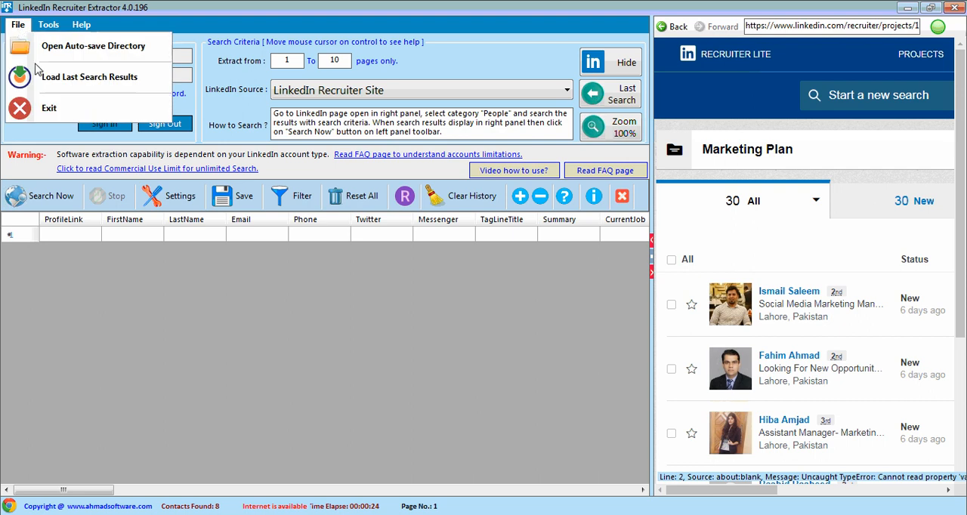